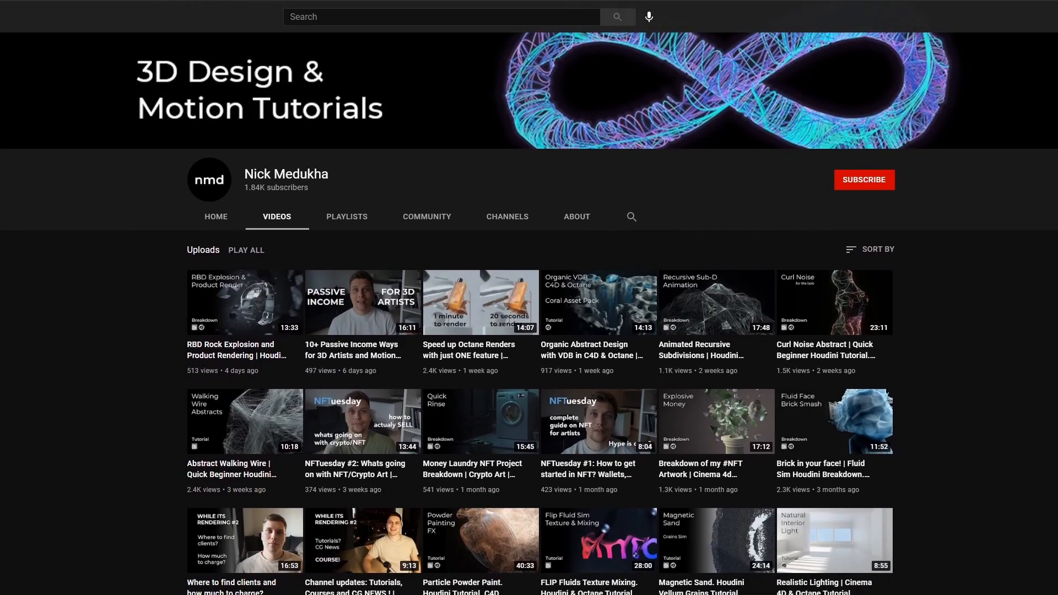
Add an empty Geometry object in /obj and rename it Heater
{"action": "scroll", "scroll_direction": "down", "scroll_amount": 3}
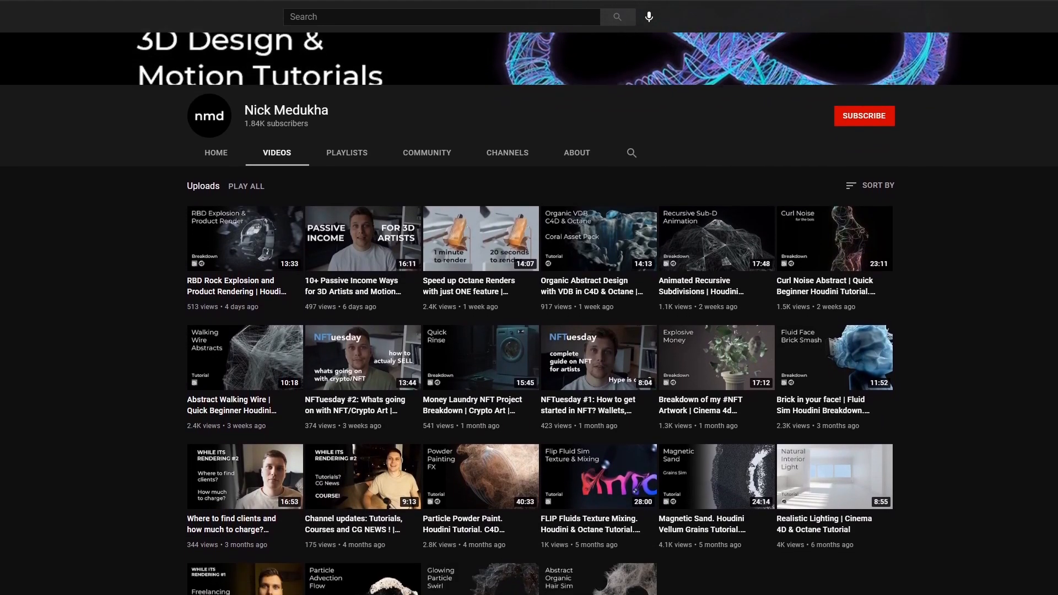
{"action": "scroll", "scroll_direction": "down", "scroll_amount": 3}
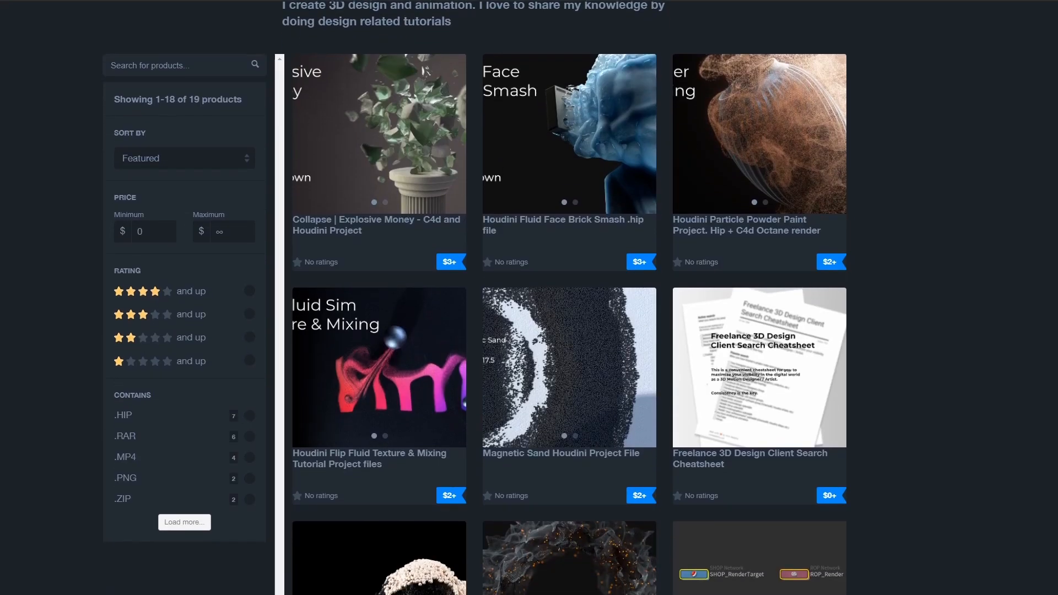
{"action": "scroll", "scroll_direction": "down", "scroll_amount": 3}
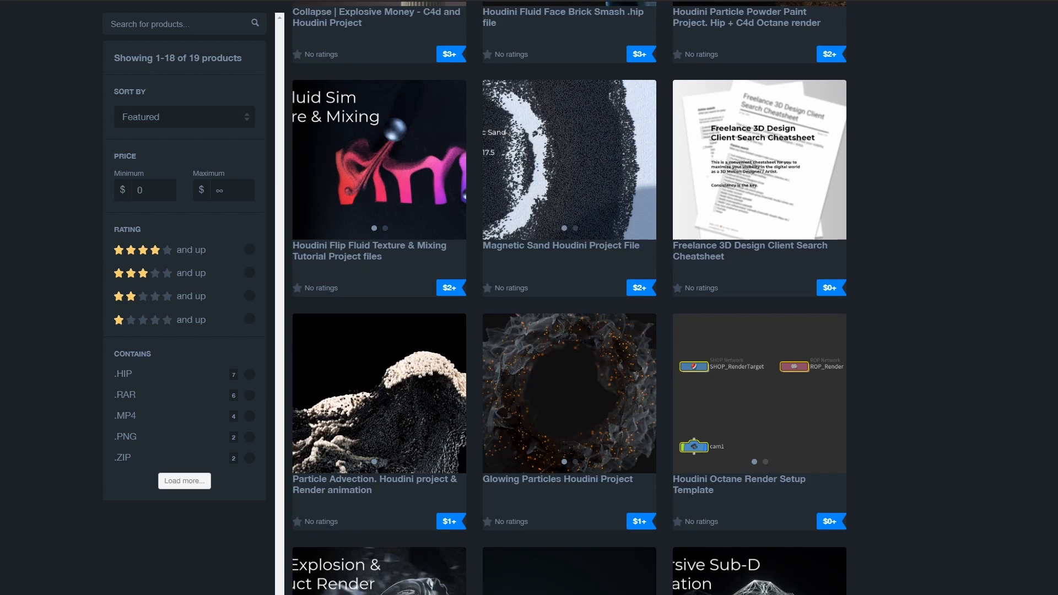
{"action": "scroll", "scroll_direction": "down", "scroll_amount": 3}
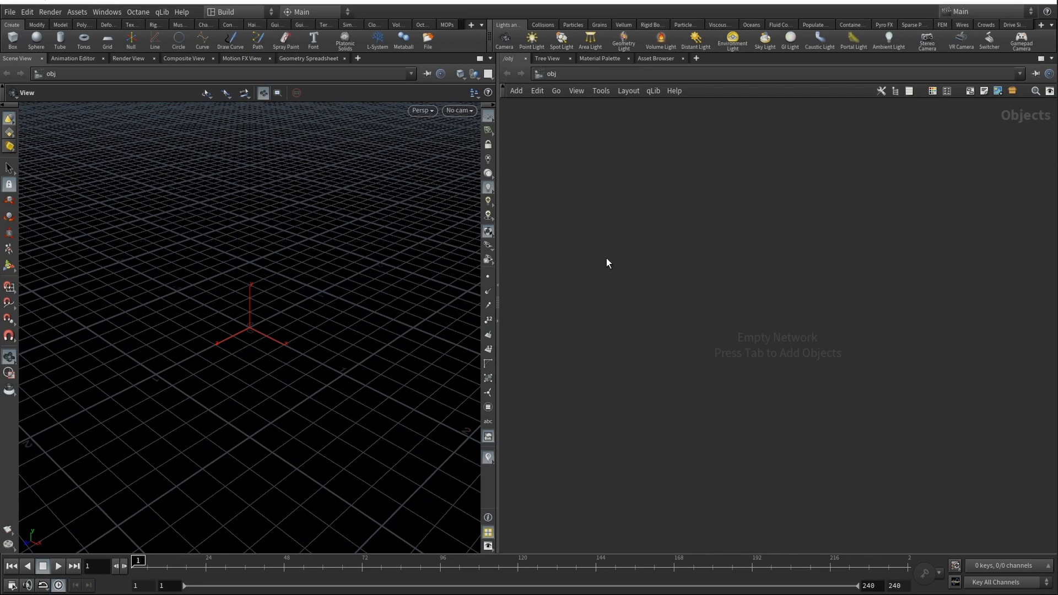
{"action": "key", "text": "Tab"}
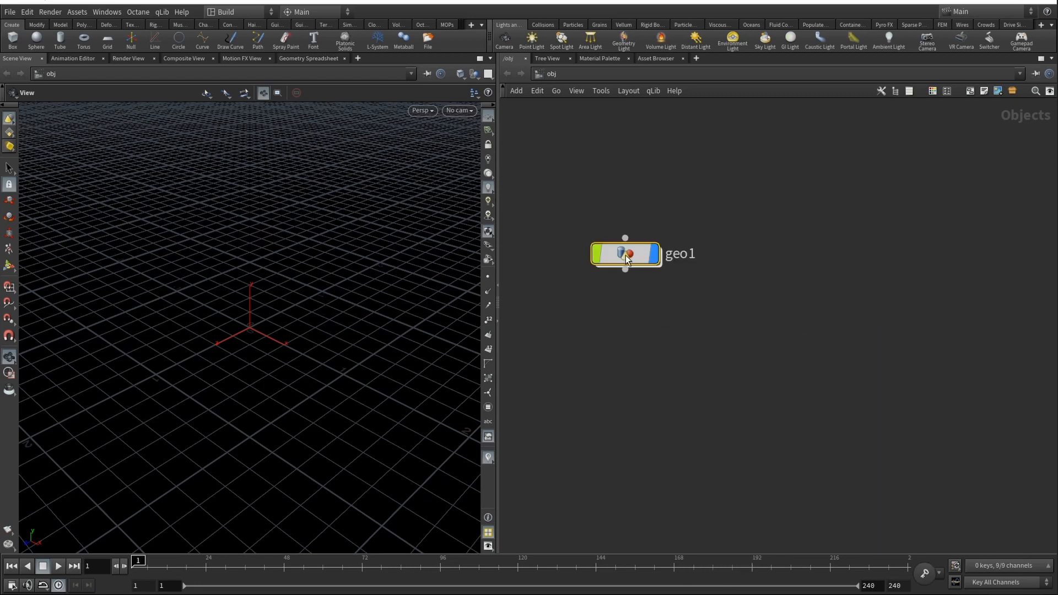
{"action": "double_click", "coordinate": [679, 253]}
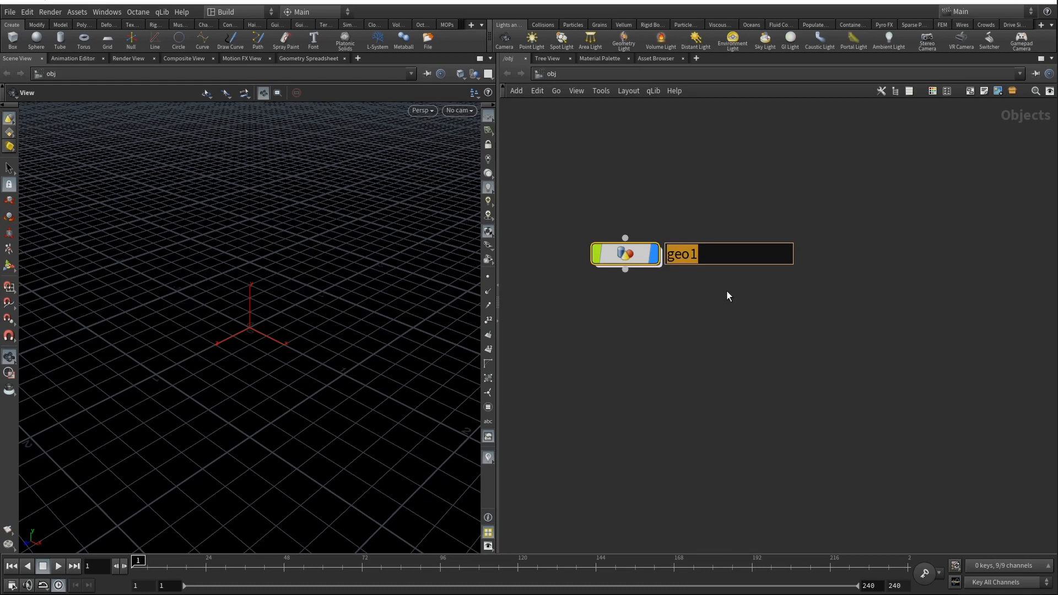
{"action": "key", "text": "tab"}
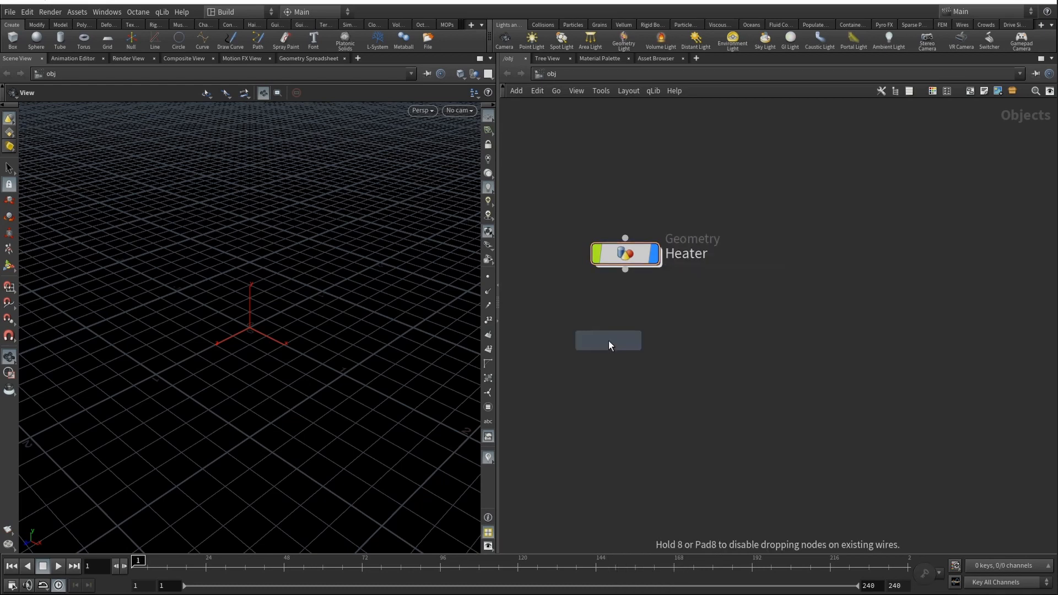
Add a second Geometry object named Object and dive into its empty network
{"action": "left_click", "coordinate": [607, 340]}
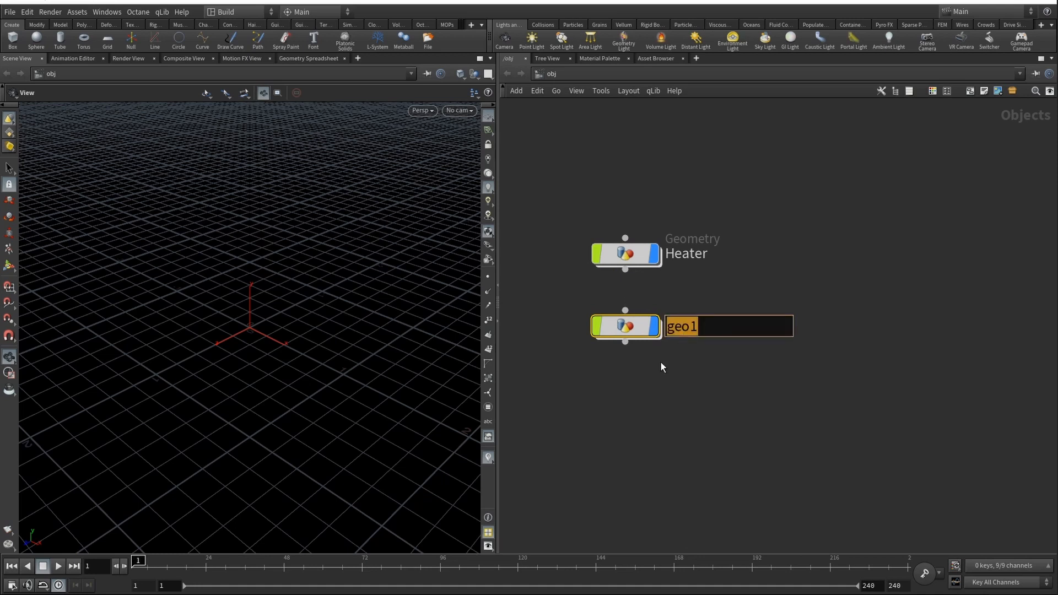
{"action": "type", "text": "Mesh"}
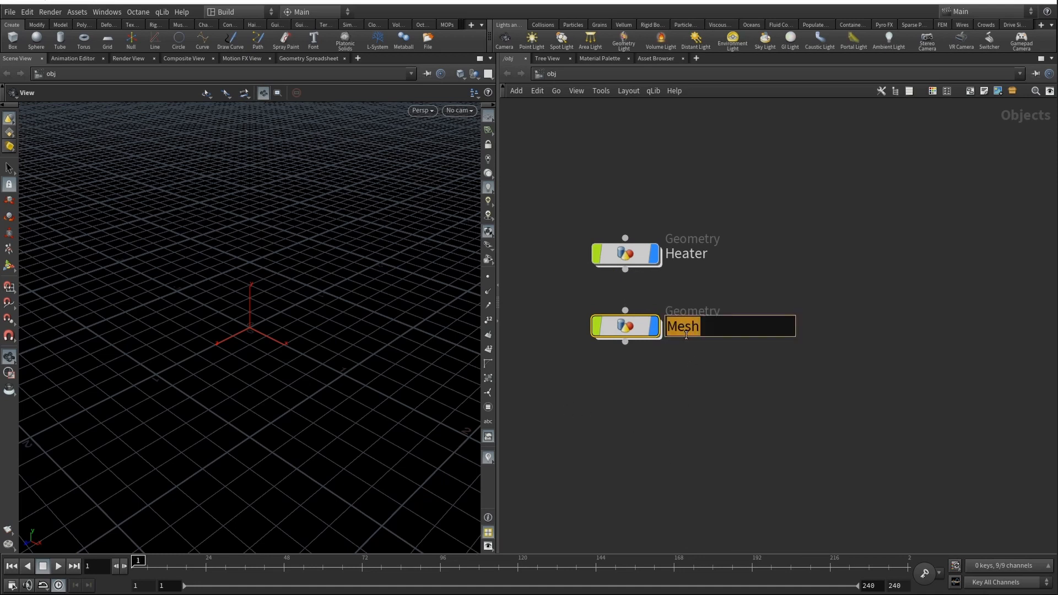
{"action": "type", "text": "Object"}
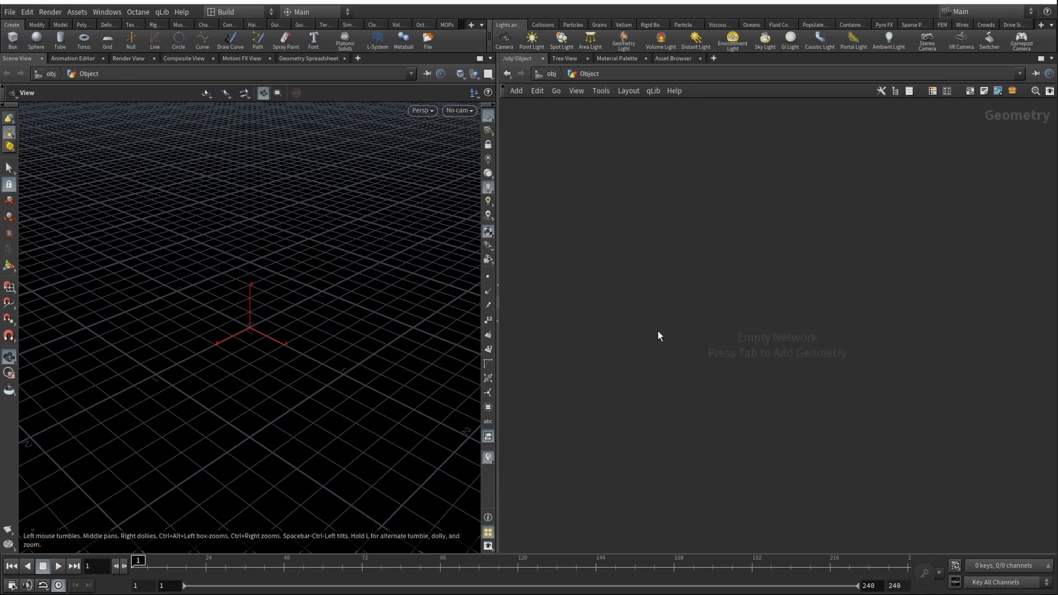
Inside Object add a polygon sphere with Frequency 7 and Uniform Scale 1.88
{"action": "key", "text": "Tab"}
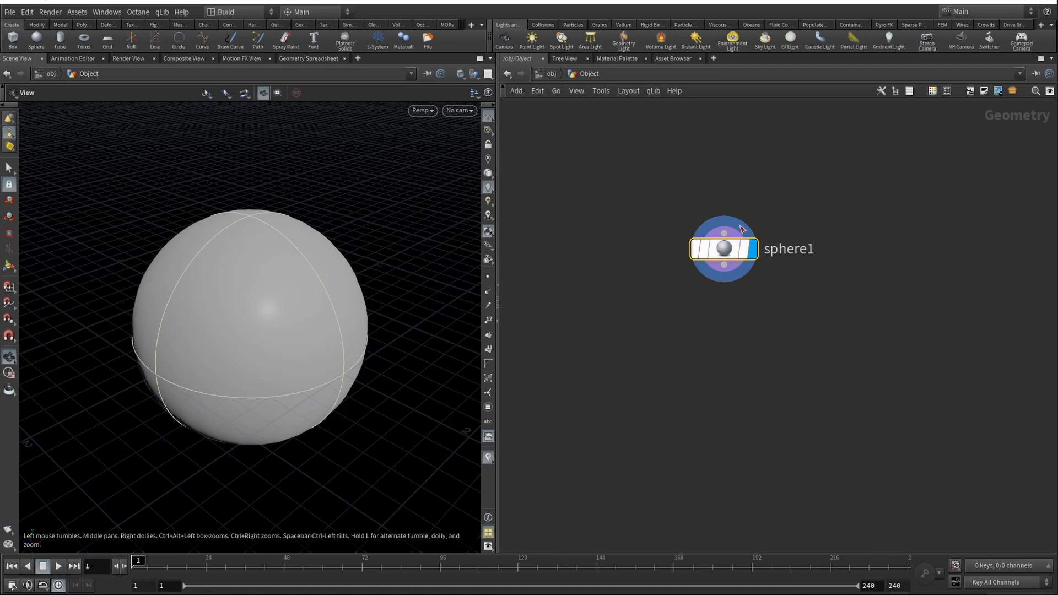
{"action": "key", "text": "p"}
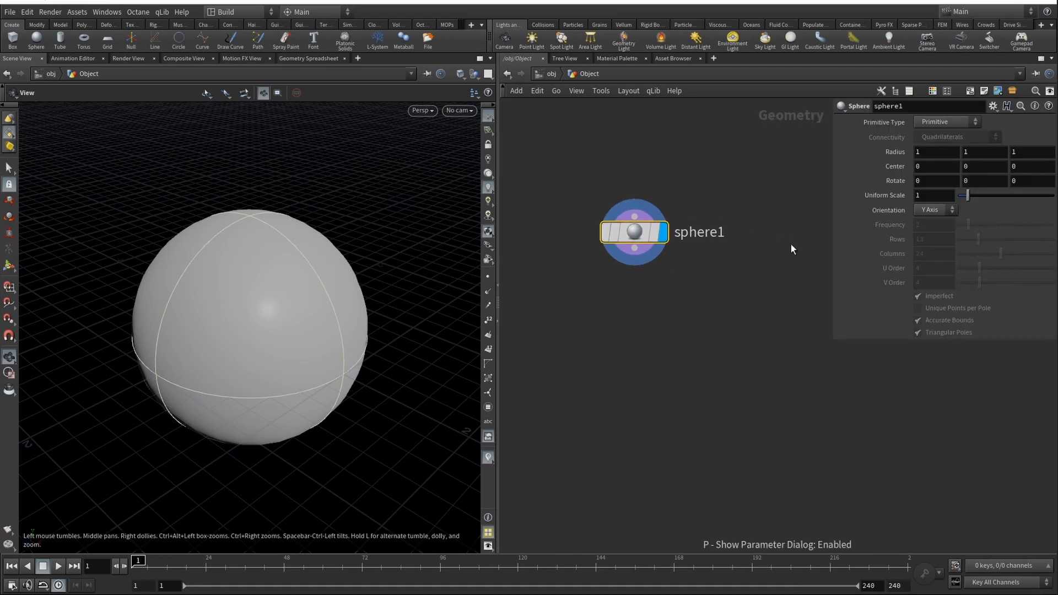
{"action": "left_click", "coordinate": [945, 122]}
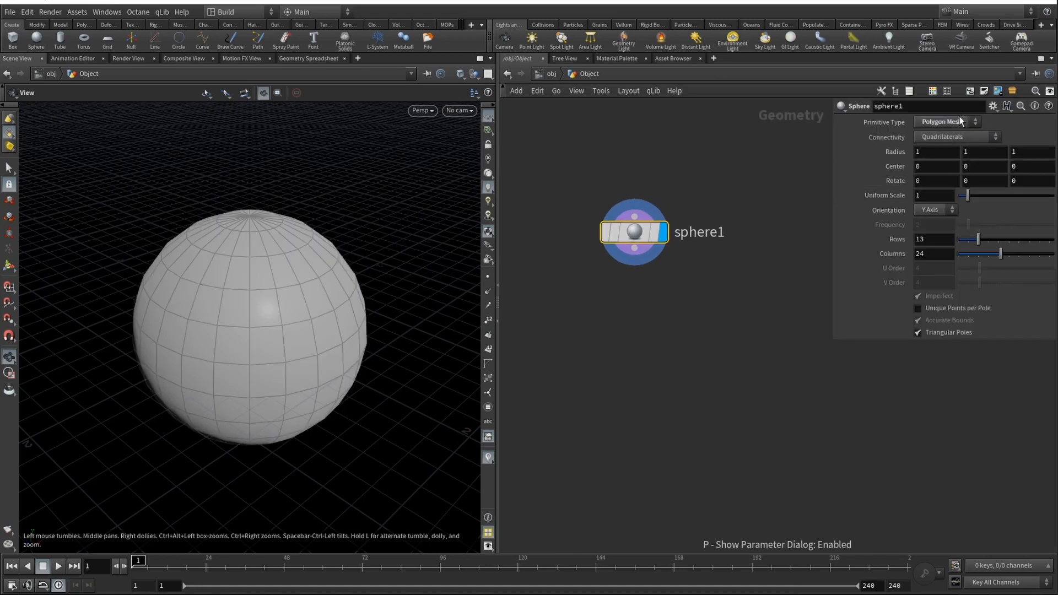
{"action": "left_click", "coordinate": [943, 122]}
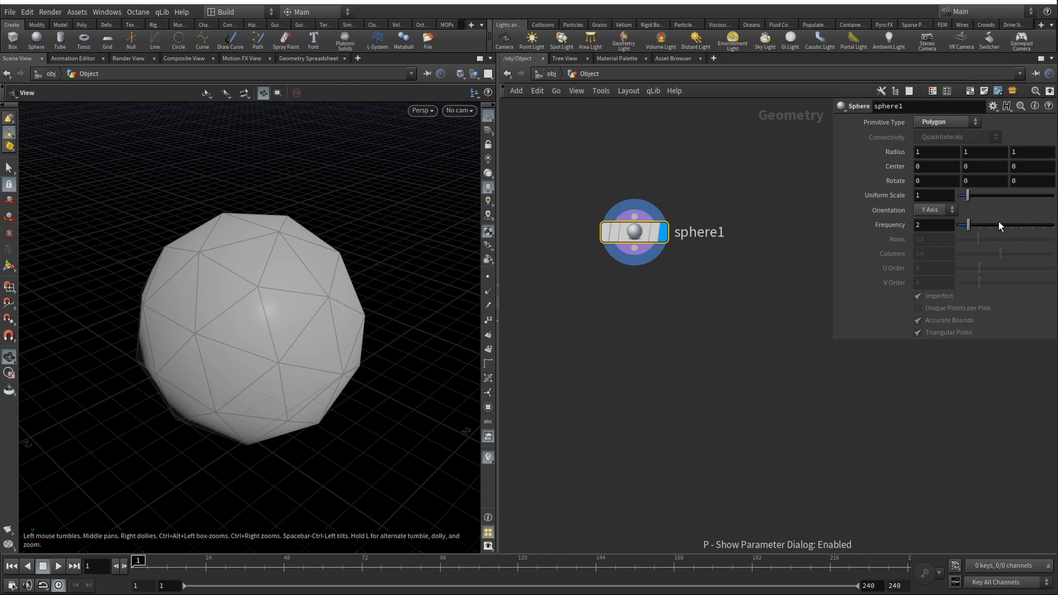
{"action": "left_click_drag", "start_coordinate": [966, 225], "coordinate": [1020, 225]}
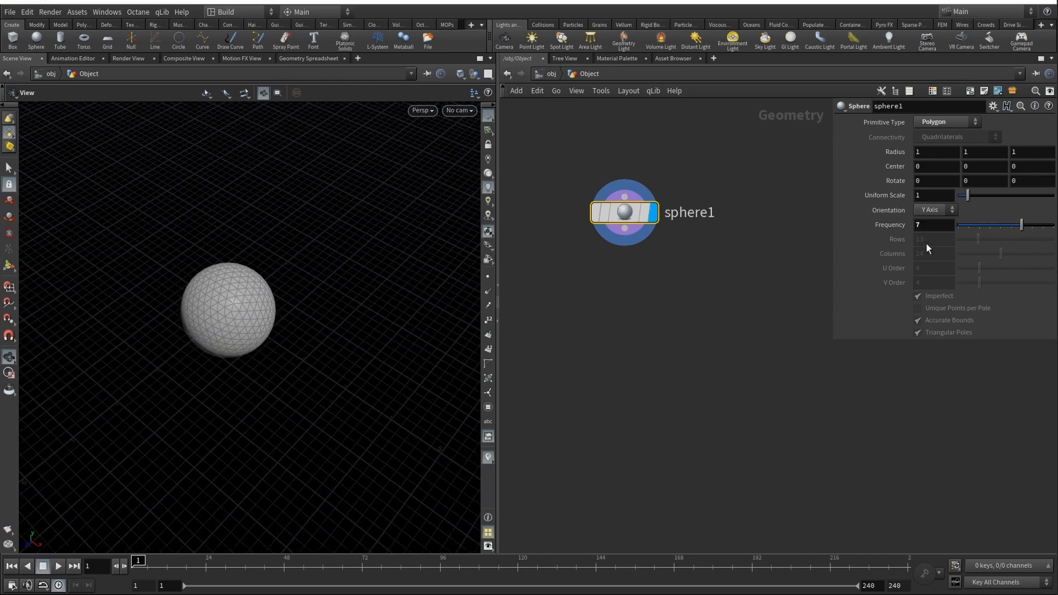
{"action": "left_click_drag", "start_coordinate": [965, 195], "coordinate": [975, 195]}
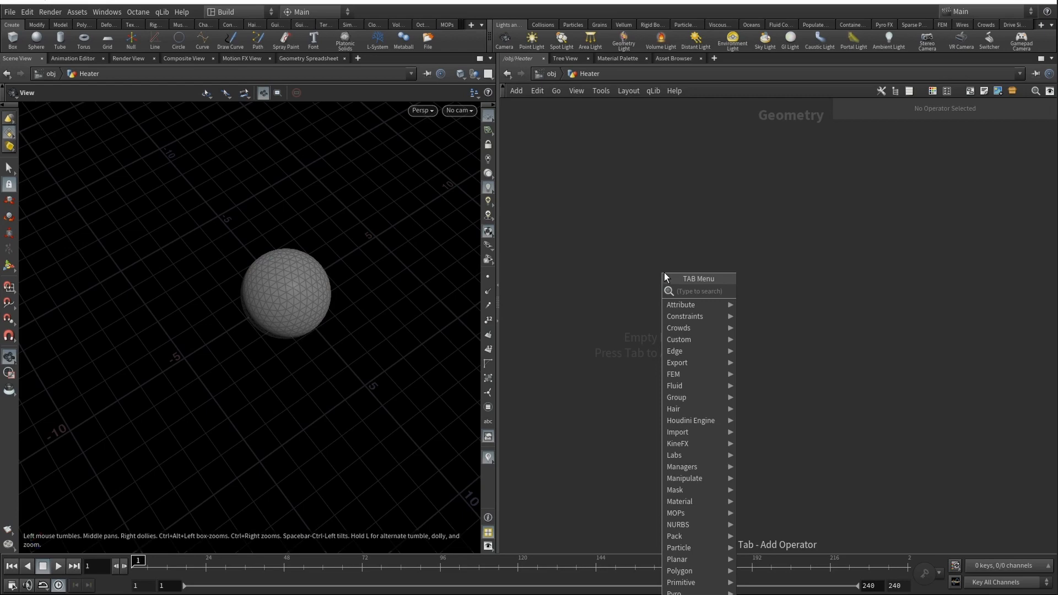
In Heater add a sphere at Center X -3.3 and end both networks with OUT nulls
{"action": "type", "text": "sphere"}
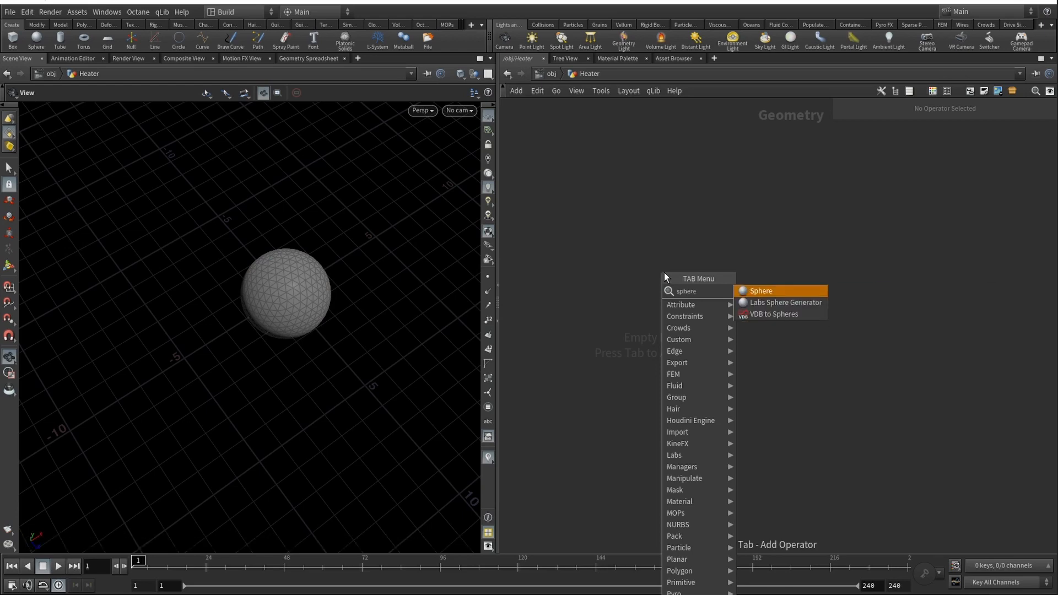
{"action": "left_click", "coordinate": [760, 290]}
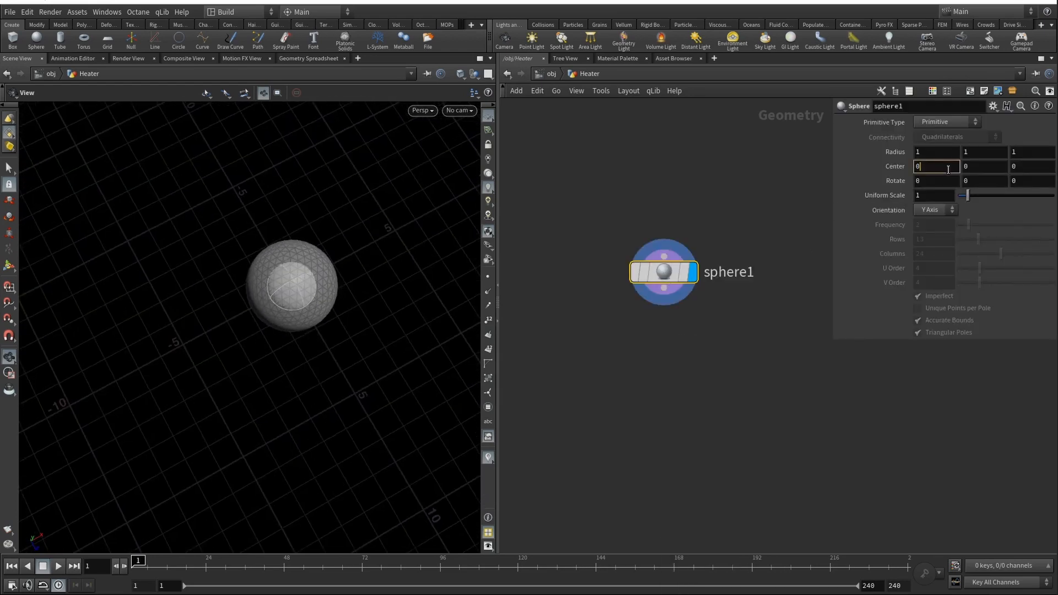
{"action": "type", "text": "-3.3"}
{"action": "type", "text": "H"}
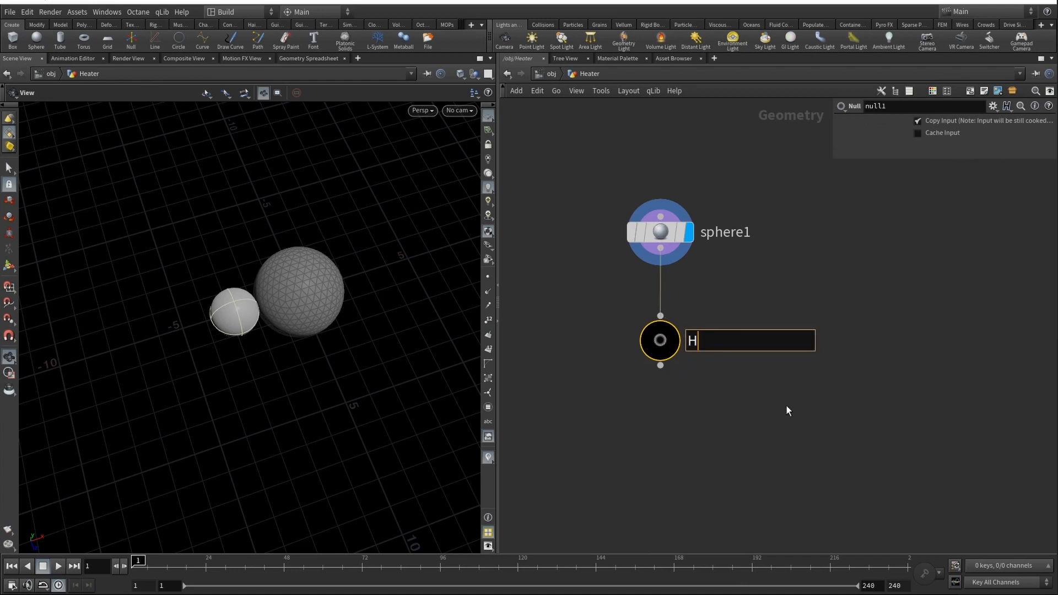
{"action": "type", "text": "OUT_Heate"}
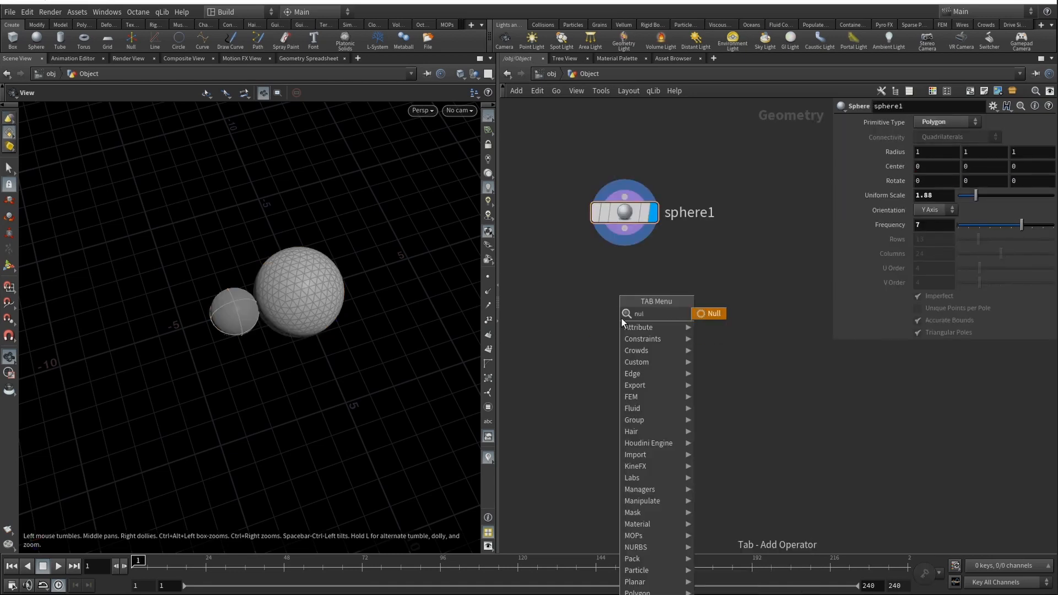
{"action": "left_click", "coordinate": [709, 313]}
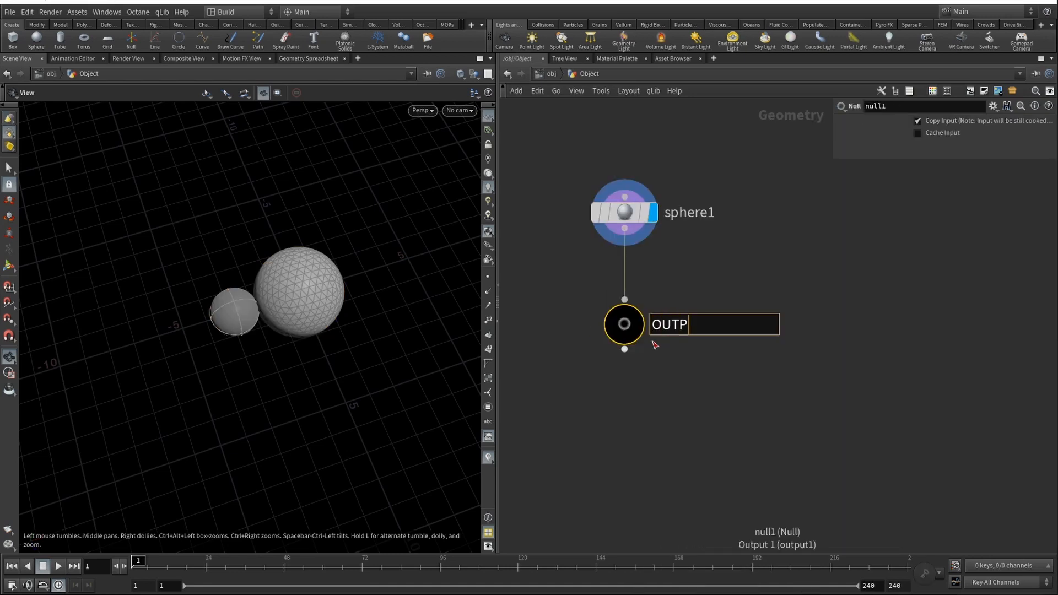
{"action": "type", "text": "_Obvbject"}
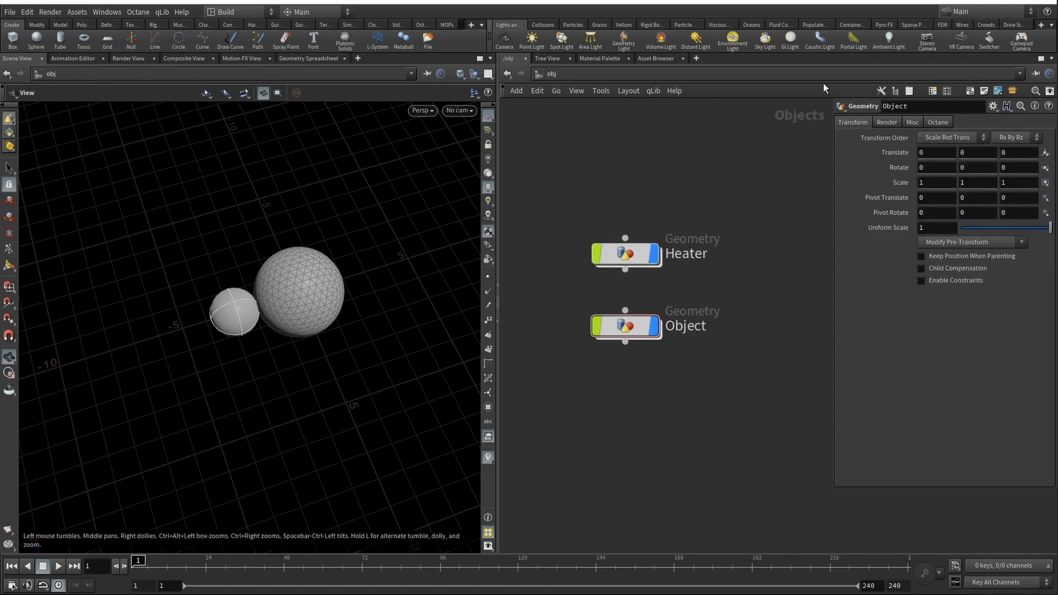
{"action": "mouse_move", "coordinate": [728, 29]}
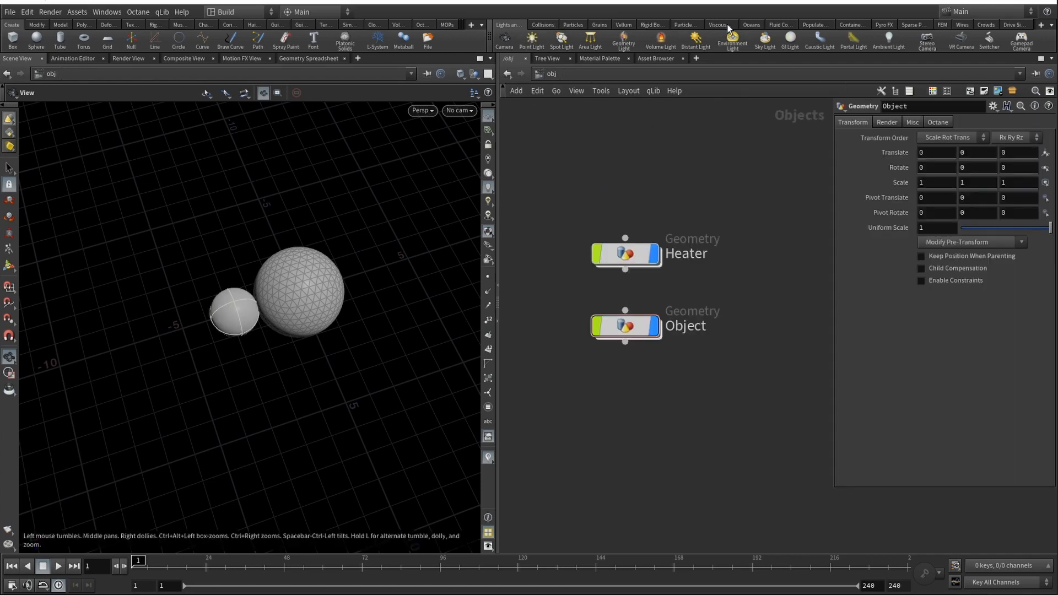
Apply the Viscous Fluids Melt Object tool to the sphere and set flipfluidobject1 Viscosity to 10000
{"action": "left_click", "coordinate": [718, 25]}
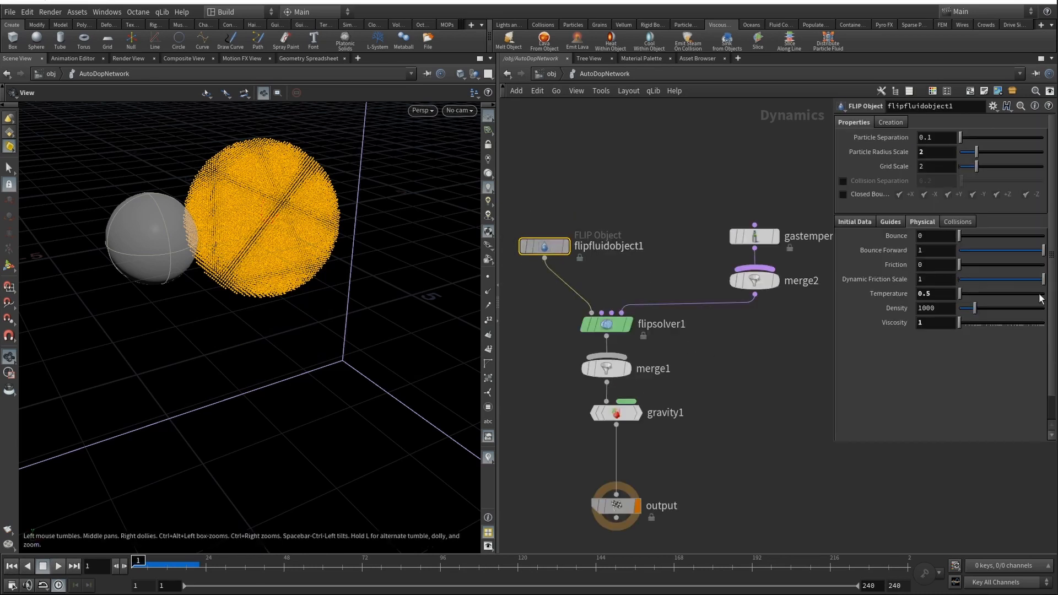
{"action": "type", "text": "10000"}
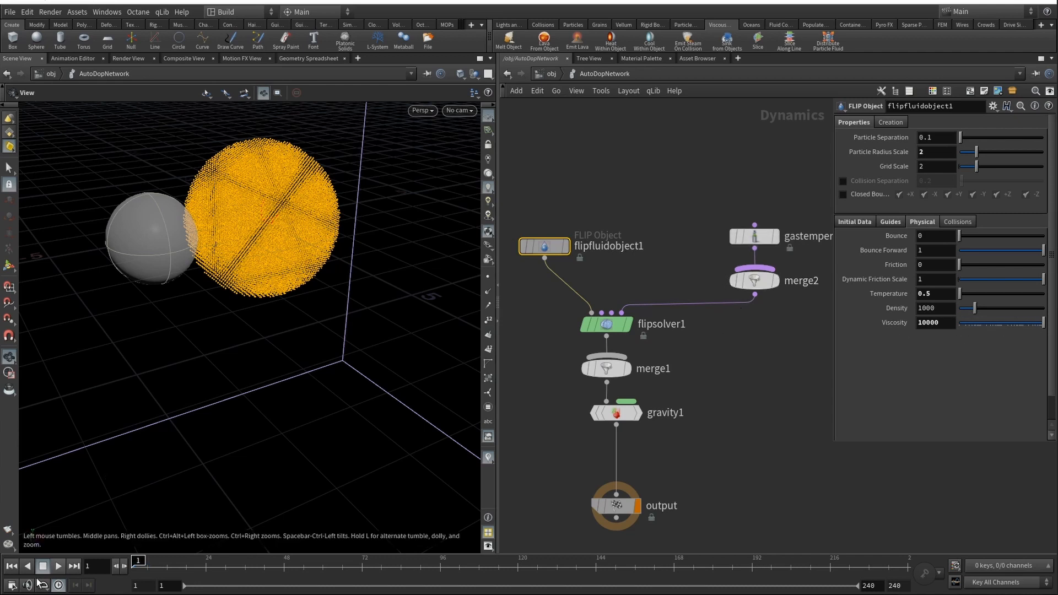
{"action": "left_click", "coordinate": [615, 412]}
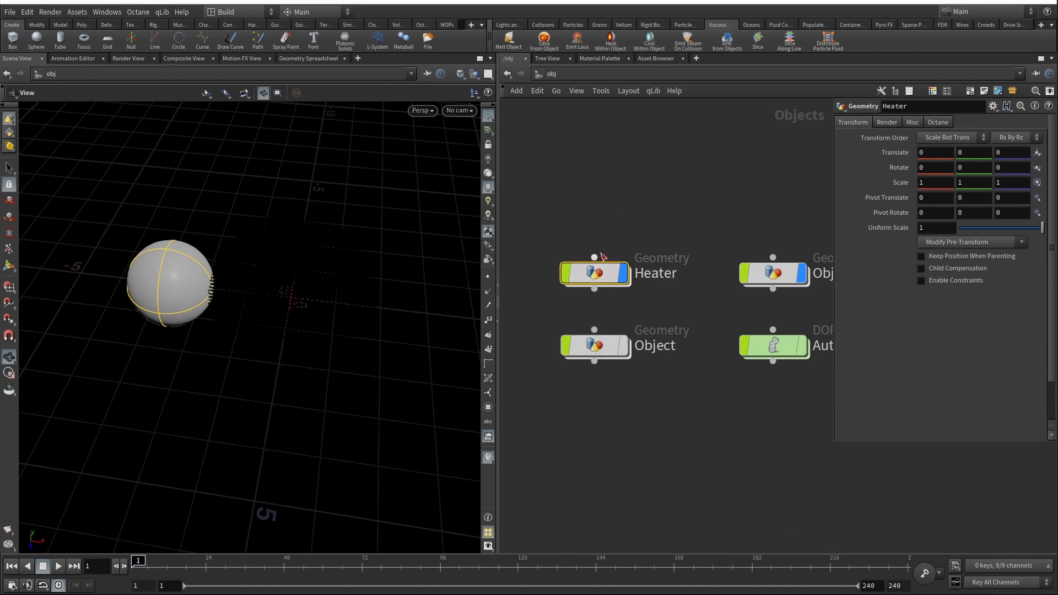
{"action": "mouse_move", "coordinate": [586, 105]}
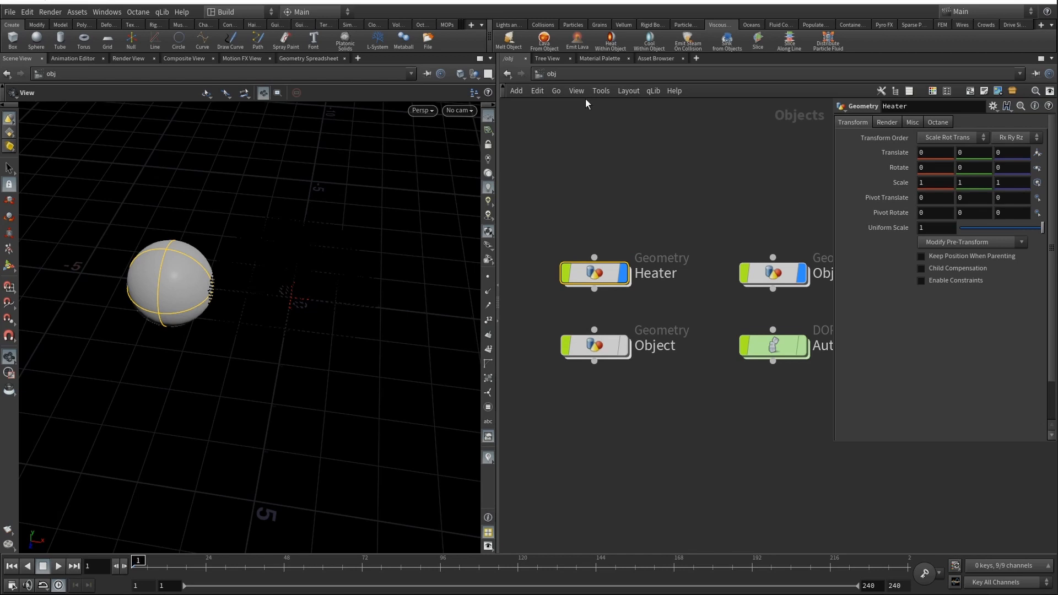
Check heatingvolume1's SOP Path and Volume Name, then play and stop a short simulation preview
{"action": "left_click", "coordinate": [609, 40]}
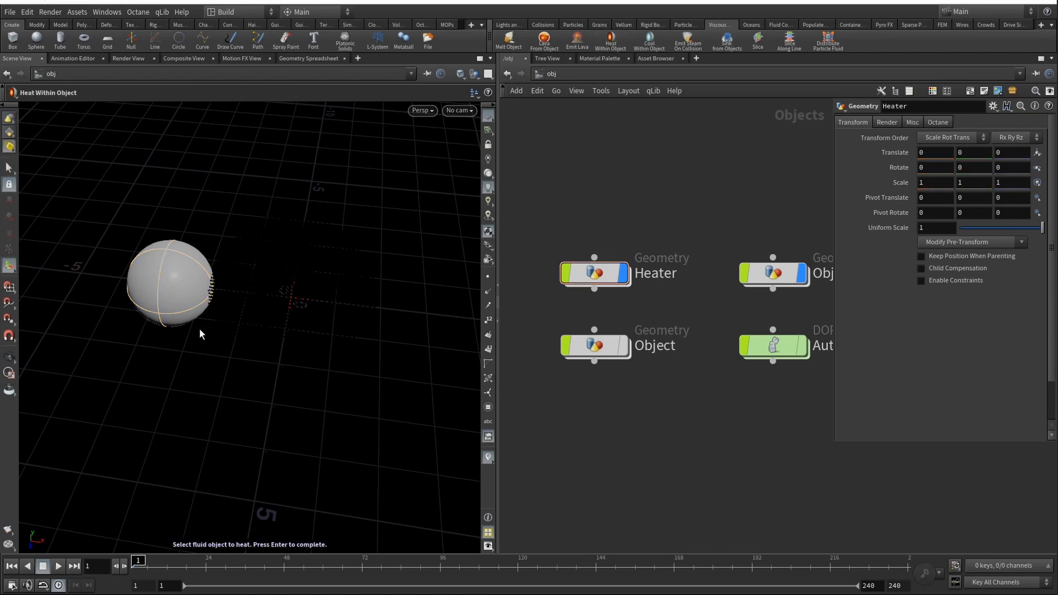
{"action": "mouse_move", "coordinate": [187, 553]}
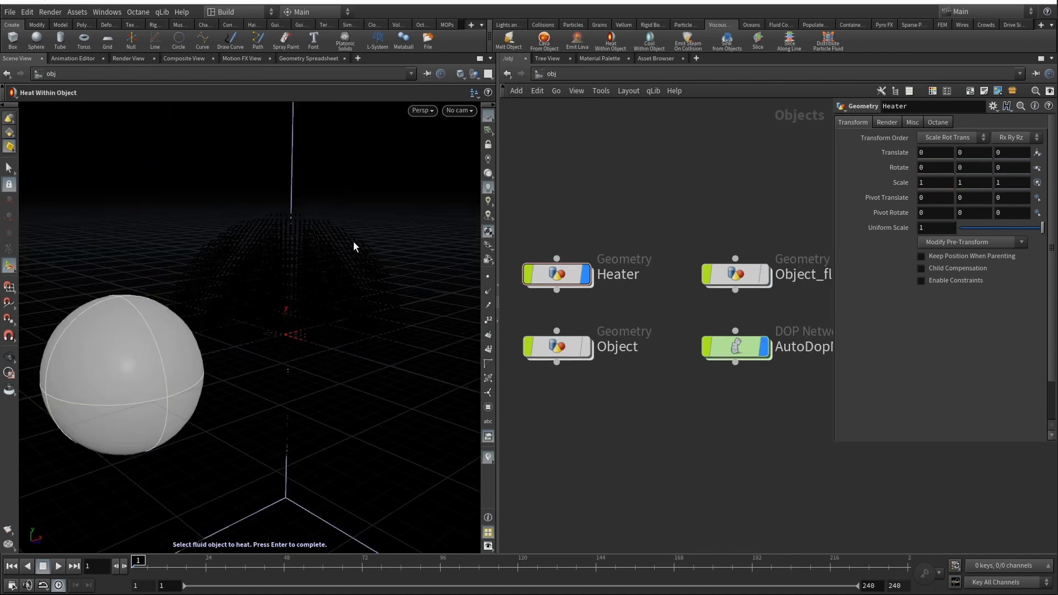
{"action": "double_click", "coordinate": [736, 346]}
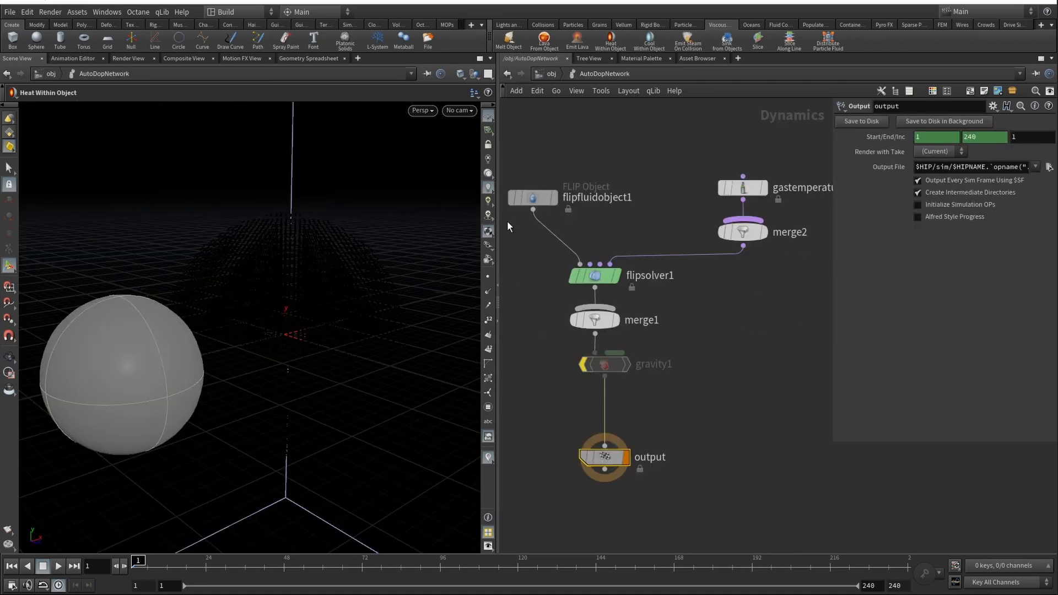
{"action": "left_click", "coordinate": [532, 198]}
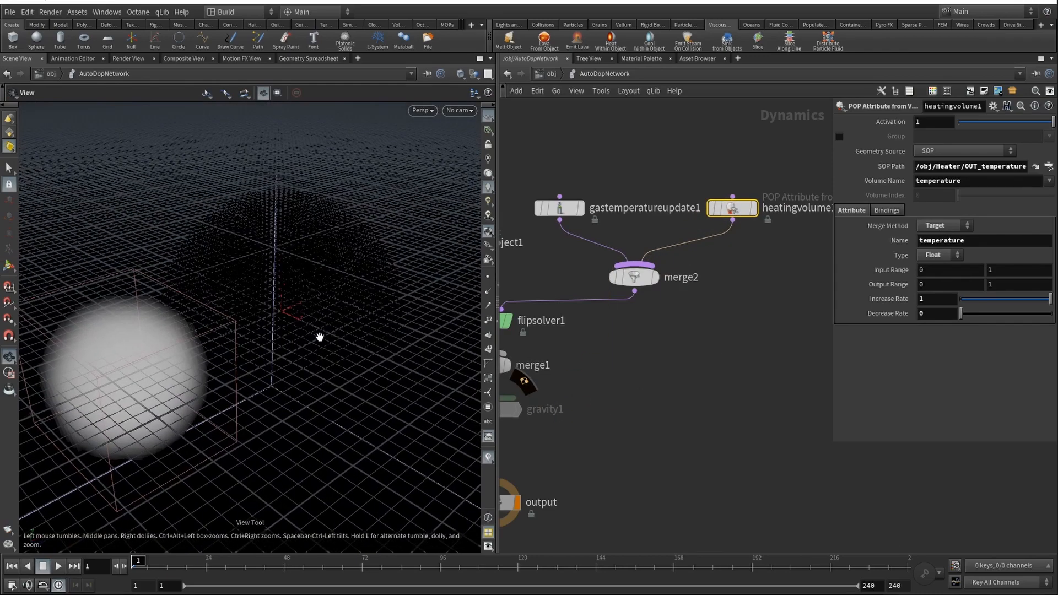
{"action": "mouse_move", "coordinate": [360, 263]}
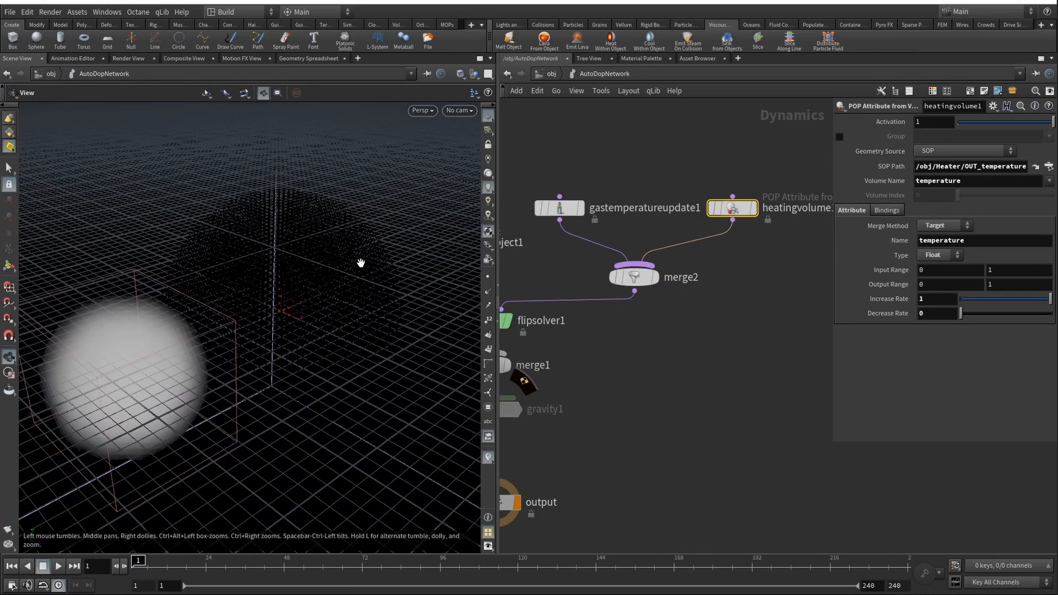
{"action": "left_click", "coordinate": [58, 567]}
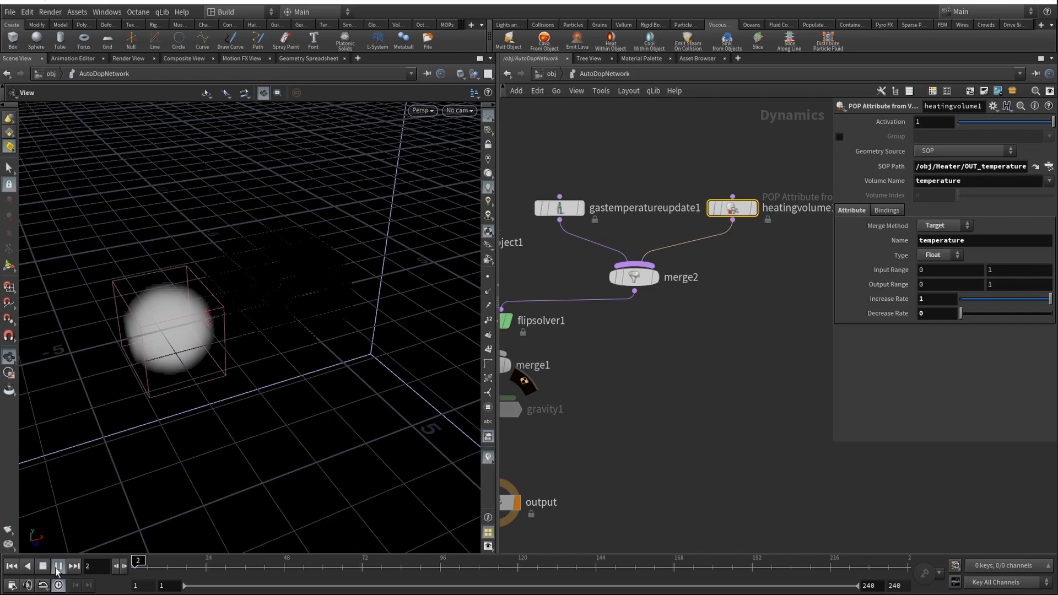
{"action": "left_click", "coordinate": [57, 566]}
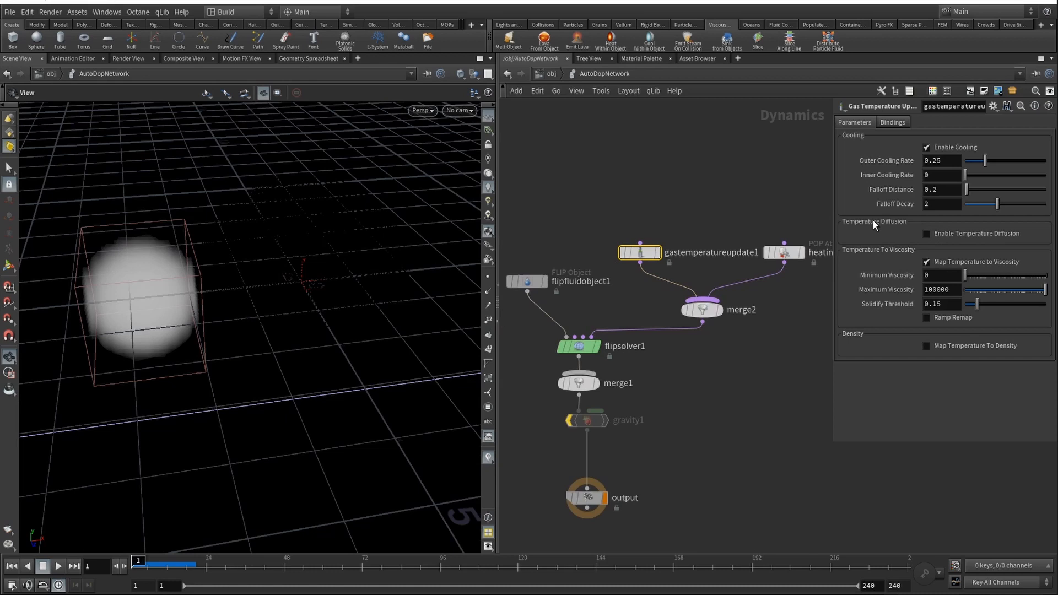
Enable temperature diffusion on gastemperatureupdate1, raise radius and heat bias, and preview the sim
{"action": "left_click", "coordinate": [927, 233]}
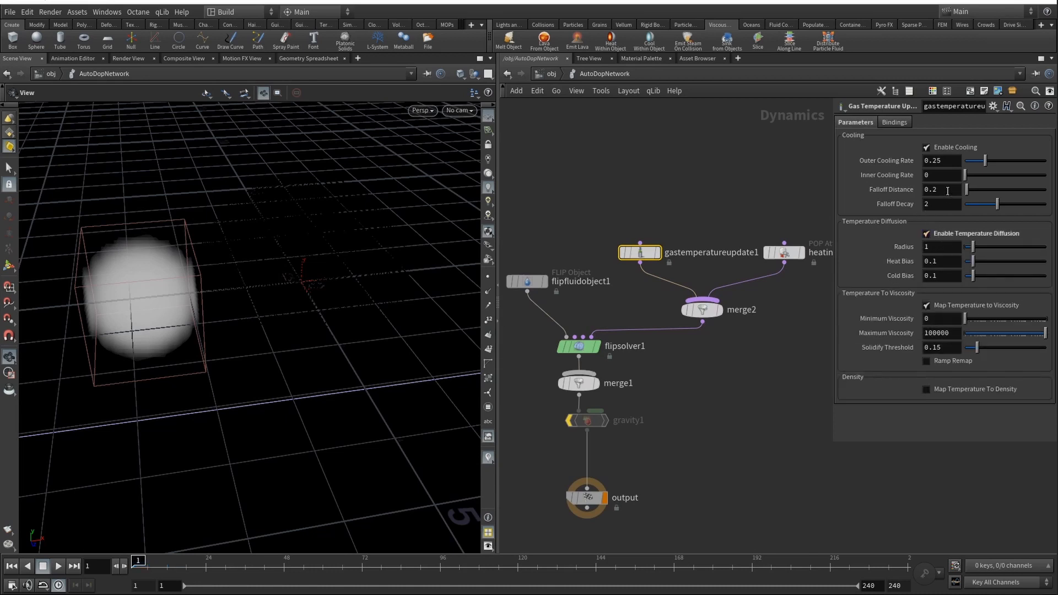
{"action": "left_click_drag", "start_coordinate": [970, 246], "coordinate": [992, 247]}
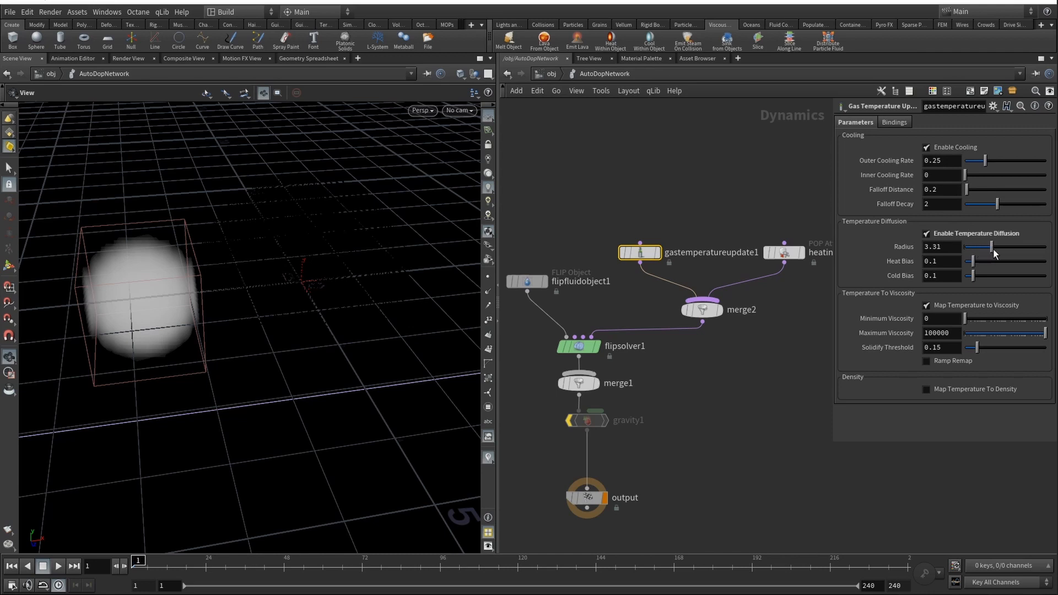
{"action": "left_click_drag", "start_coordinate": [972, 262], "coordinate": [986, 261]}
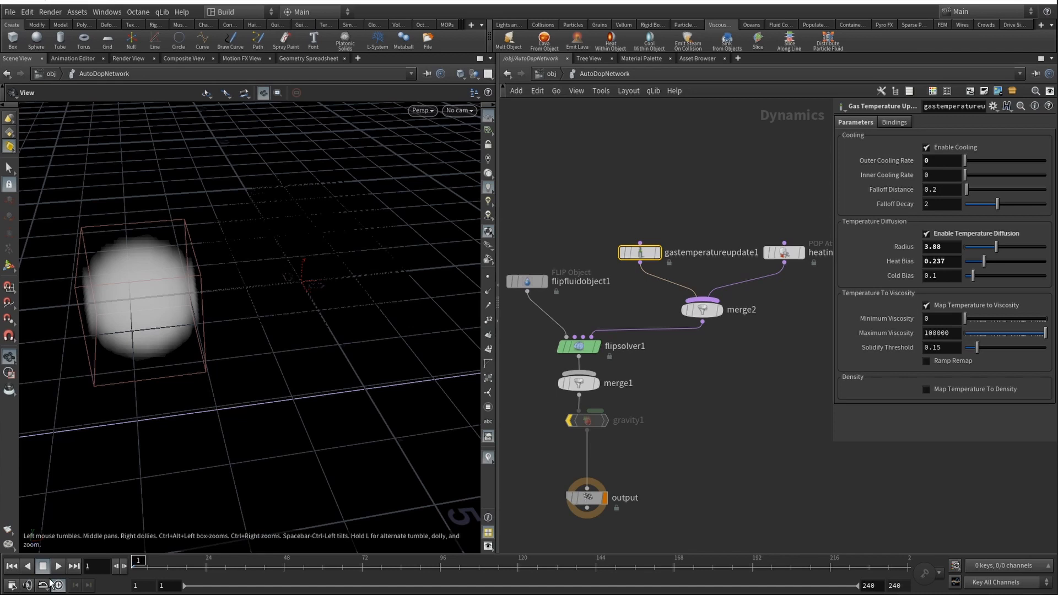
{"action": "left_click", "coordinate": [58, 566]}
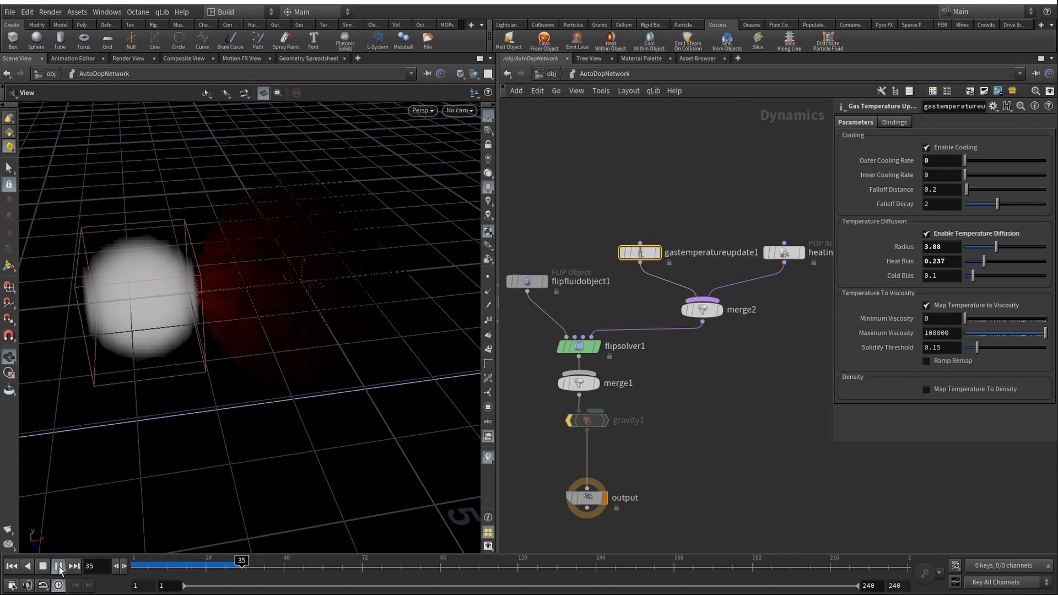
{"action": "left_click", "coordinate": [59, 566]}
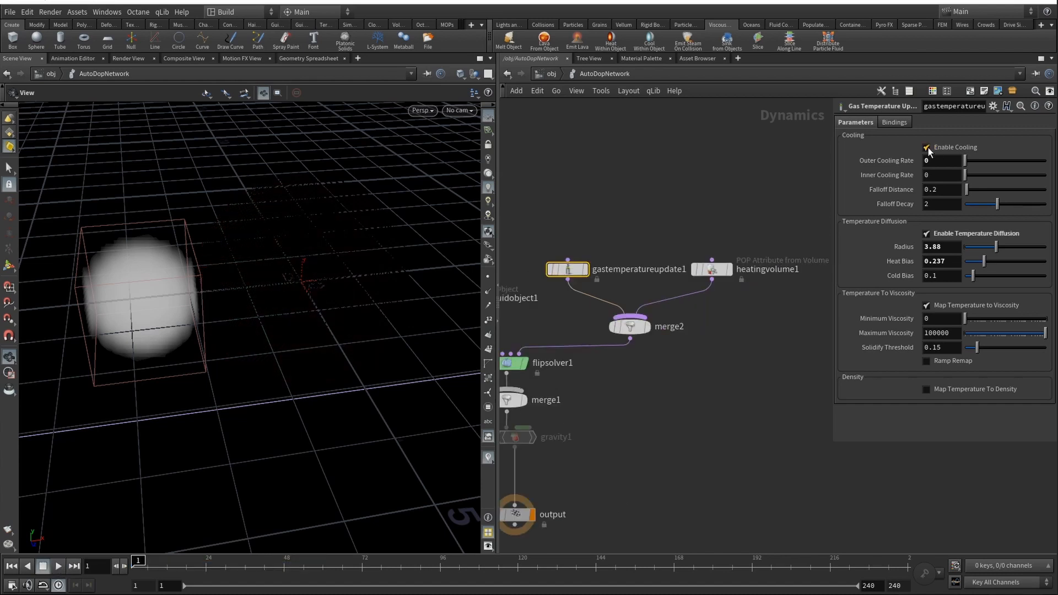
Turn off cooling, set heat bias about 0.698 and radius about 7.05, and replay the melt
{"action": "left_click", "coordinate": [927, 147]}
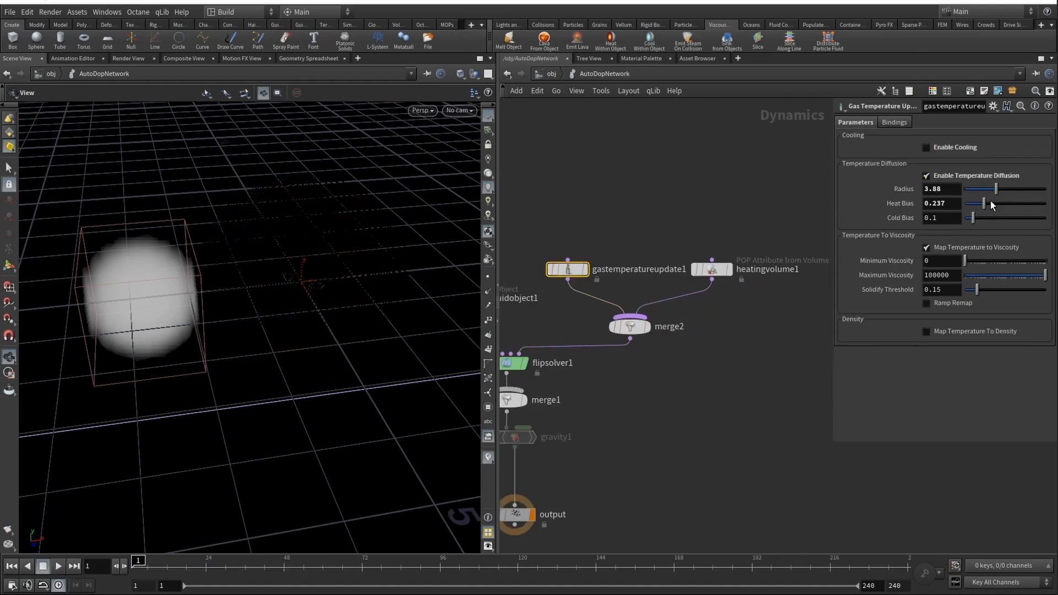
{"action": "left_click_drag", "start_coordinate": [983, 203], "coordinate": [1020, 203]}
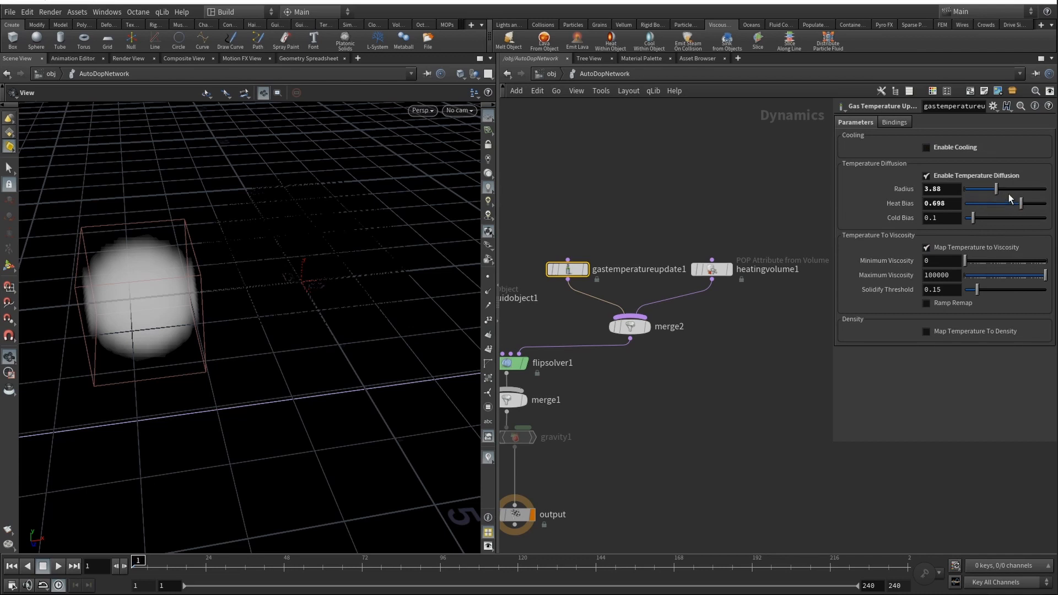
{"action": "left_click_drag", "start_coordinate": [995, 189], "coordinate": [1019, 189]}
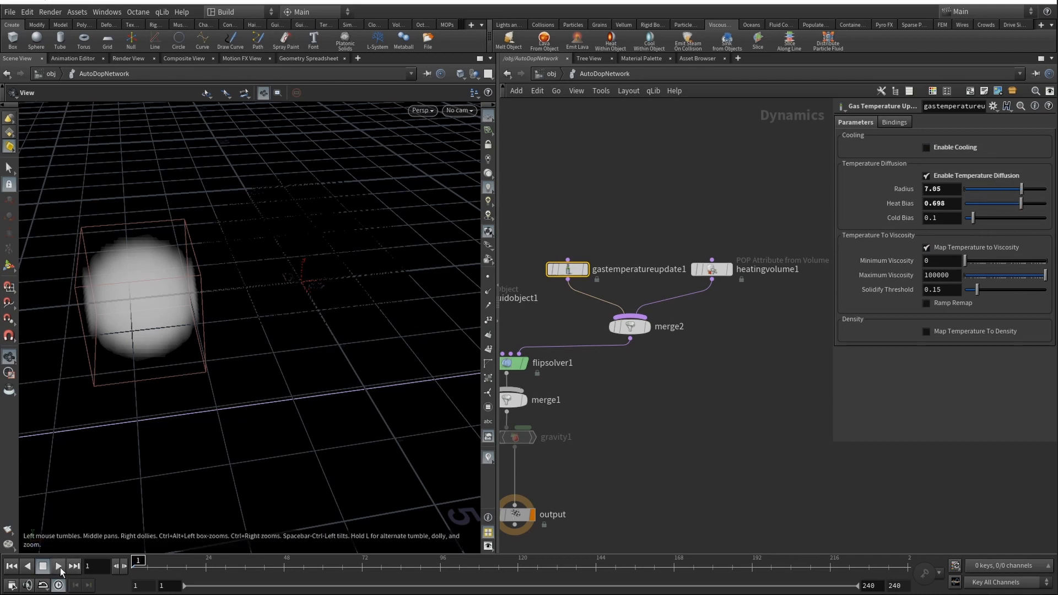
{"action": "left_click", "coordinate": [57, 566]}
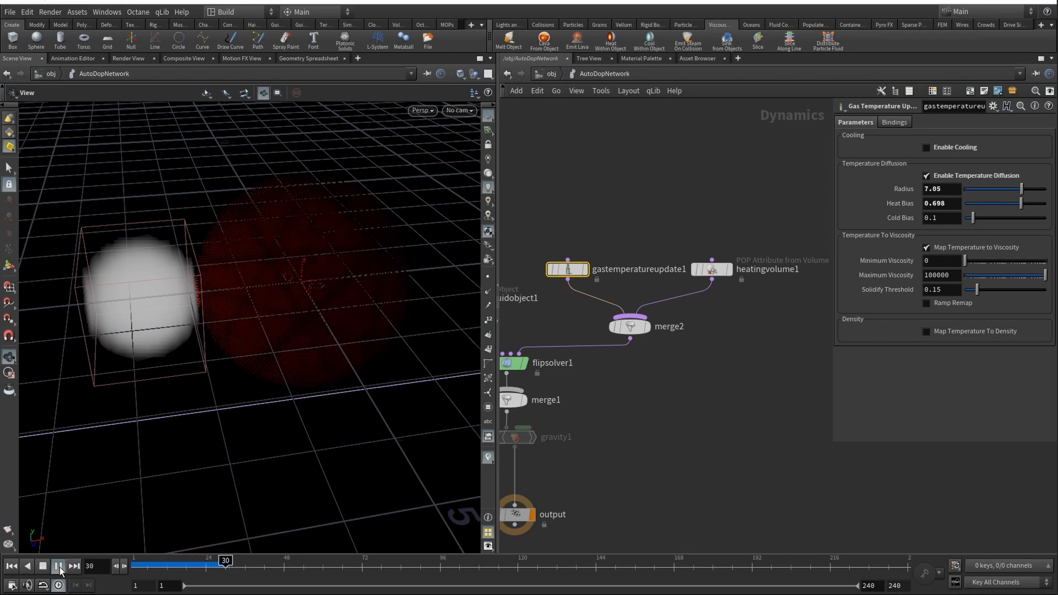
{"action": "left_click", "coordinate": [58, 566]}
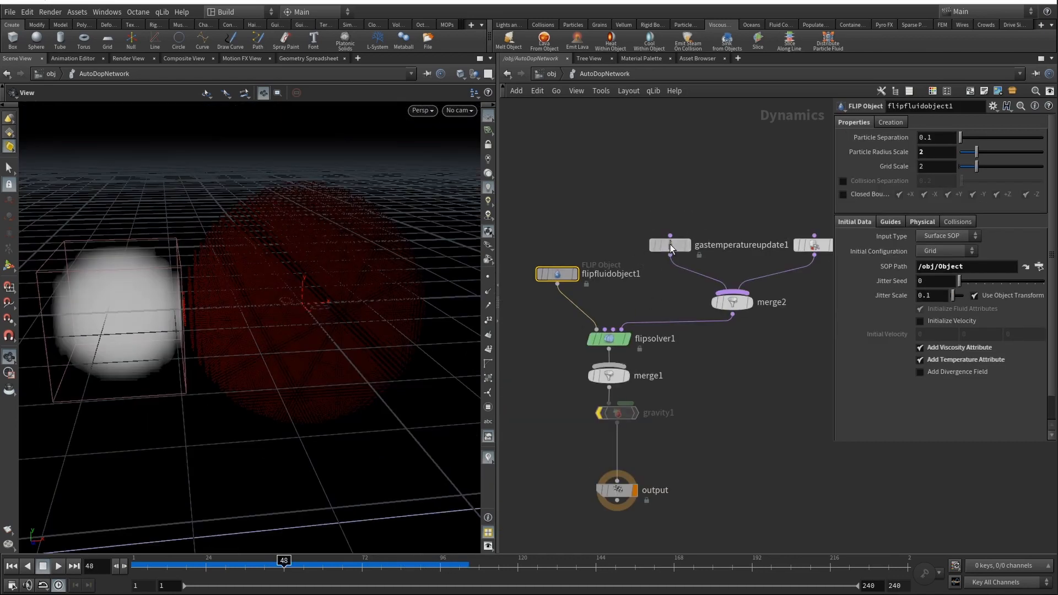
{"action": "left_click", "coordinate": [670, 245]}
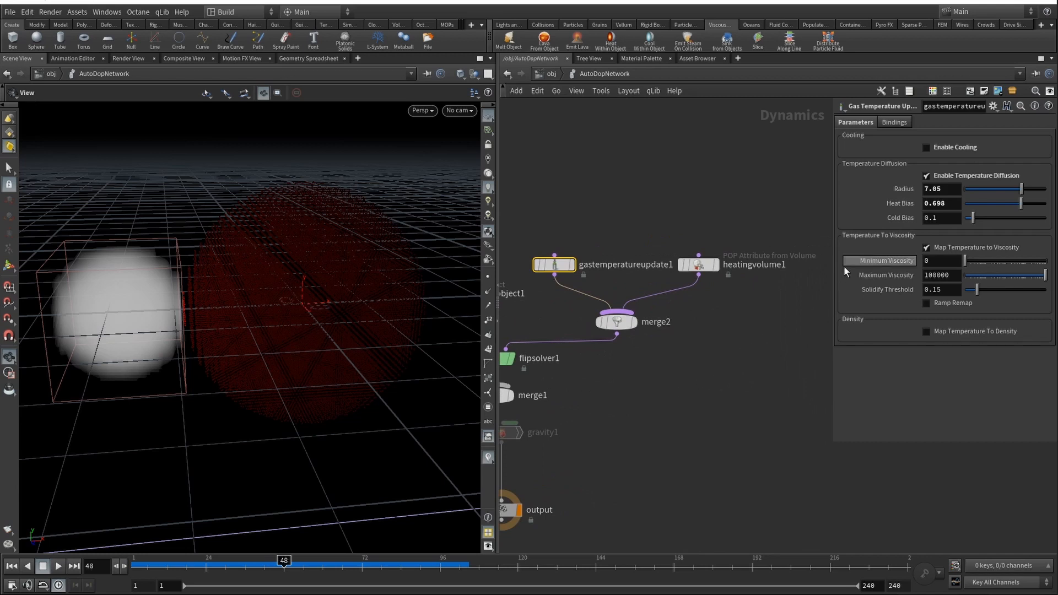
{"action": "mouse_move", "coordinate": [888, 288]}
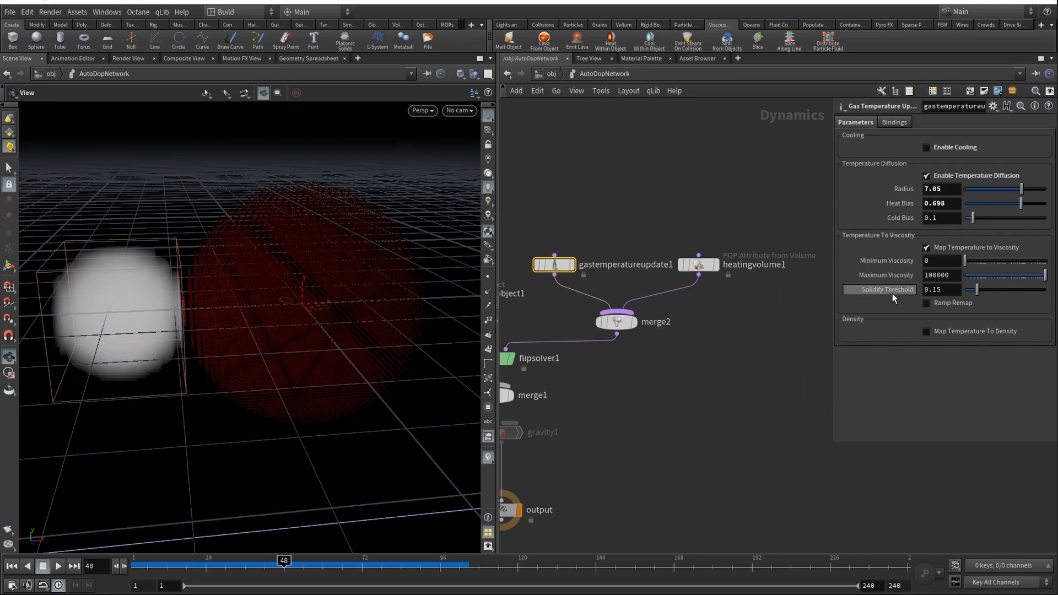
{"action": "mouse_move", "coordinate": [891, 289]}
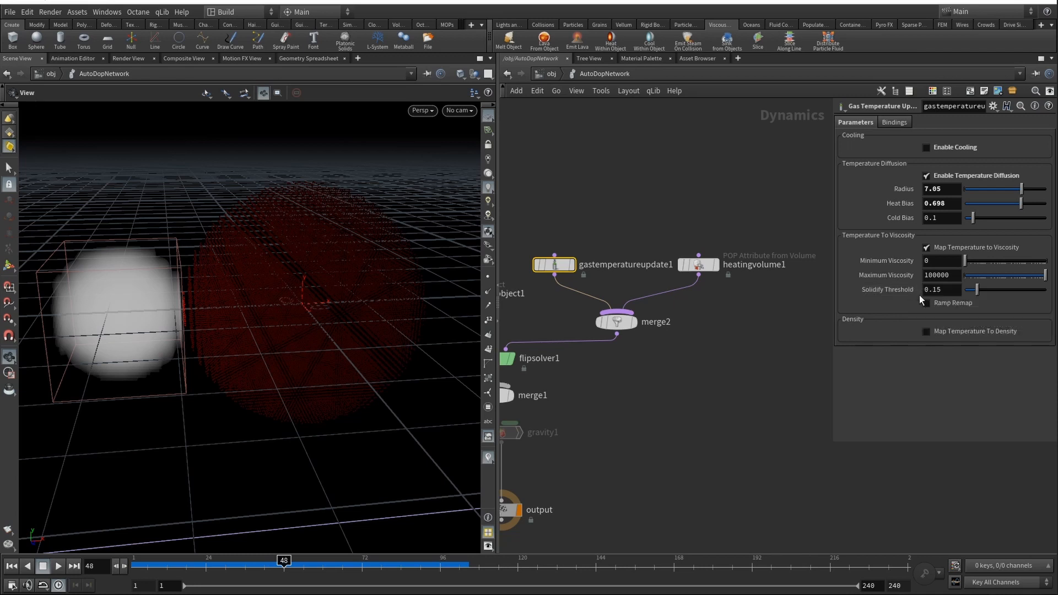
{"action": "left_click", "coordinate": [940, 289]}
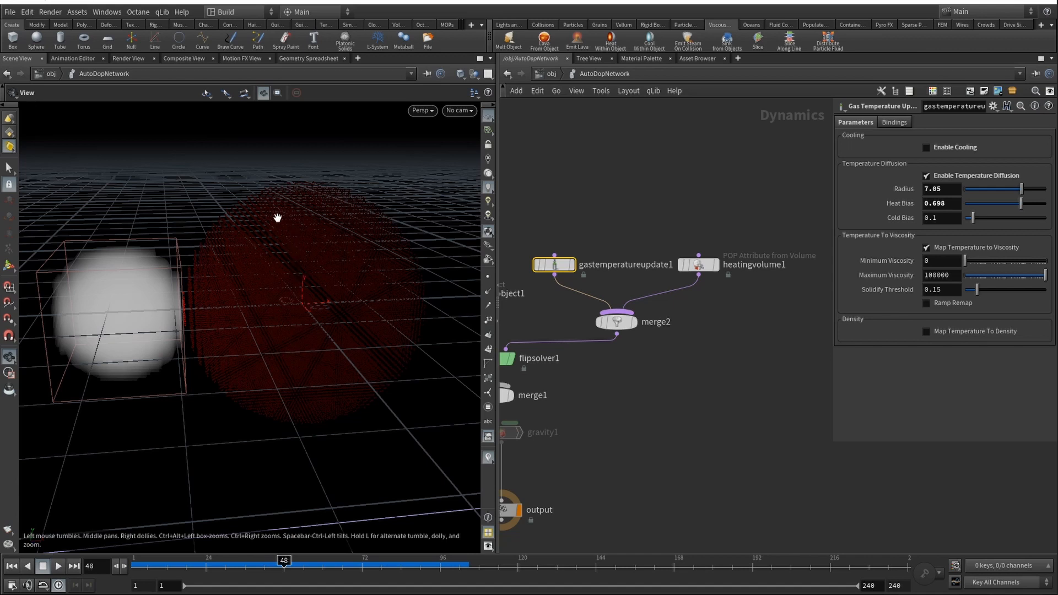
{"action": "mouse_move", "coordinate": [275, 292]}
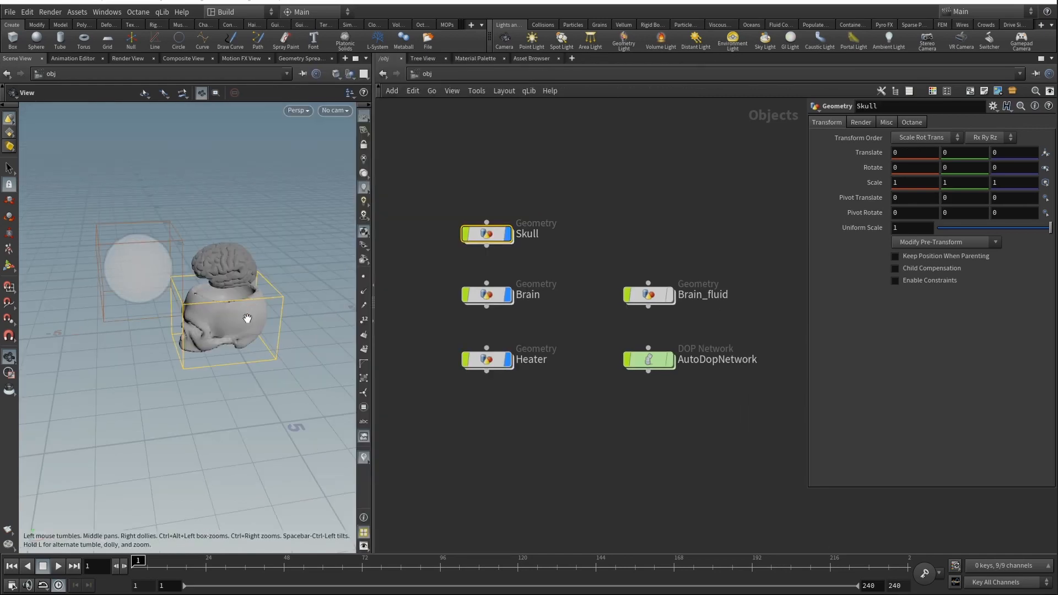
Orbit around the skull, select the Brain, Heater and Brain_fluid objects, and dive into the AutoDopNetwork
{"action": "left_click_drag", "start_coordinate": [249, 317], "coordinate": [222, 310]}
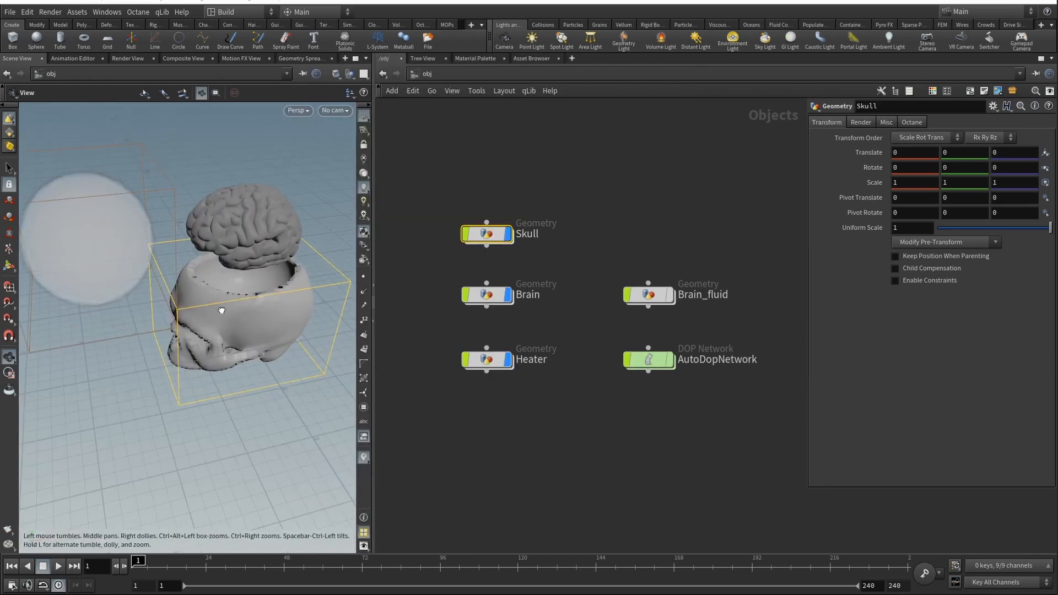
{"action": "left_click_drag", "start_coordinate": [222, 310], "coordinate": [217, 331]}
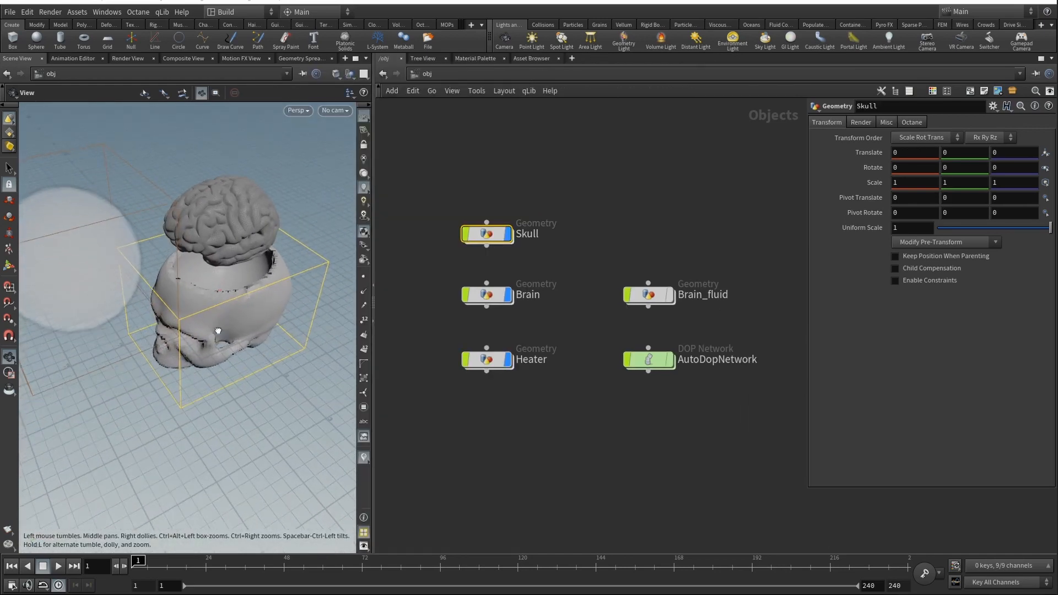
{"action": "left_click_drag", "start_coordinate": [217, 330], "coordinate": [183, 280]}
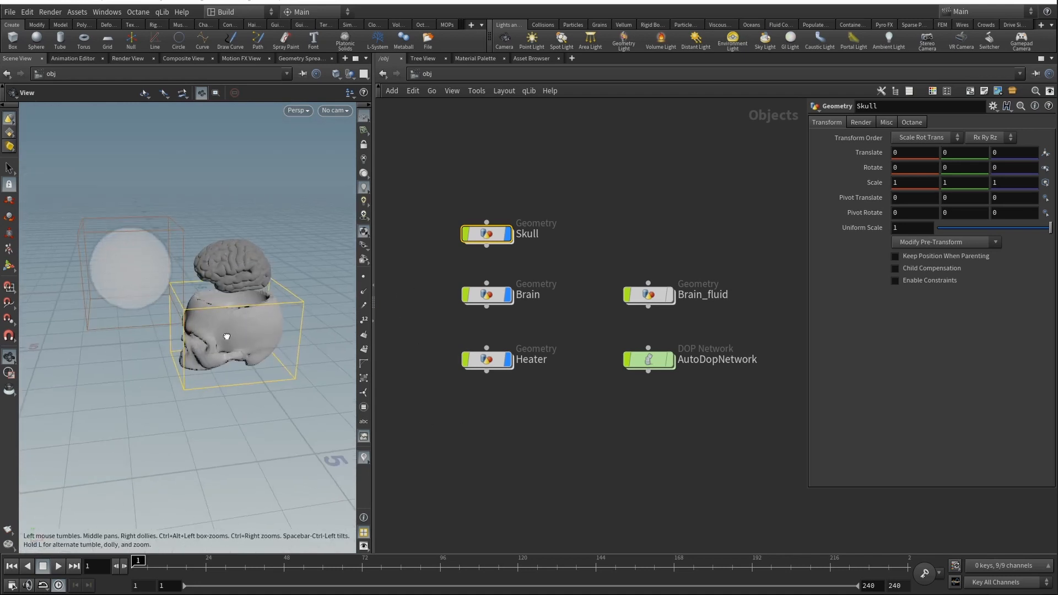
{"action": "left_click", "coordinate": [487, 295]}
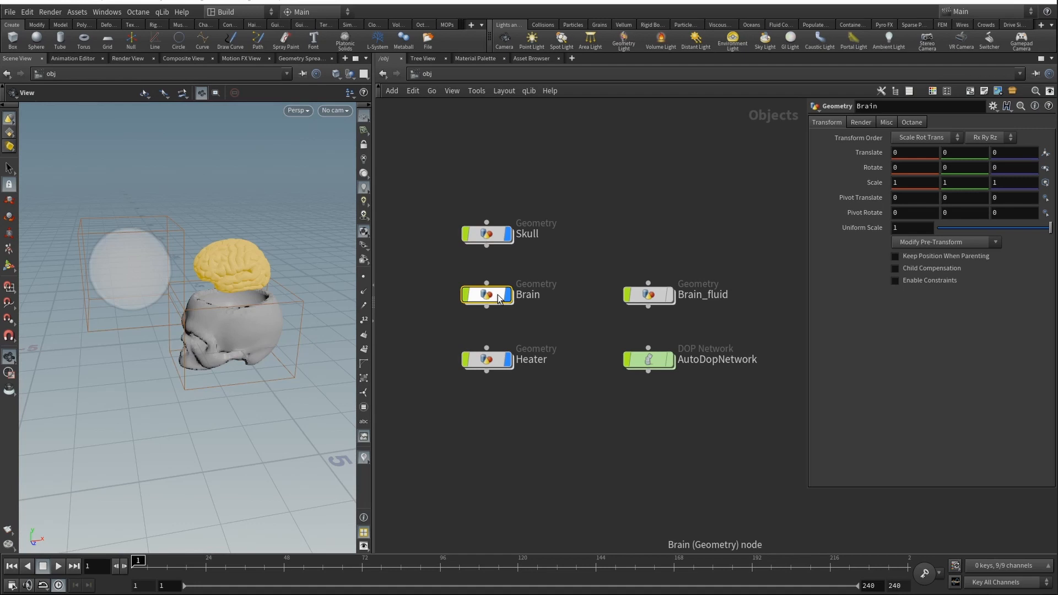
{"action": "left_click", "coordinate": [488, 359]}
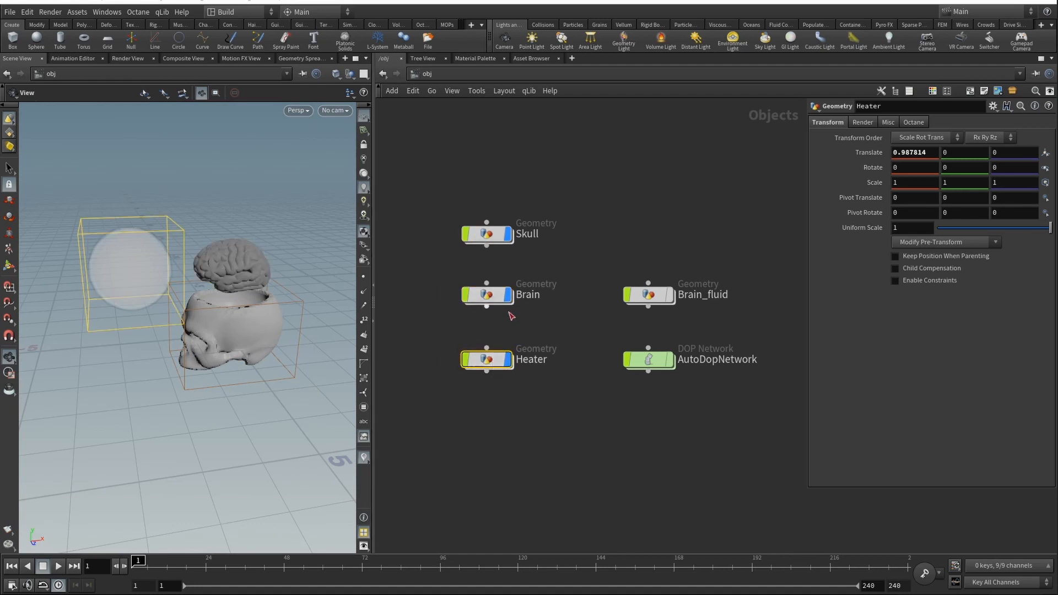
{"action": "double_click", "coordinate": [487, 294]}
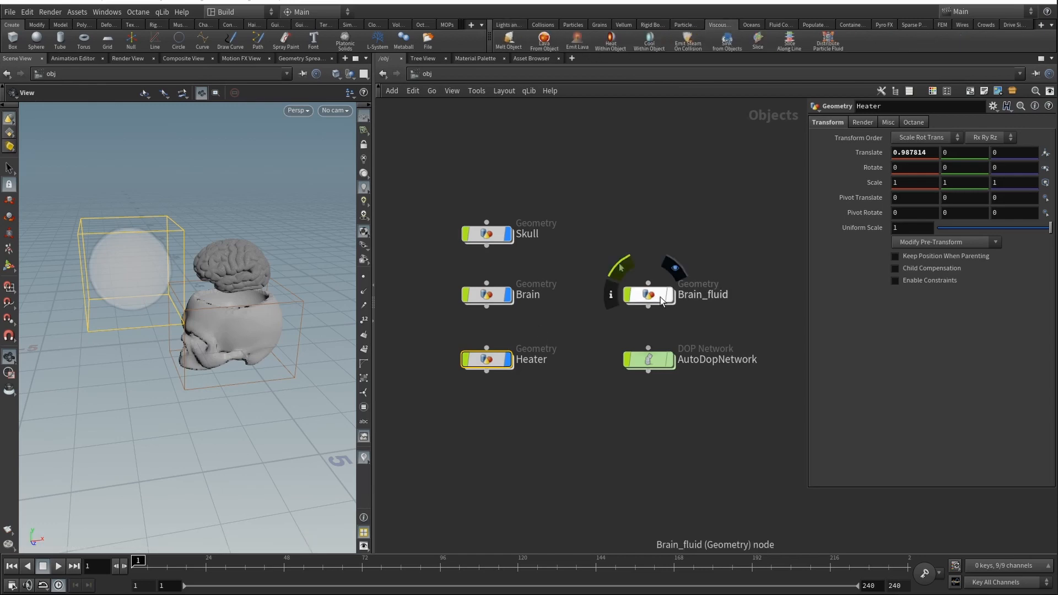
{"action": "left_click", "coordinate": [646, 294]}
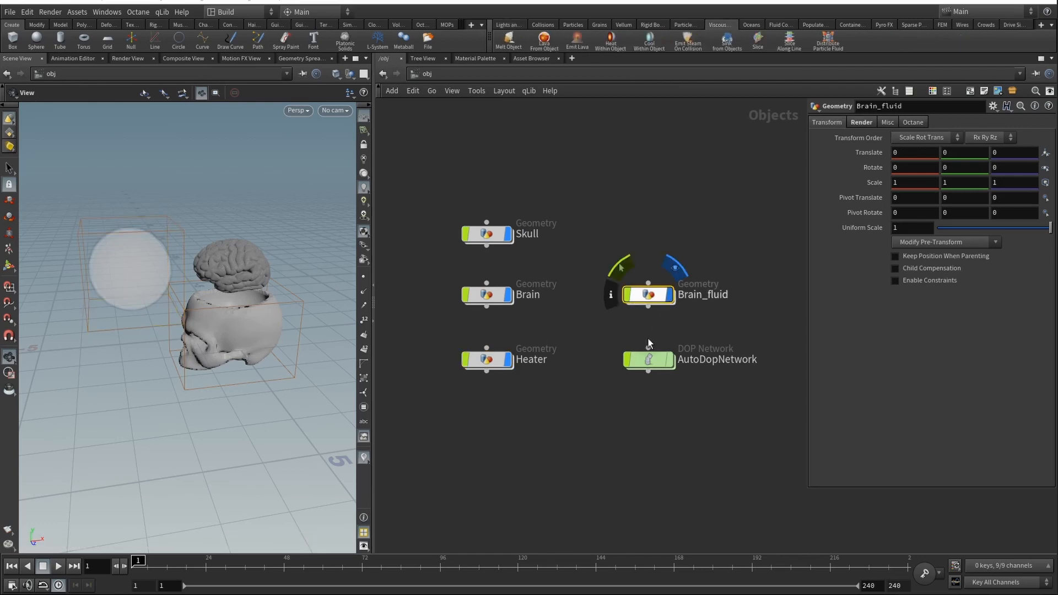
{"action": "double_click", "coordinate": [648, 295]}
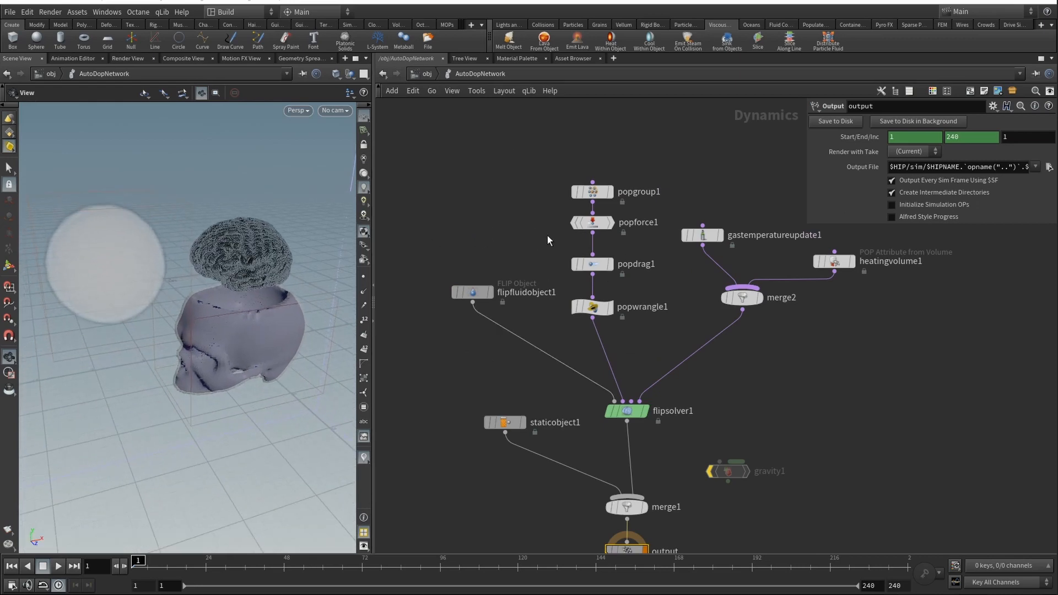
Set flipfluidobject1 Particle Separation from 0.1 down to about 0.08 for a coarser brain particle cloud
{"action": "left_click", "coordinate": [702, 235]}
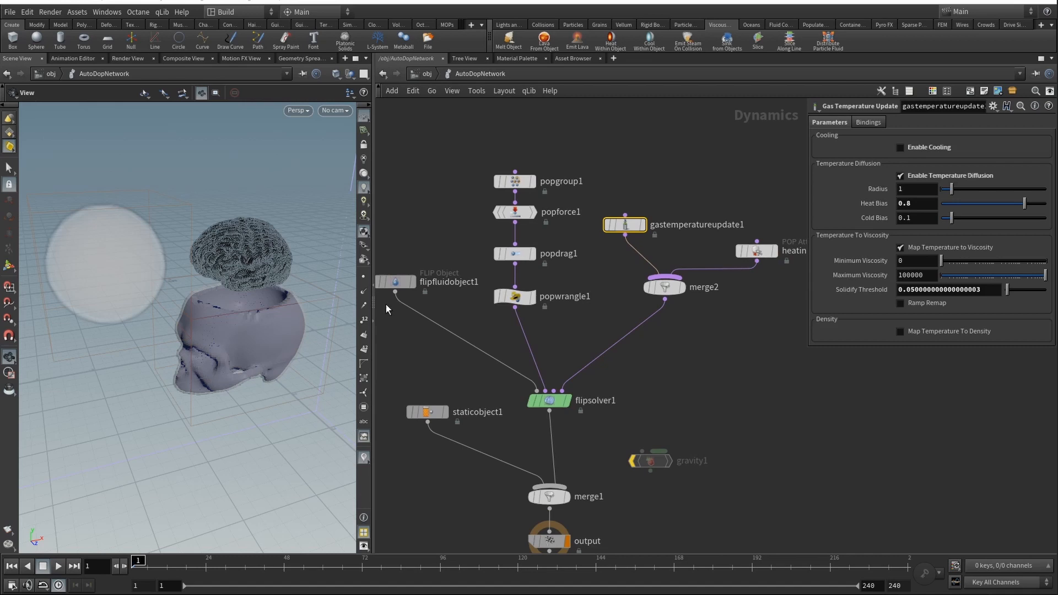
{"action": "left_click", "coordinate": [395, 282]}
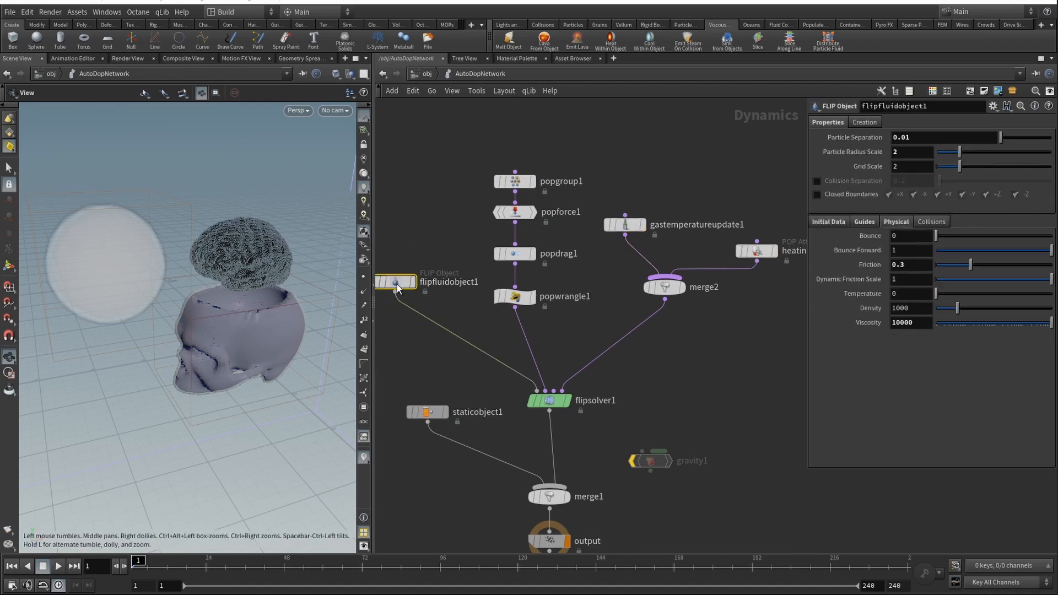
{"action": "left_click", "coordinate": [943, 137]}
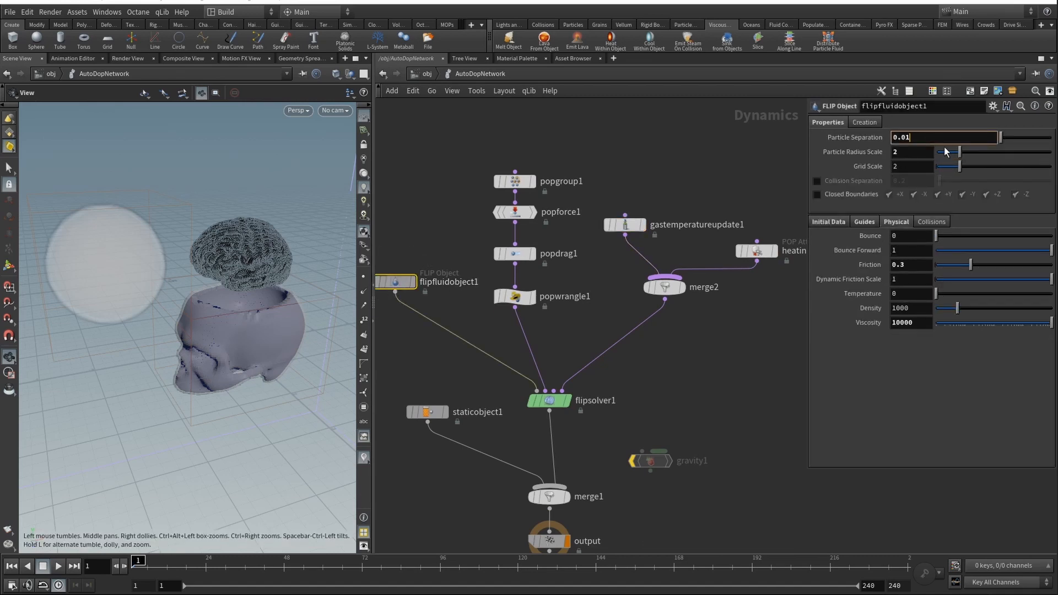
{"action": "type", "text": "0.10000000000000"}
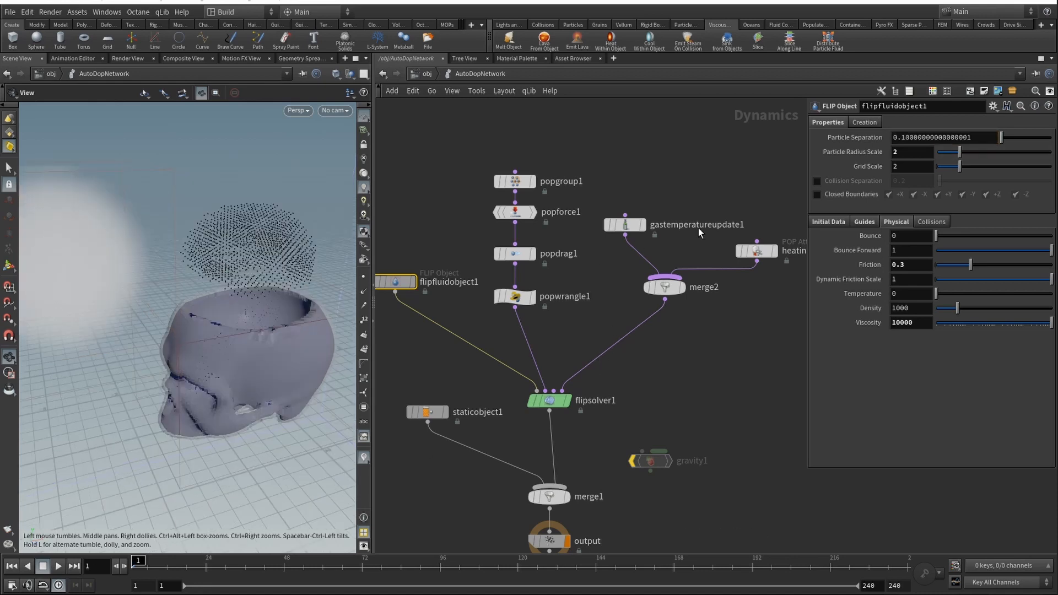
{"action": "type", "text": "0.09"}
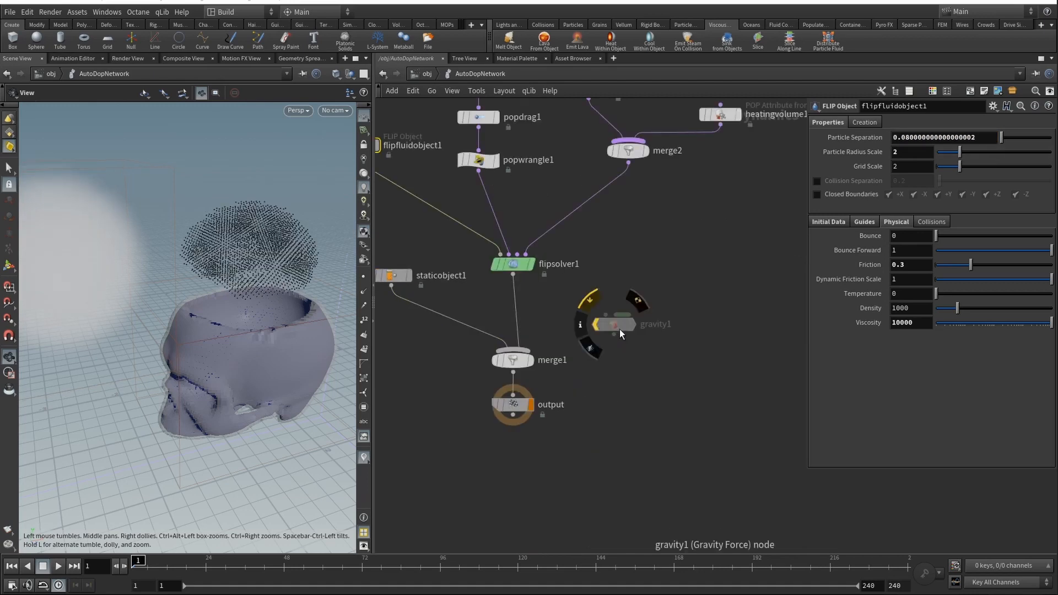
{"action": "left_click", "coordinate": [613, 325]}
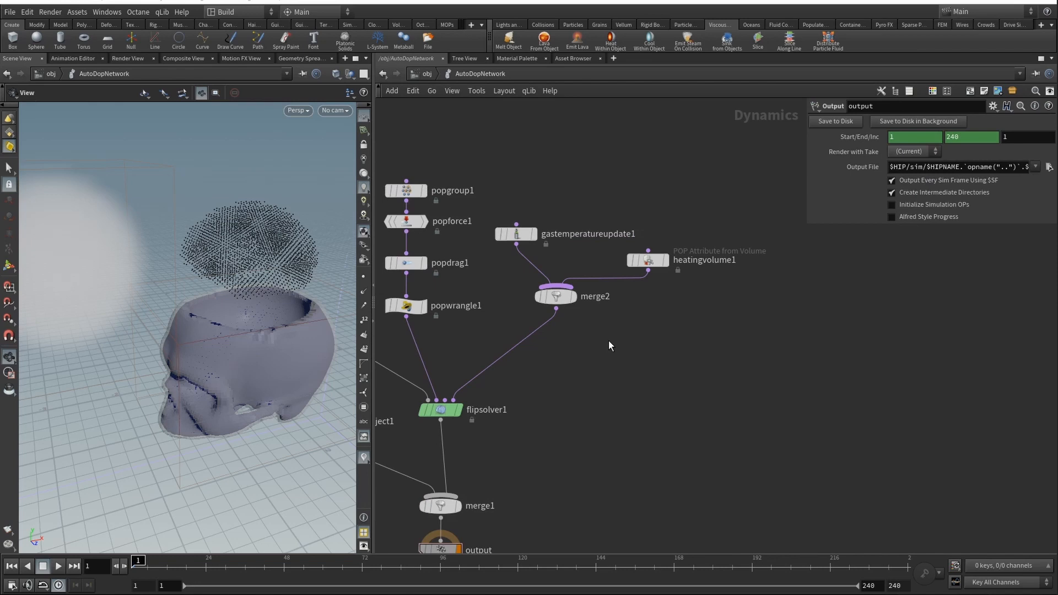
Review heatingvolume1 and gastemperatureupdate1 settings, then return to flipfluidobject1's parameters
{"action": "left_click", "coordinate": [647, 260]}
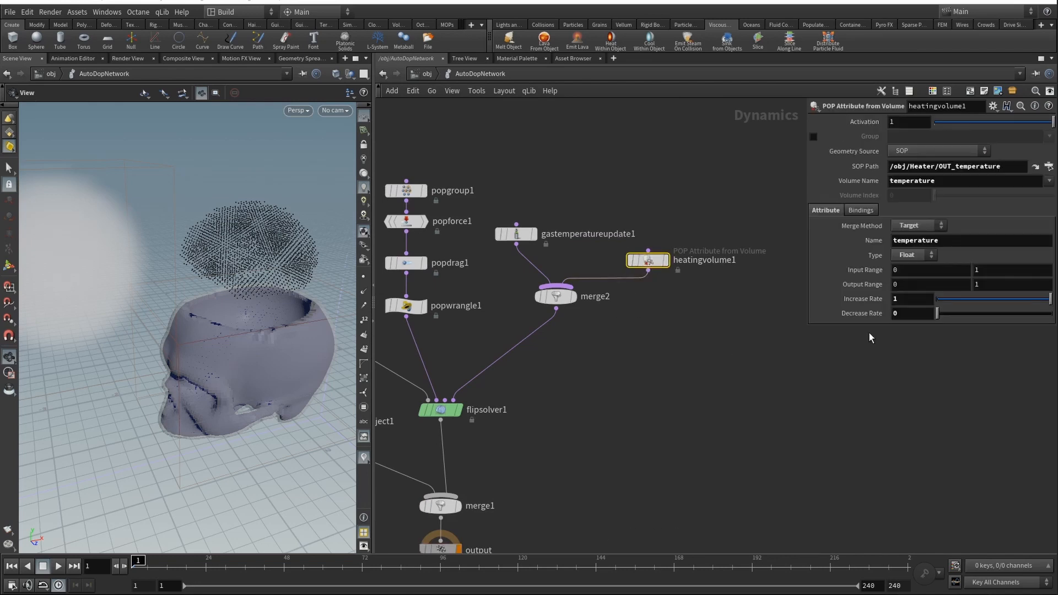
{"action": "mouse_move", "coordinate": [944, 223]}
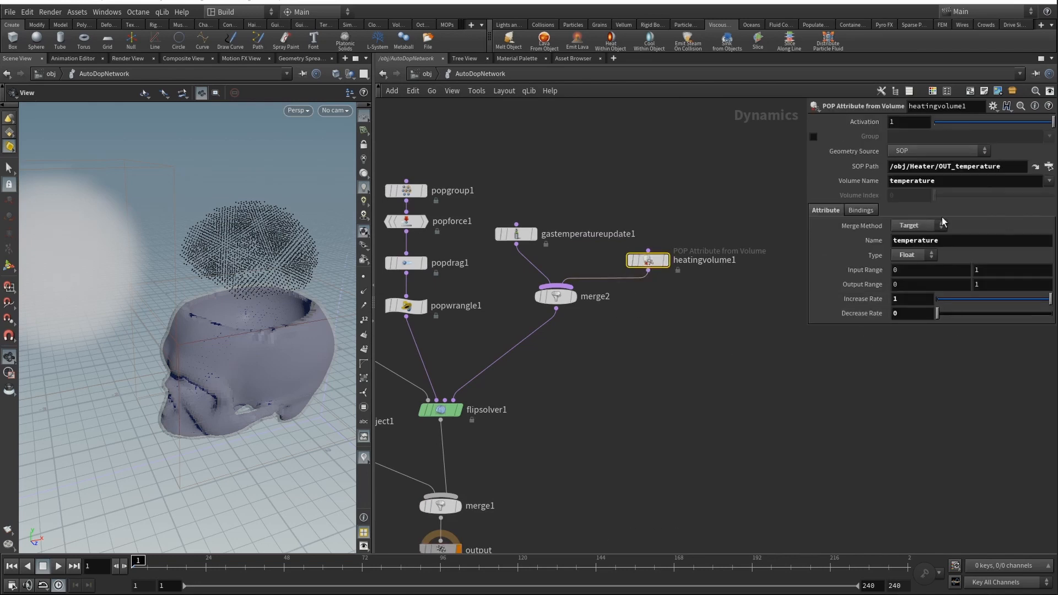
{"action": "mouse_move", "coordinate": [598, 342]}
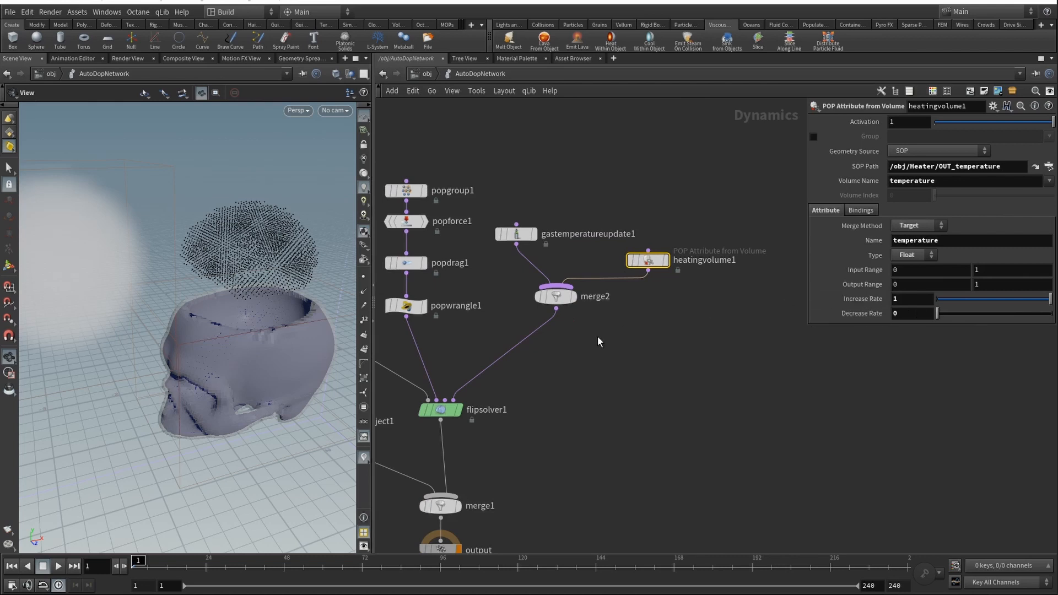
{"action": "mouse_move", "coordinate": [544, 253]}
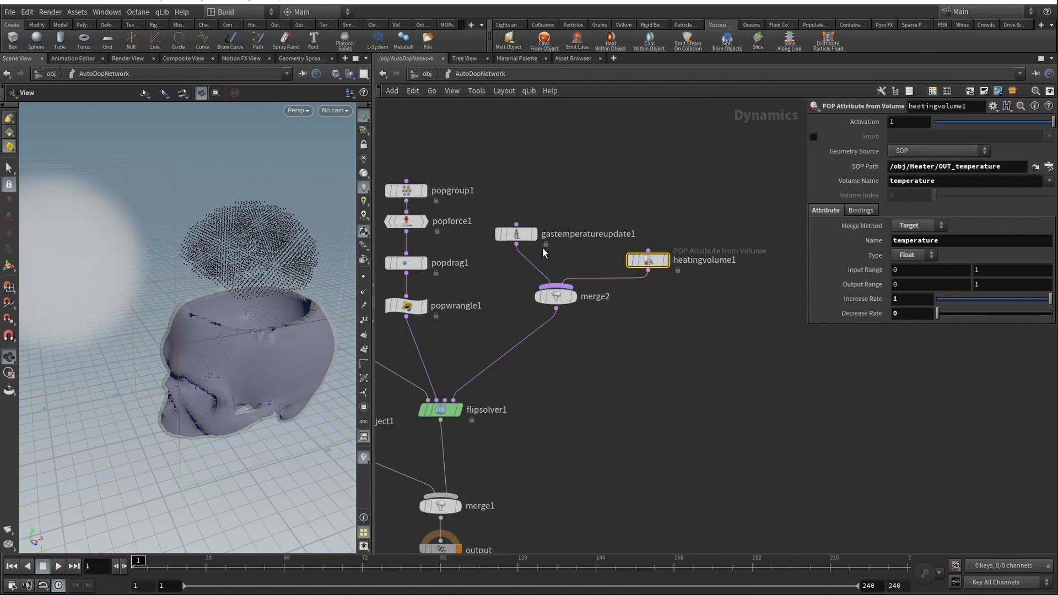
{"action": "left_click", "coordinate": [517, 234]}
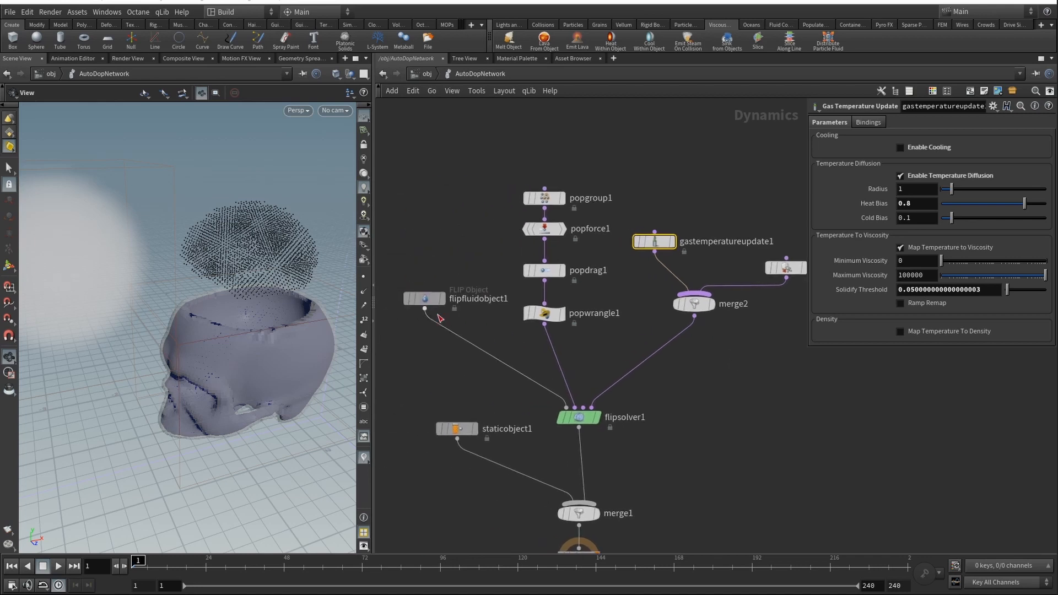
{"action": "left_click", "coordinate": [424, 299]}
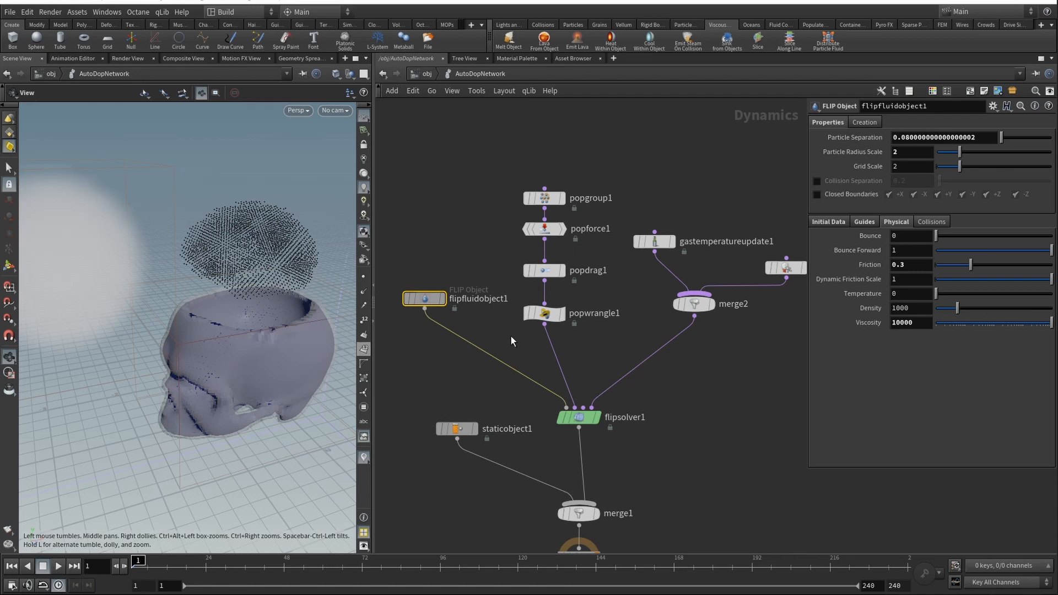
{"action": "mouse_move", "coordinate": [100, 274]}
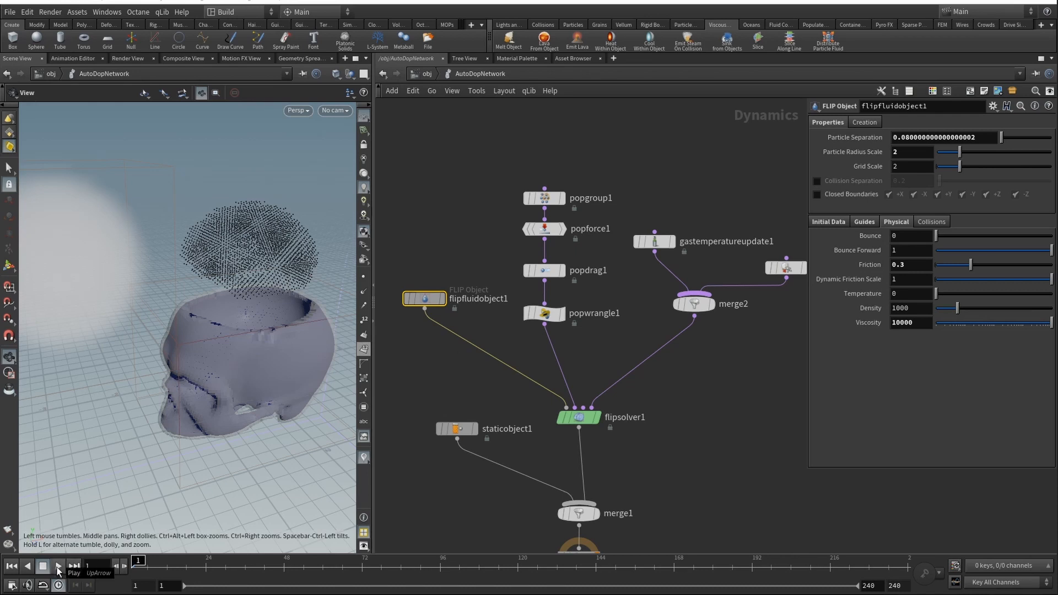
Play the melt simulation through its first frames, restart it once, then rewind to frame 1
{"action": "left_click", "coordinate": [58, 566]}
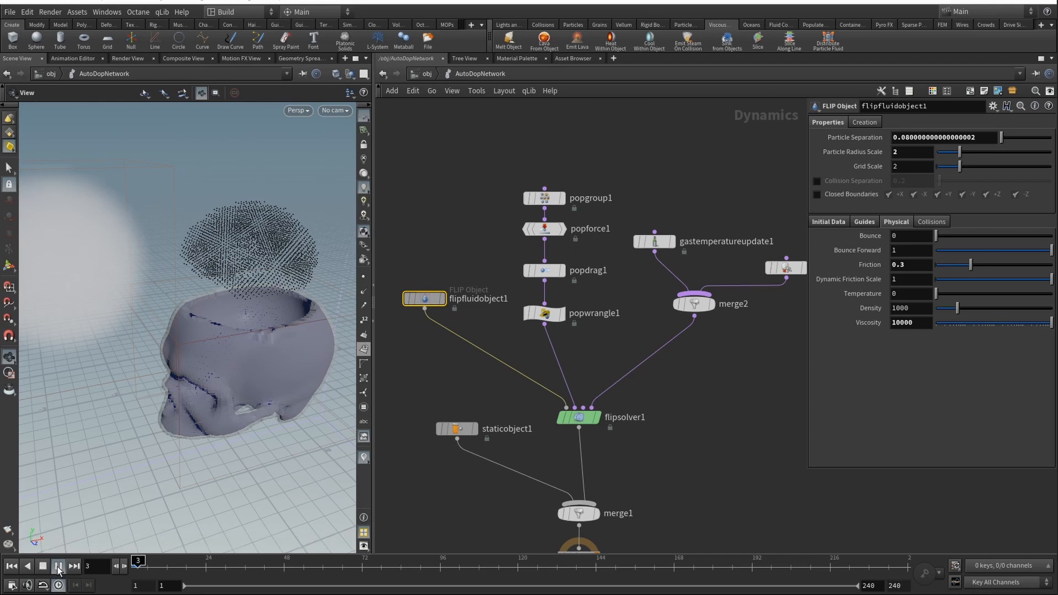
{"action": "left_click", "coordinate": [58, 566]}
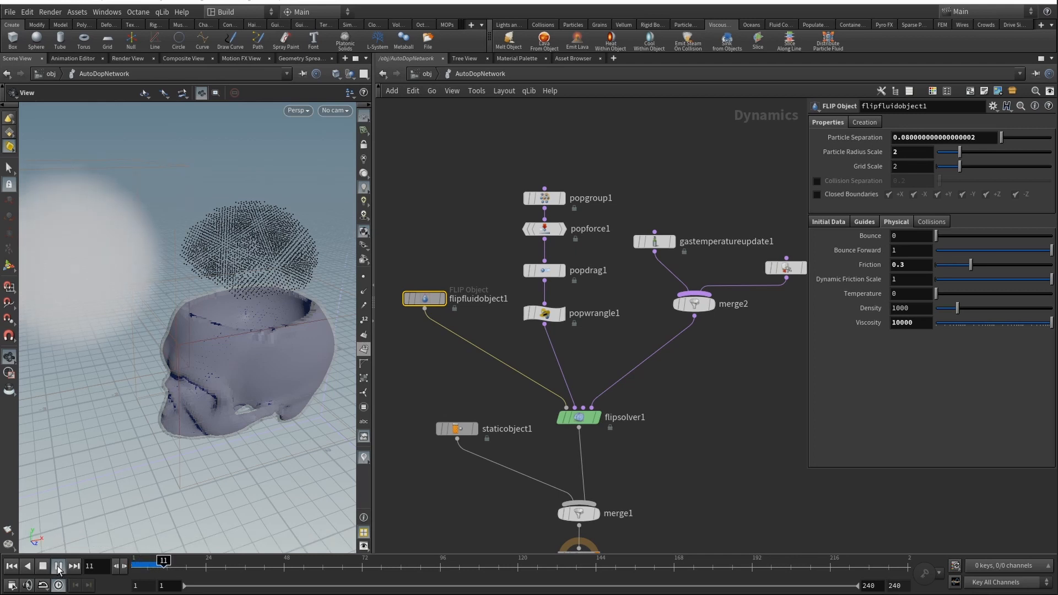
{"action": "left_click", "coordinate": [57, 566]}
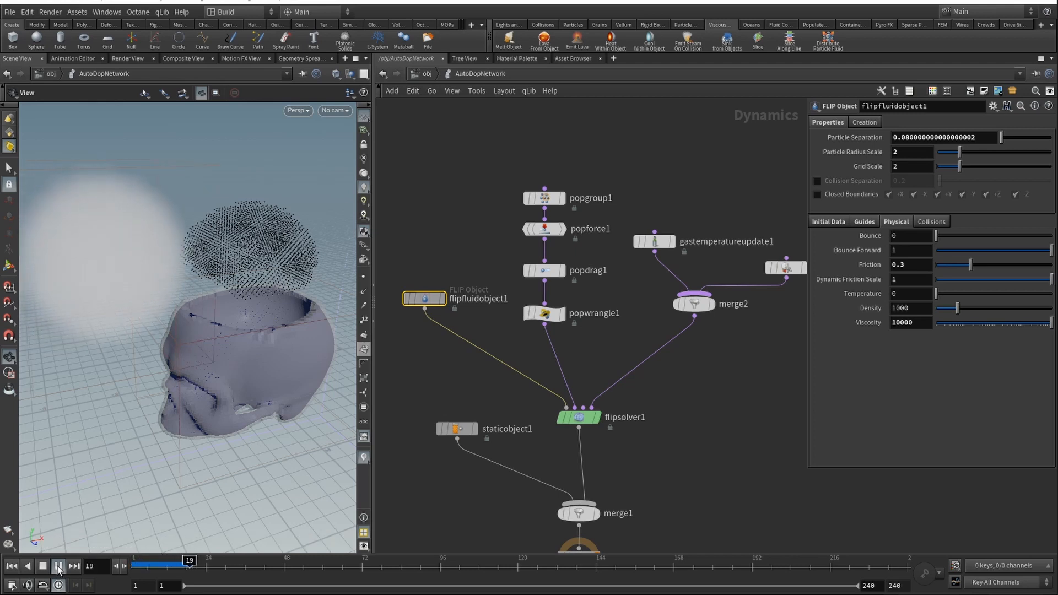
{"action": "left_click", "coordinate": [58, 565]}
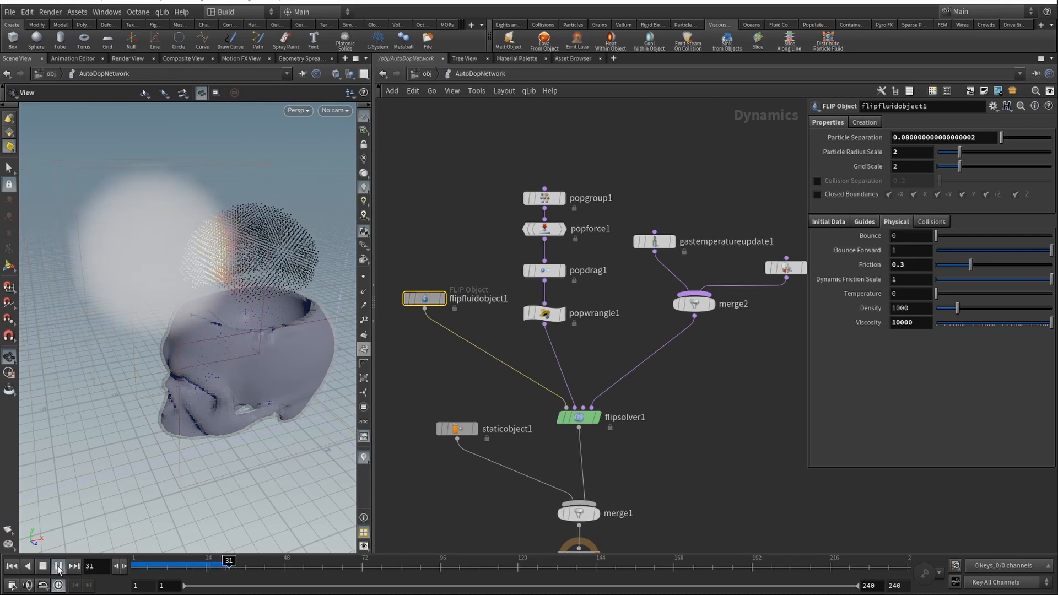
{"action": "left_click", "coordinate": [57, 566]}
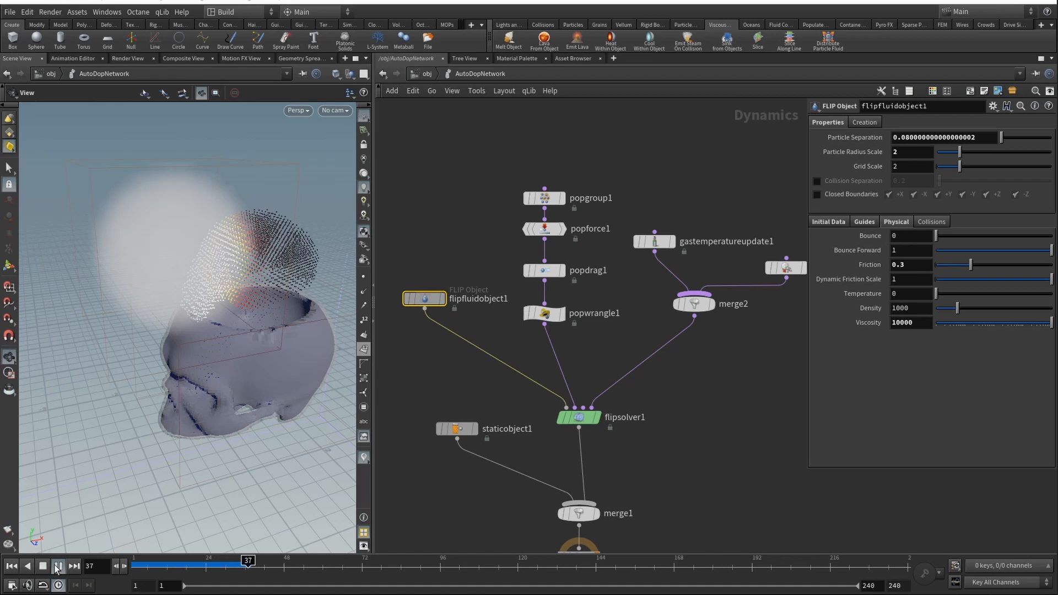
{"action": "left_click", "coordinate": [58, 566]}
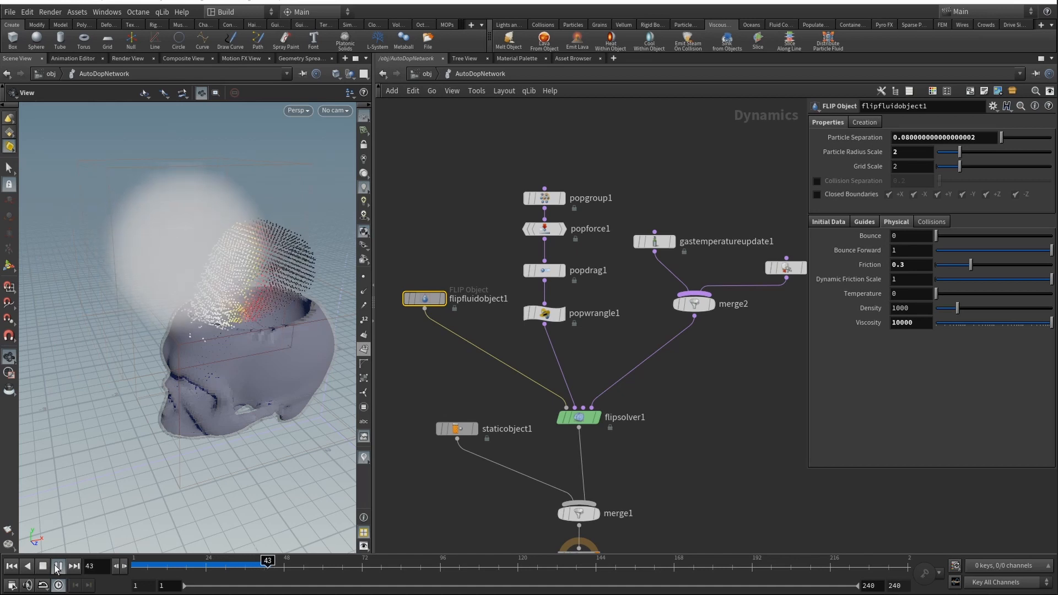
{"action": "left_click", "coordinate": [58, 566]}
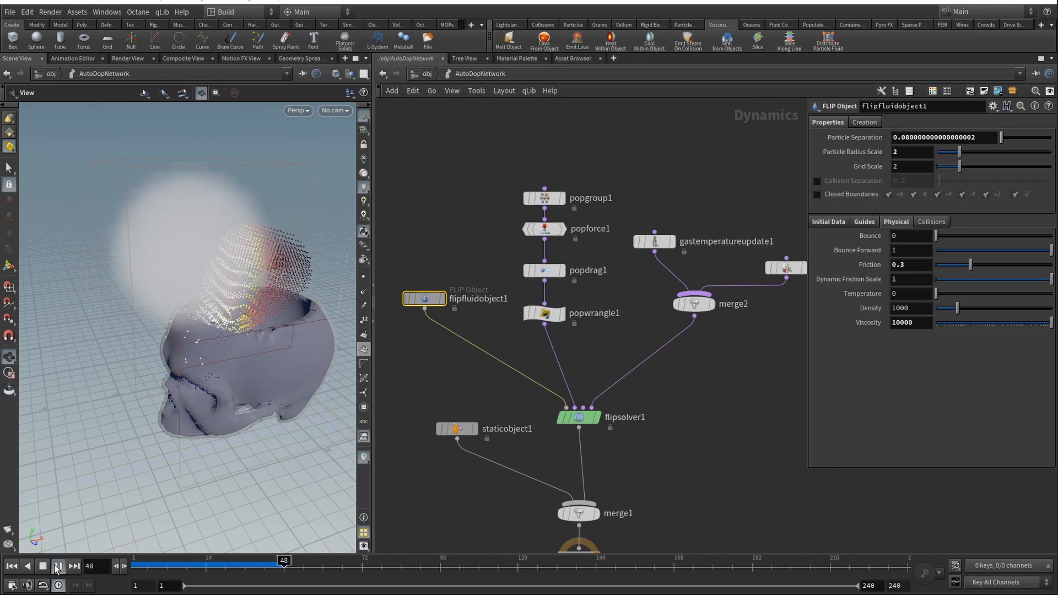
{"action": "left_click", "coordinate": [58, 566]}
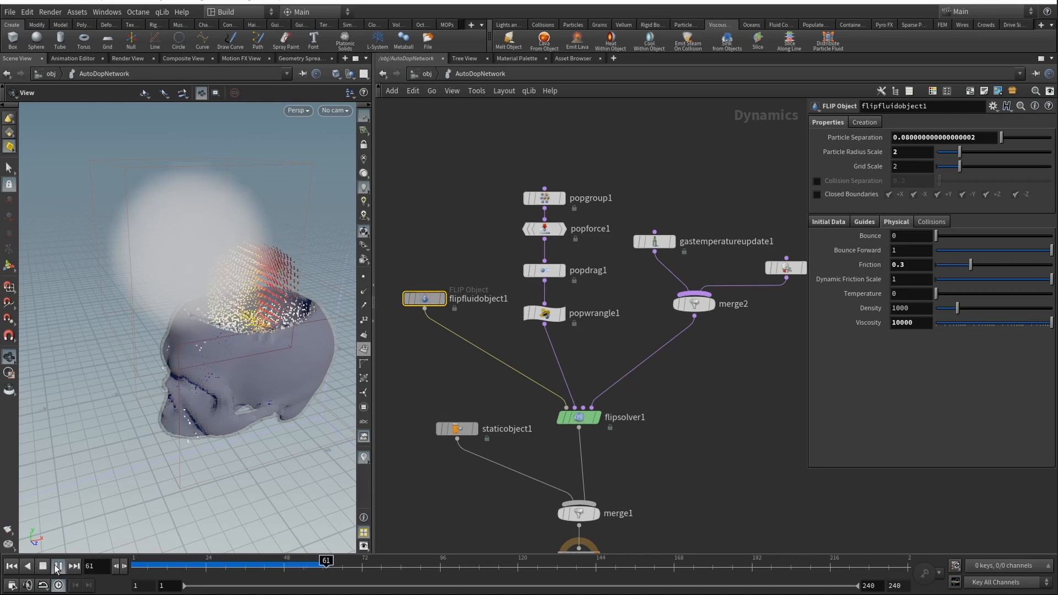
{"action": "left_click", "coordinate": [58, 566]}
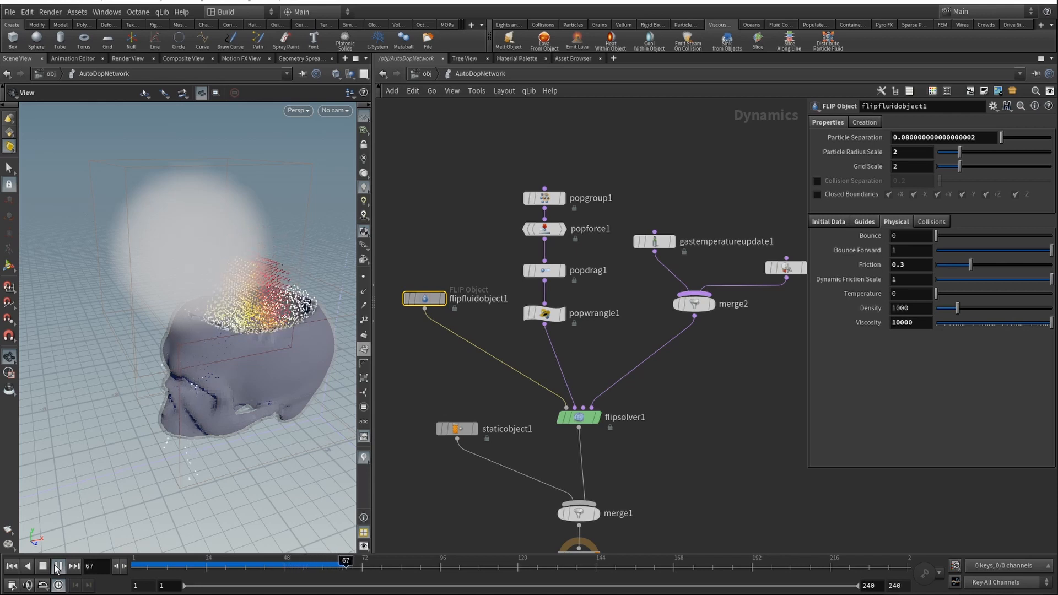
{"action": "left_click", "coordinate": [58, 565]}
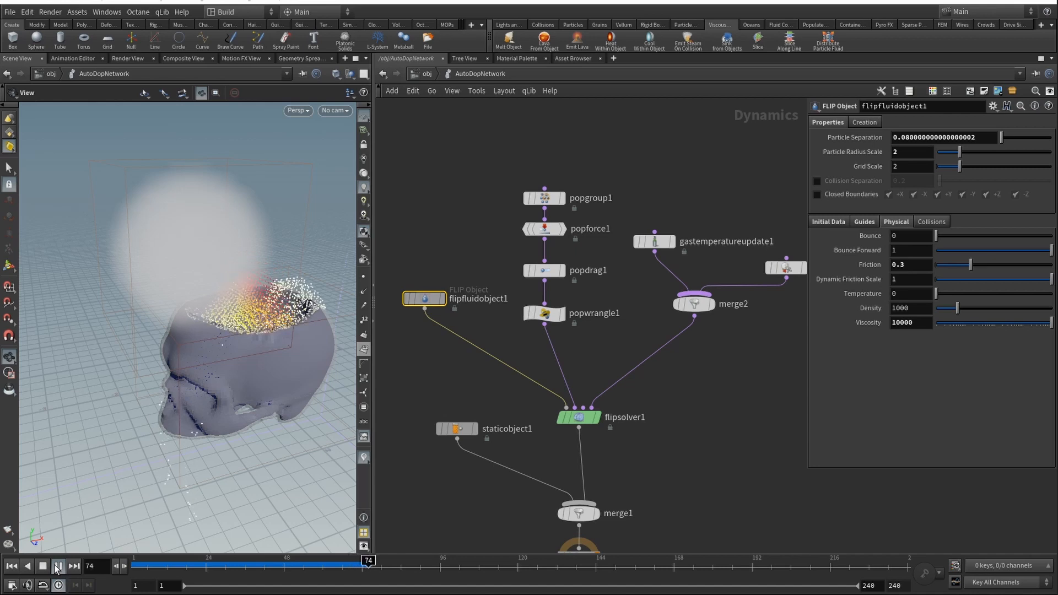
{"action": "left_click", "coordinate": [41, 566]}
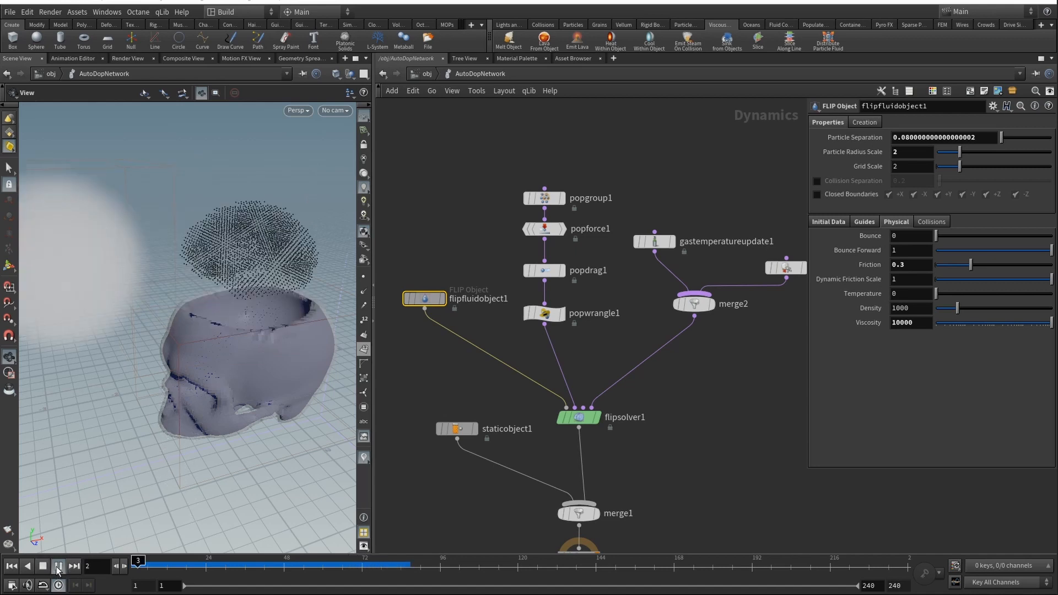
{"action": "left_click", "coordinate": [58, 566]}
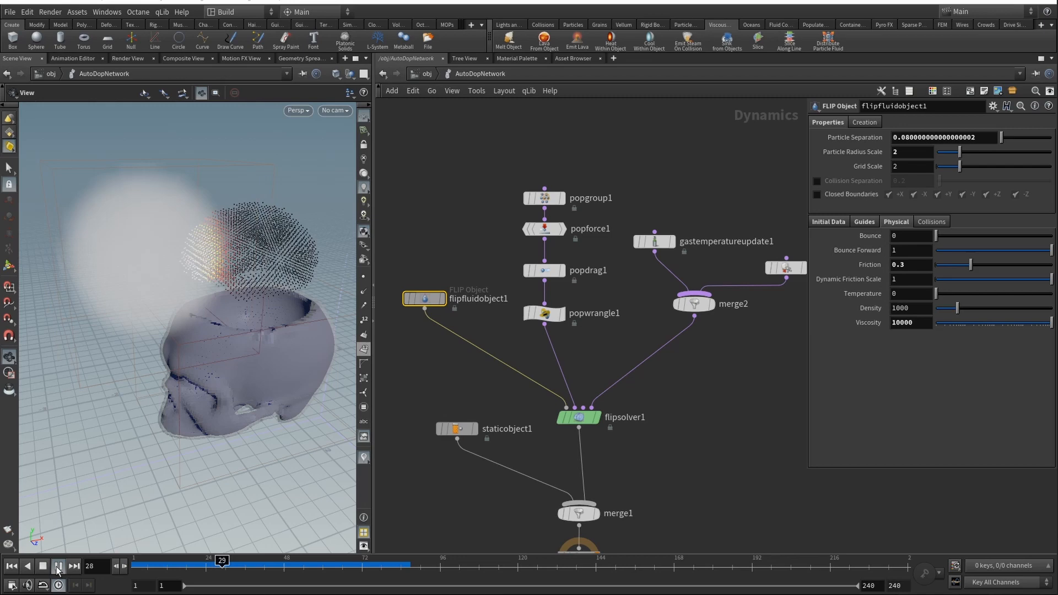
{"action": "left_click", "coordinate": [58, 566]}
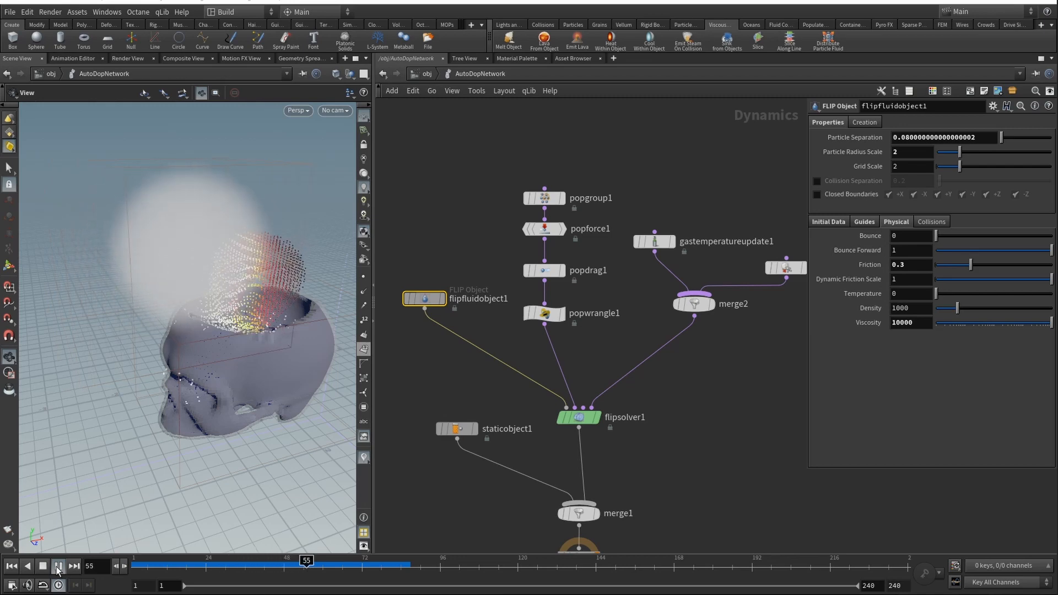
{"action": "left_click", "coordinate": [42, 566]}
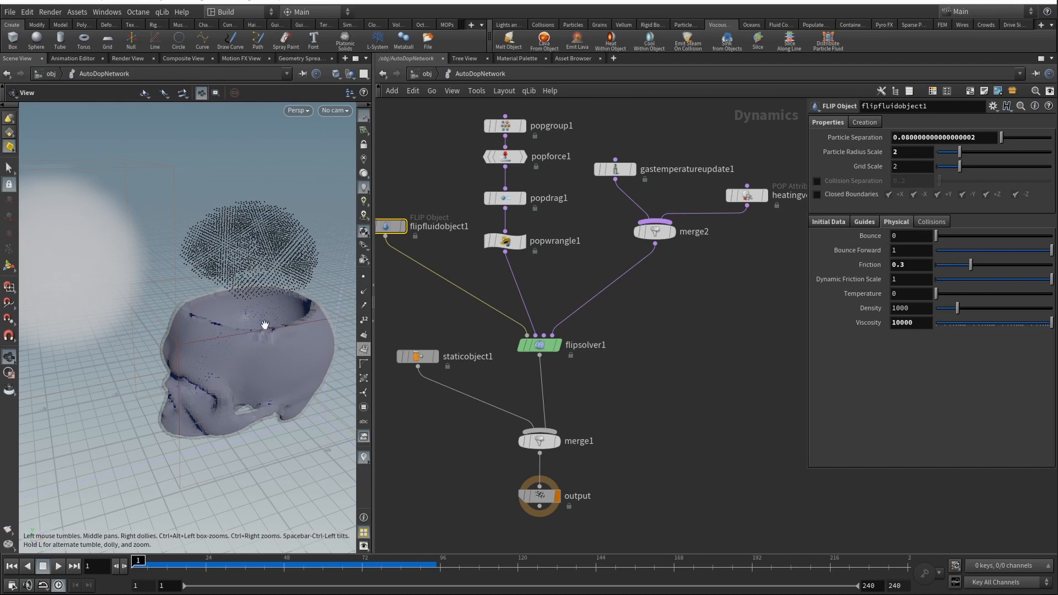
{"action": "mouse_move", "coordinate": [619, 325]}
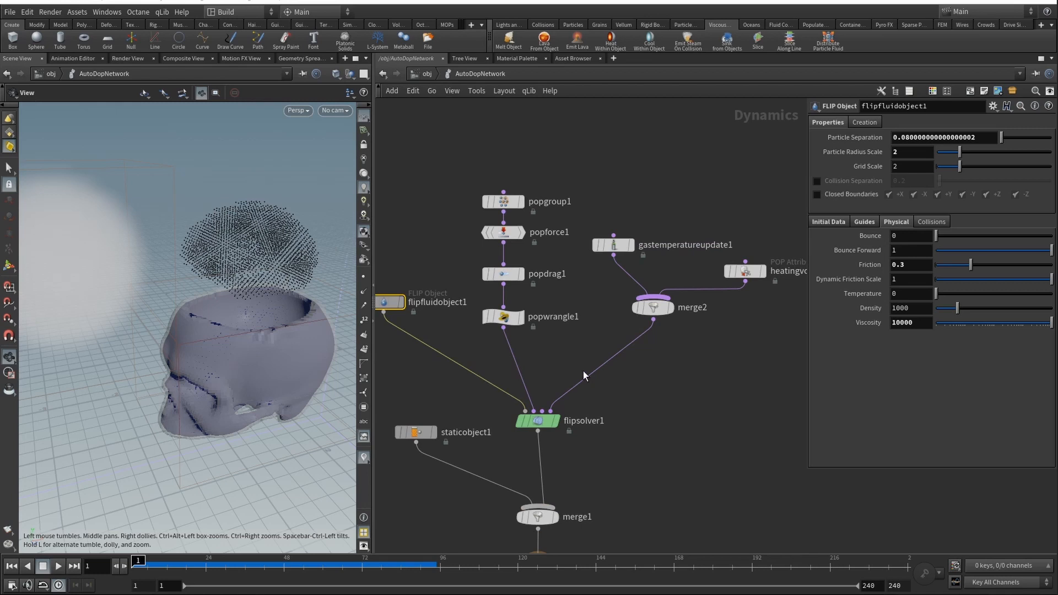
Review popgroup1's temperature-above-0.3 rule, popforce1's downward force, popdrag1 and the wrangle node
{"action": "left_click", "coordinate": [502, 201]}
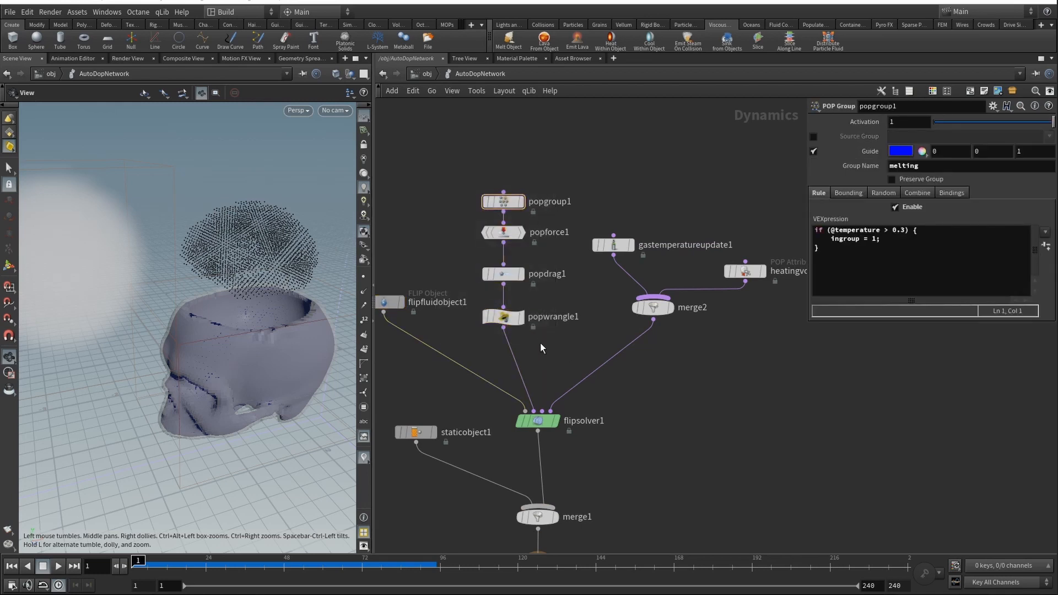
{"action": "left_click", "coordinate": [502, 201]}
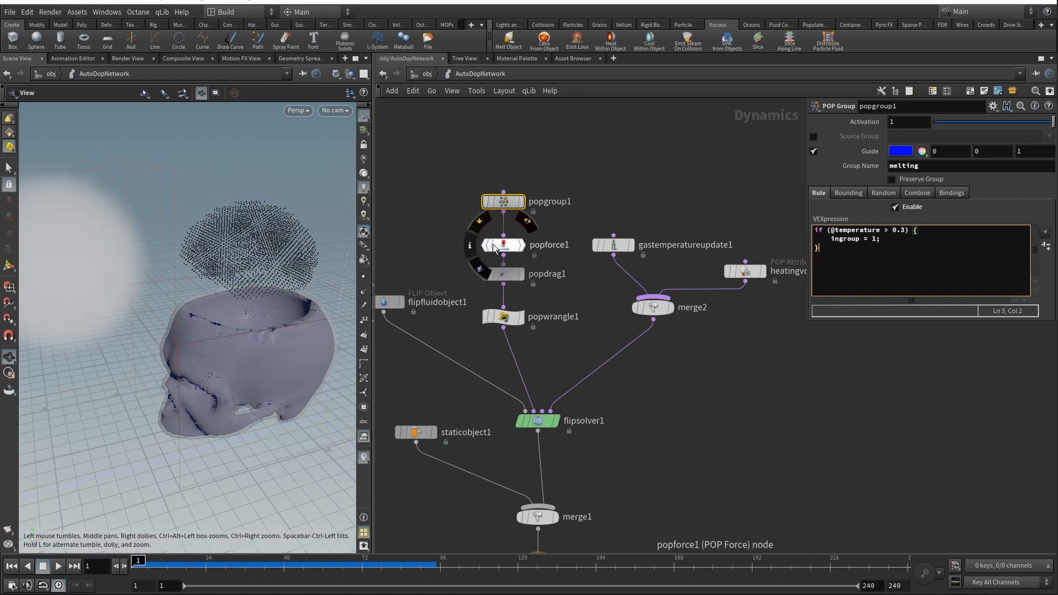
{"action": "left_click", "coordinate": [503, 232]}
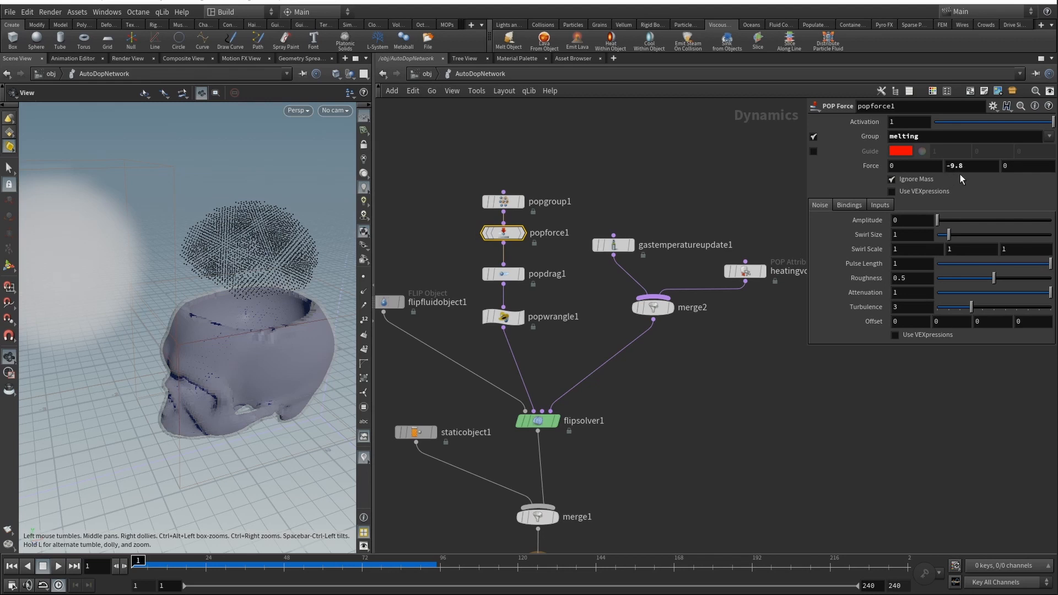
{"action": "left_click", "coordinate": [503, 274]}
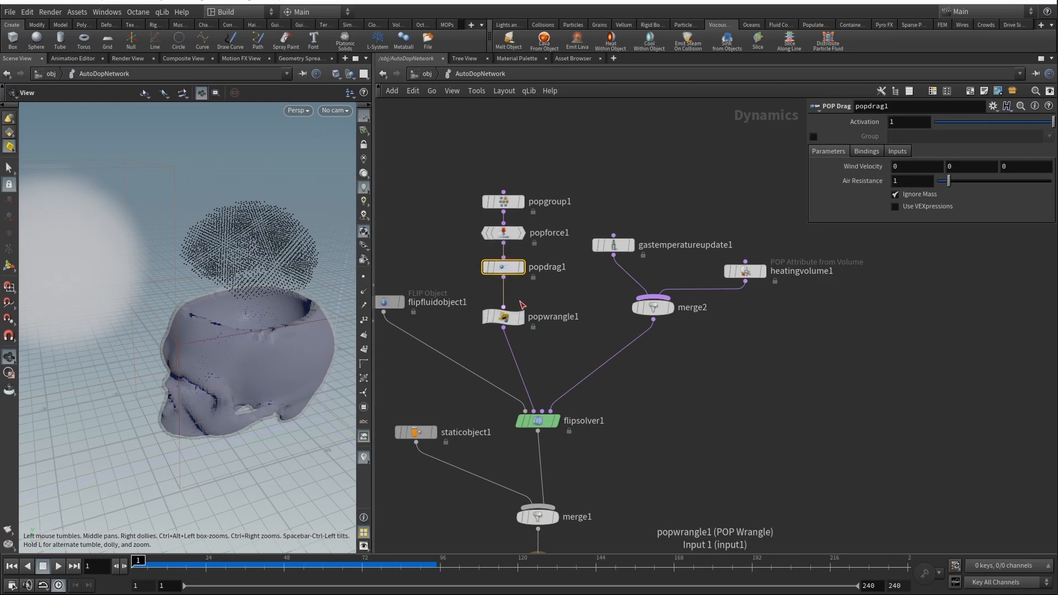
{"action": "left_click", "coordinate": [502, 317]}
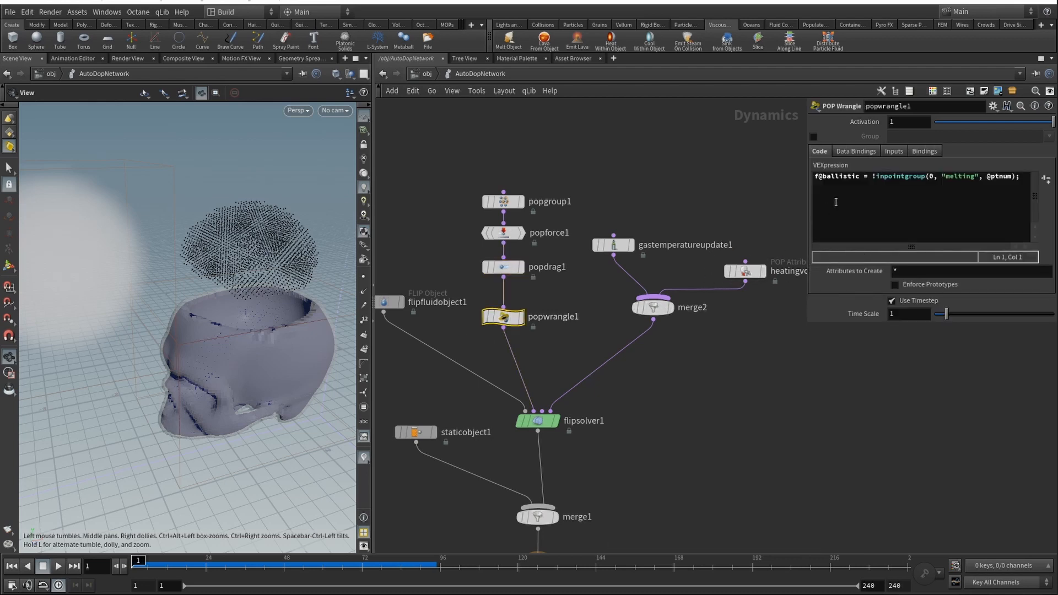
{"action": "mouse_move", "coordinate": [871, 217]}
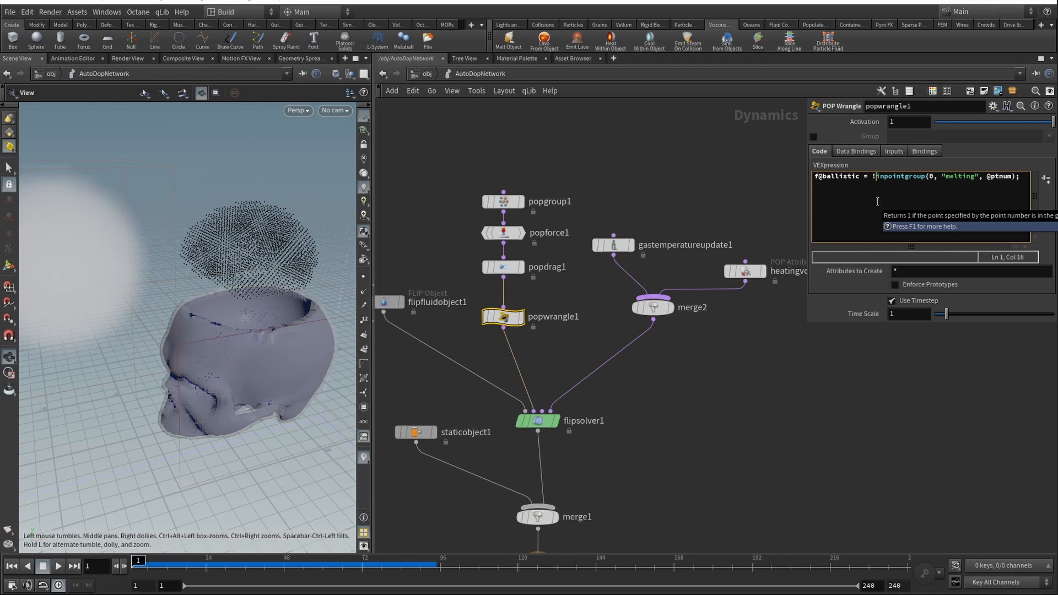
Review the popwrangle inpointgroup code, then show popgroup1's rule grouping particles with temperature above 0.3
{"action": "left_click", "coordinate": [503, 201]}
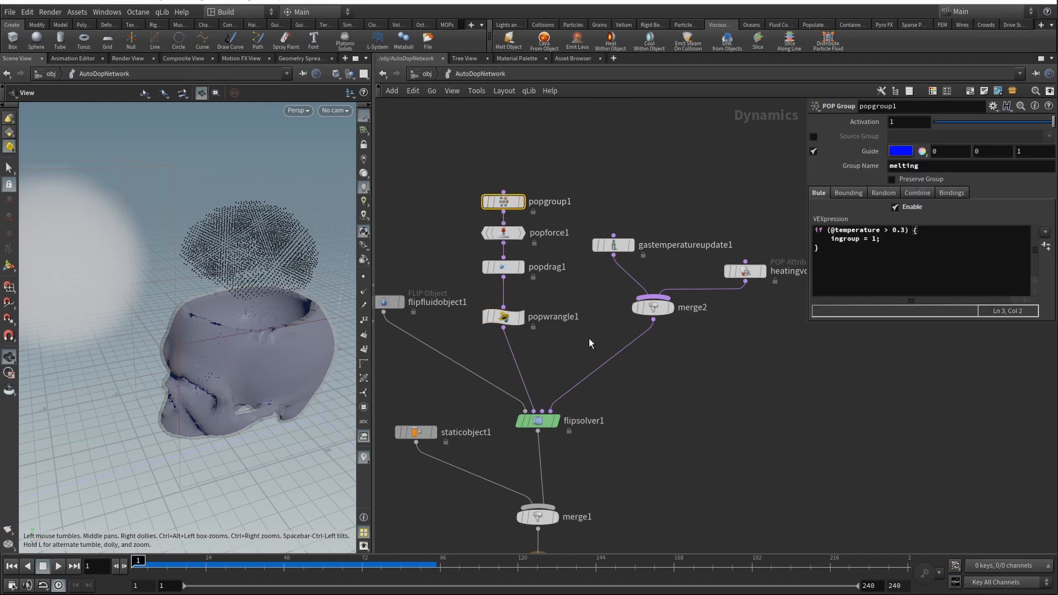
{"action": "left_click", "coordinate": [58, 565]}
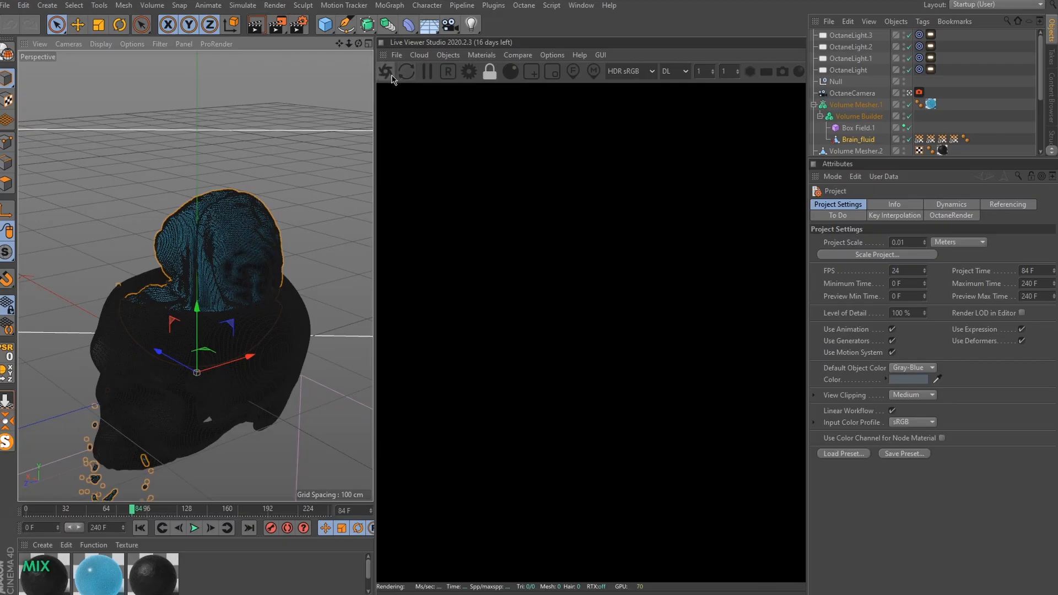
{"action": "mouse_move", "coordinate": [385, 72]}
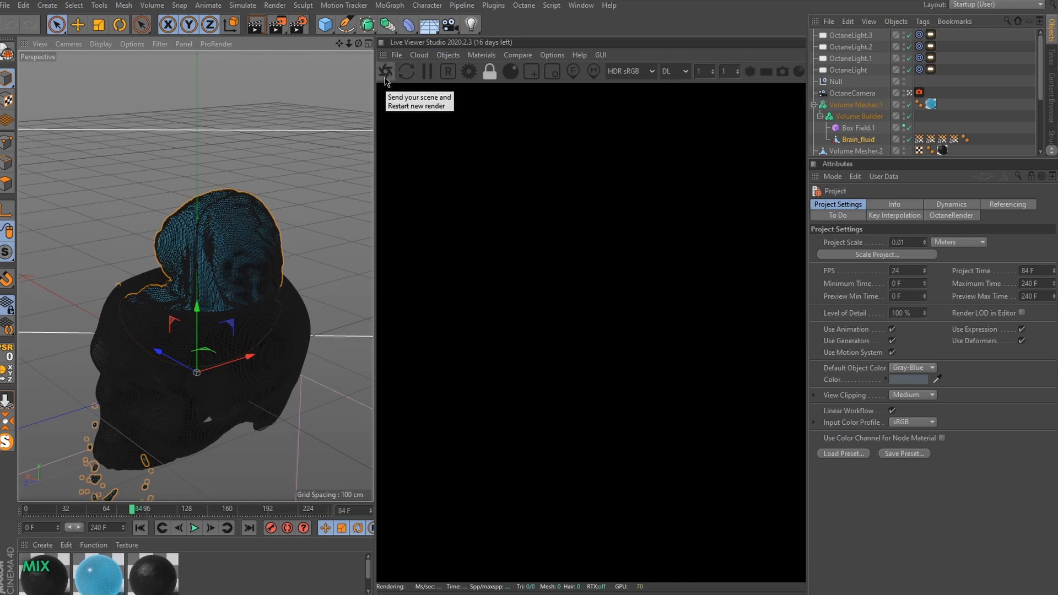
Restart the Octane render of the blue brain in the black skull and select Volume Mesher.2
{"action": "left_click", "coordinate": [385, 72]}
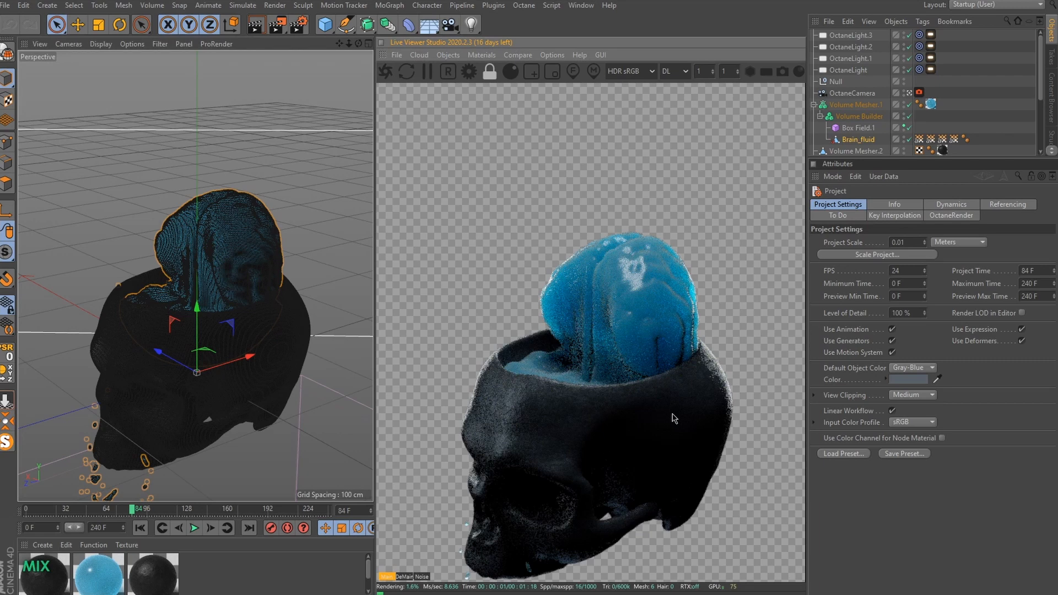
{"action": "mouse_move", "coordinate": [630, 426]}
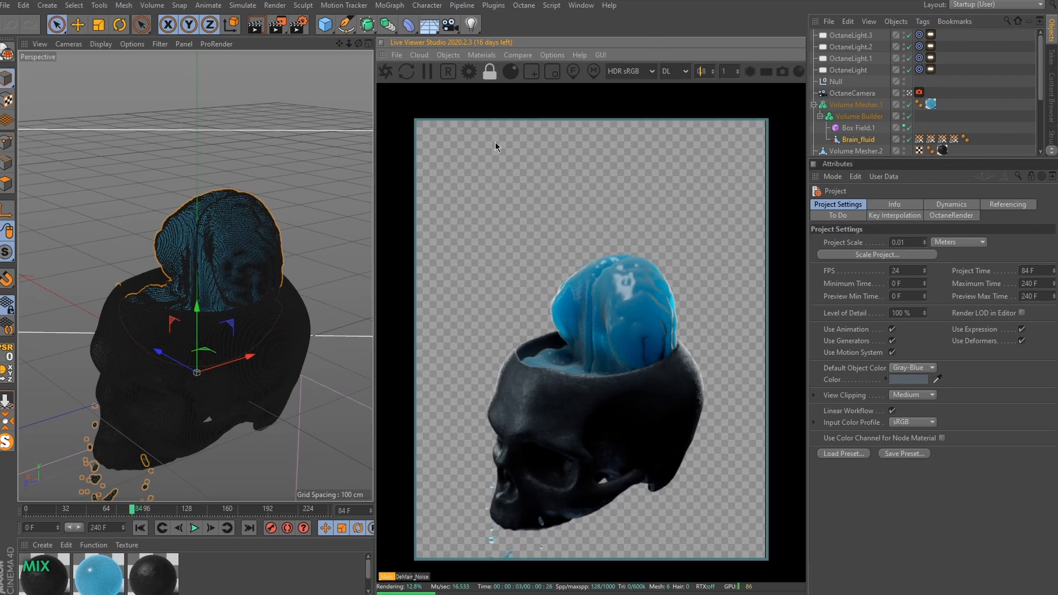
{"action": "left_click", "coordinate": [857, 103]}
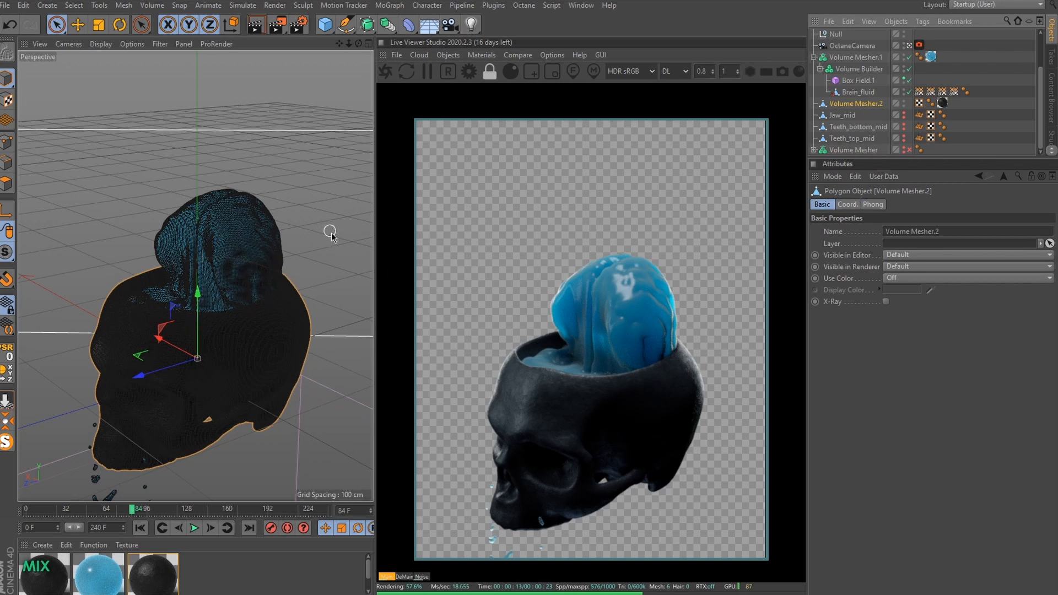
Review Box Field.1 and Brain_fluid settings at frame 193 with blue fluid spilling beneath the skull
{"action": "left_click", "coordinate": [855, 81]}
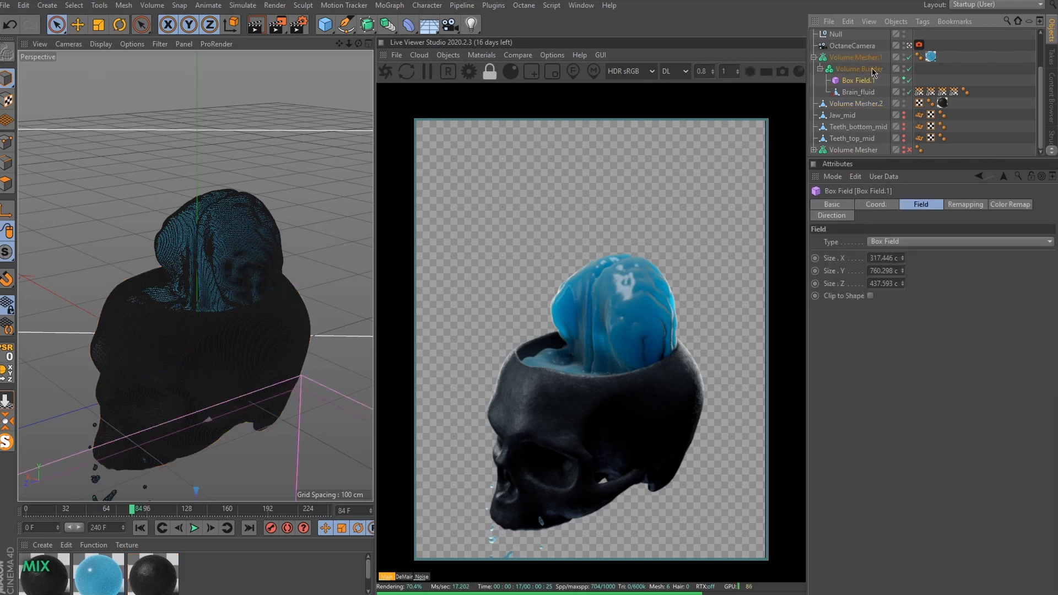
{"action": "left_click", "coordinate": [859, 92]}
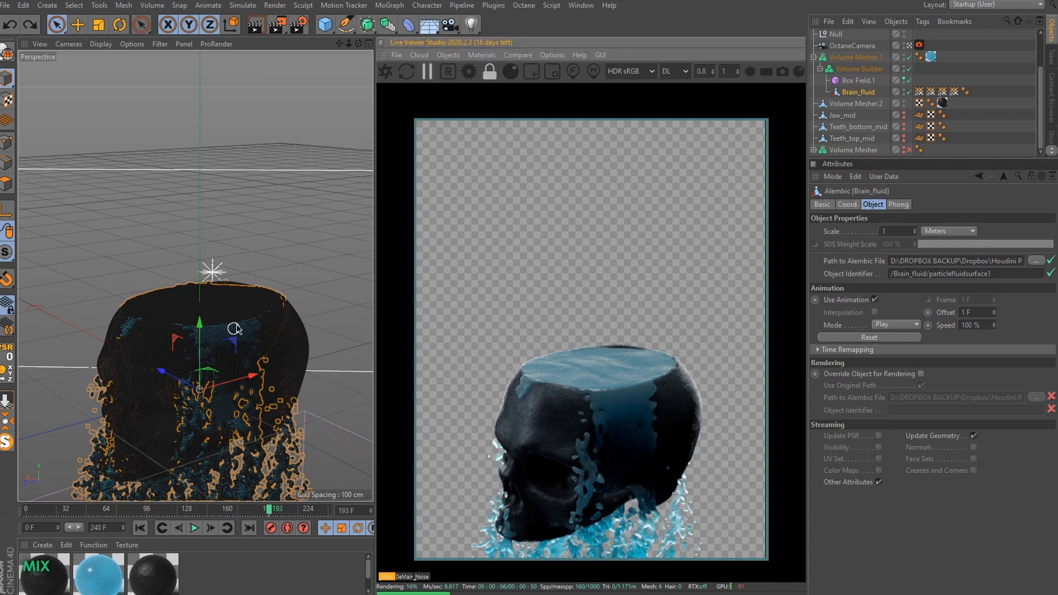
{"action": "mouse_move", "coordinate": [240, 315]}
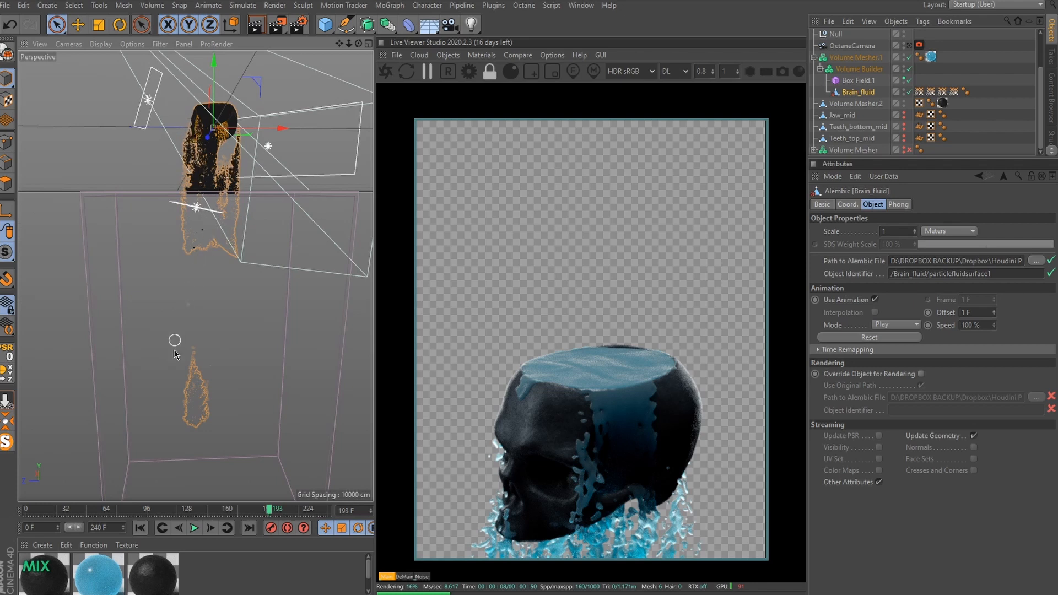
{"action": "mouse_move", "coordinate": [184, 282]}
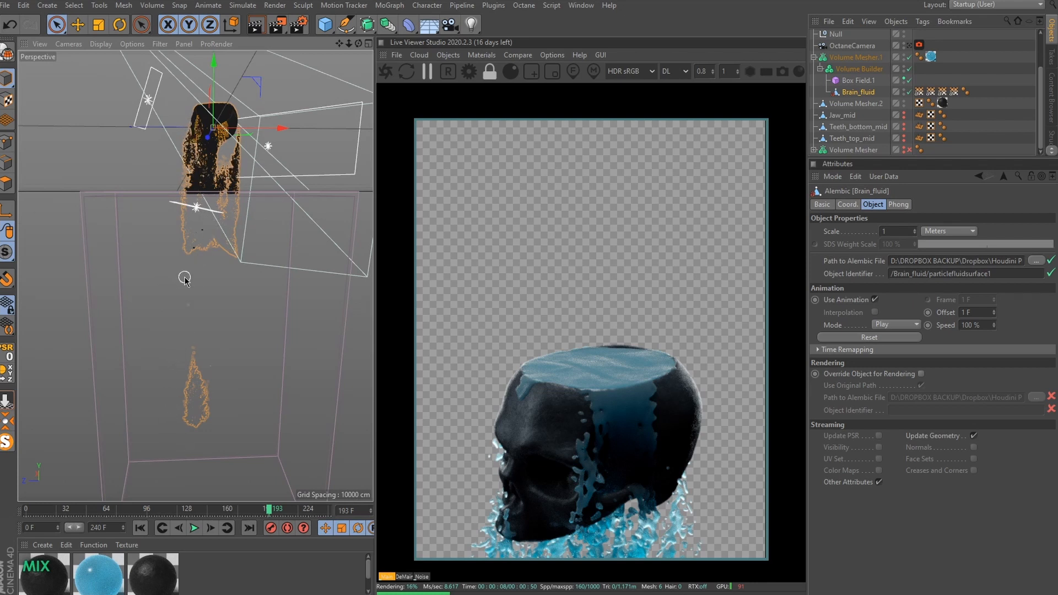
{"action": "mouse_move", "coordinate": [207, 266]}
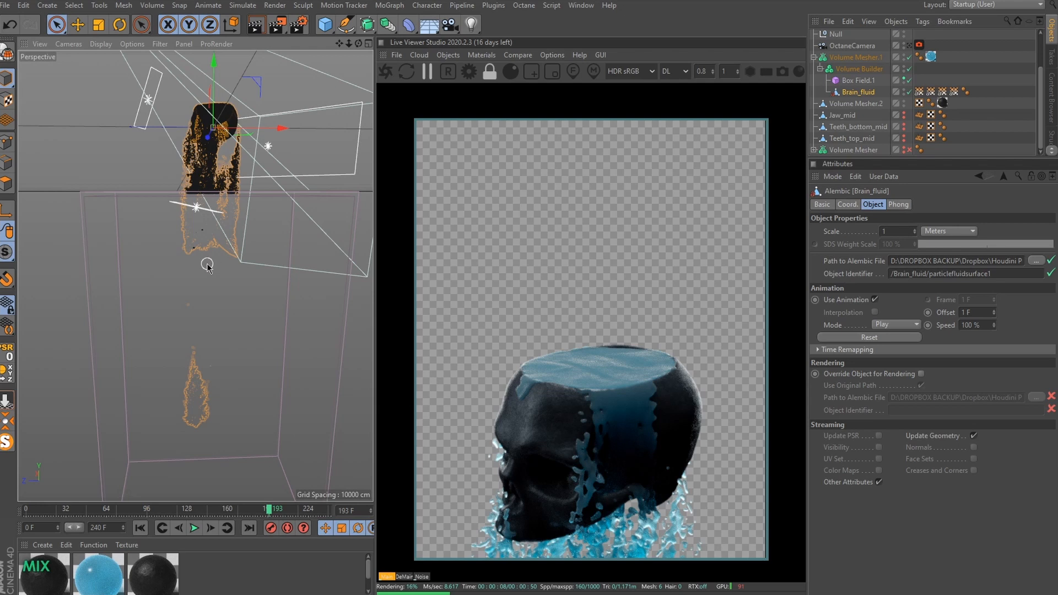
{"action": "mouse_move", "coordinate": [188, 263]}
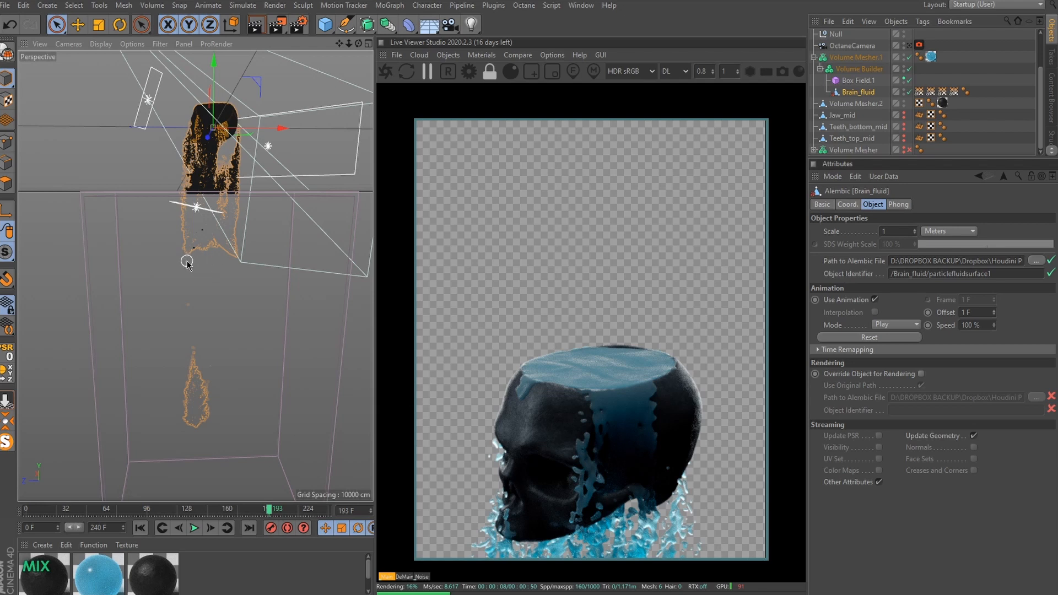
{"action": "left_click", "coordinate": [857, 81]}
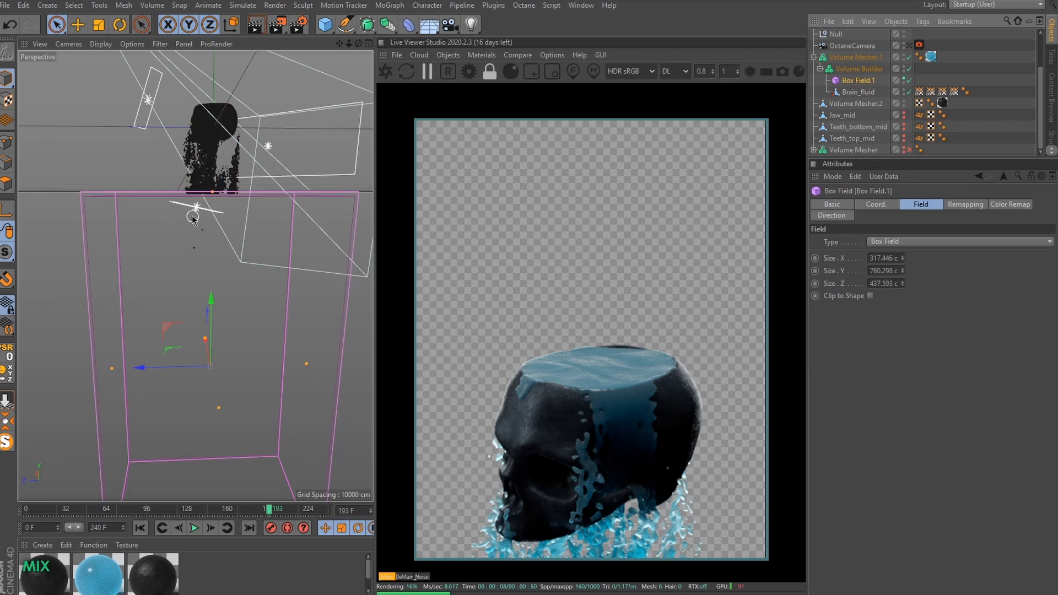
{"action": "mouse_move", "coordinate": [195, 229]}
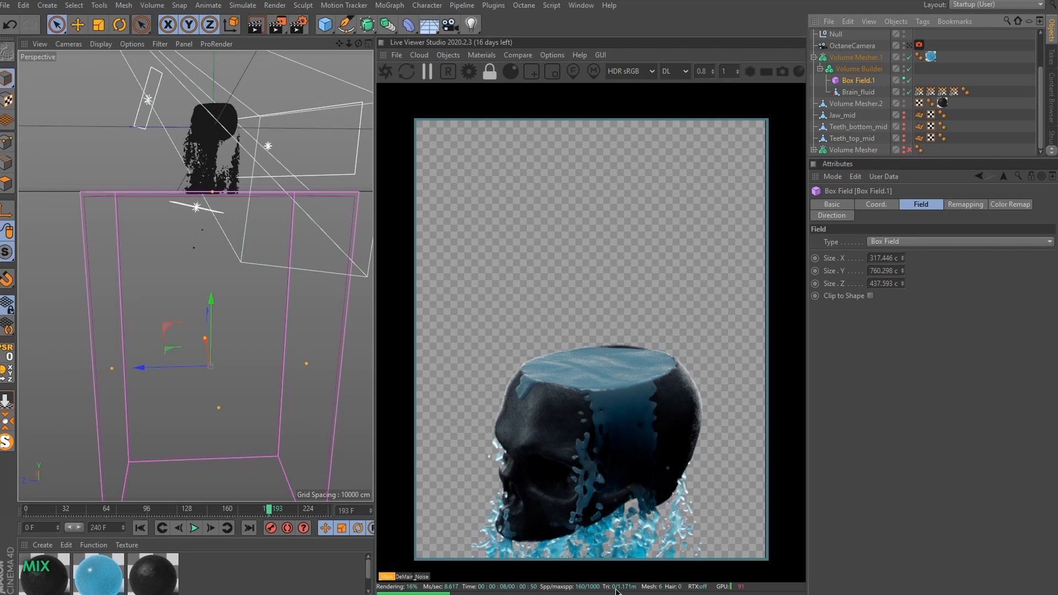
{"action": "mouse_move", "coordinate": [618, 590]}
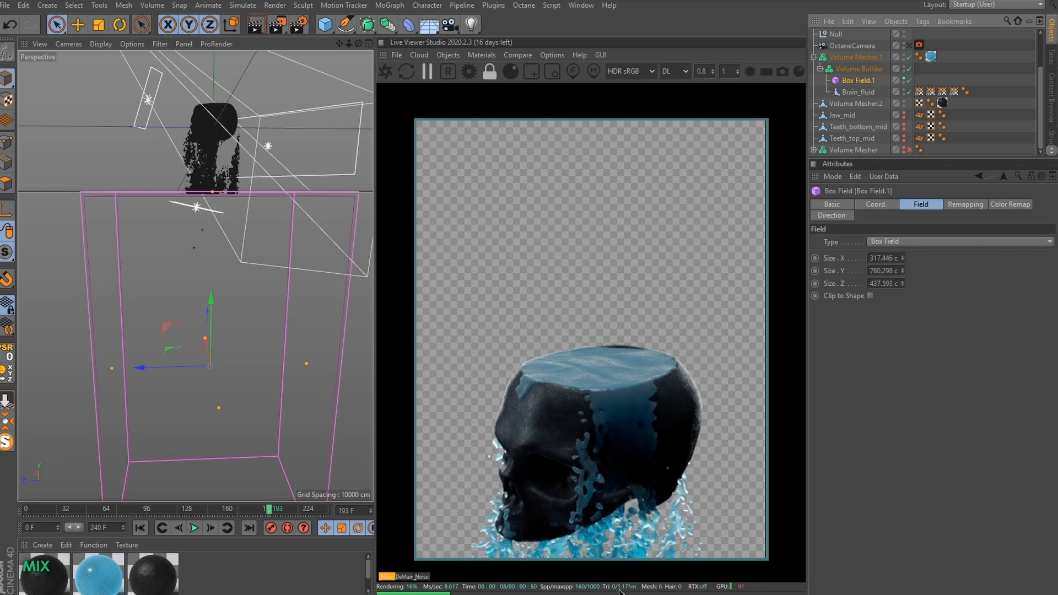
{"action": "mouse_move", "coordinate": [138, 190]}
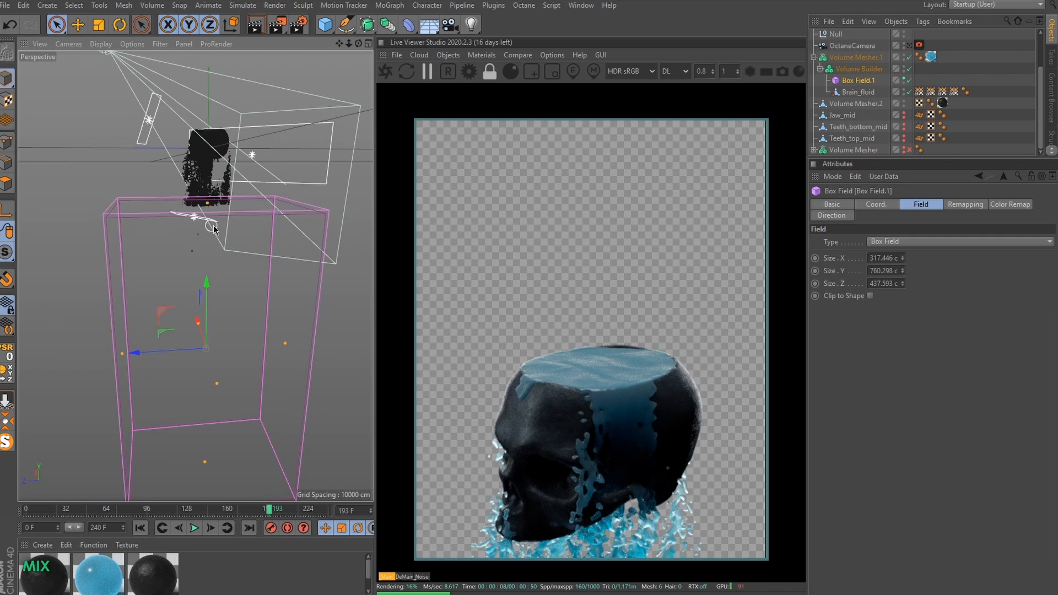
{"action": "mouse_move", "coordinate": [278, 496]}
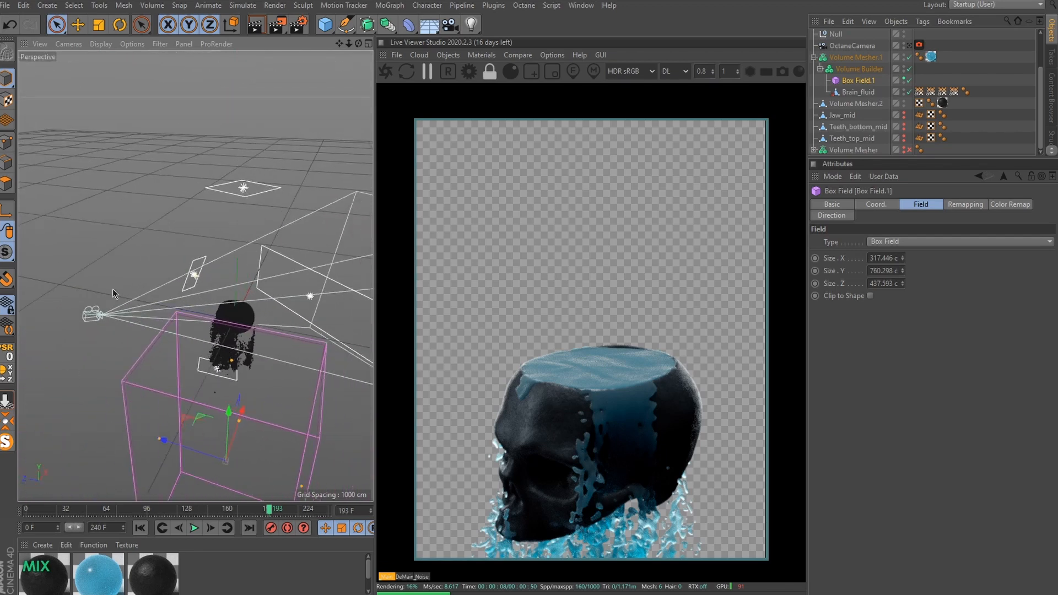
Show the Volume Builder combining Brain_fluid, the subtracted box field, Smooth and Reshape layers
{"action": "left_click_drag", "start_coordinate": [114, 293], "coordinate": [139, 375]}
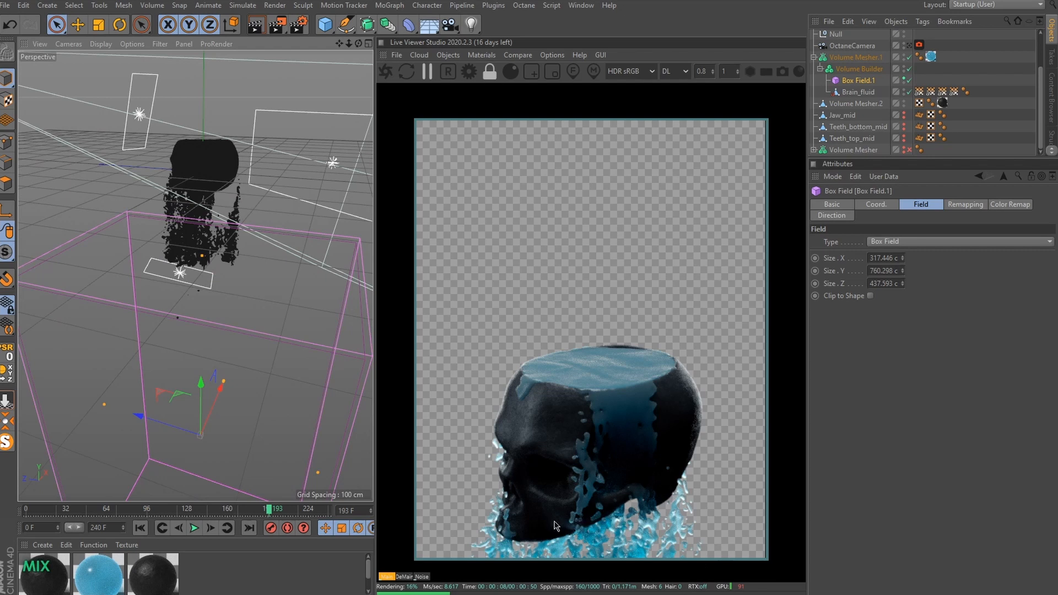
{"action": "mouse_move", "coordinate": [557, 495]}
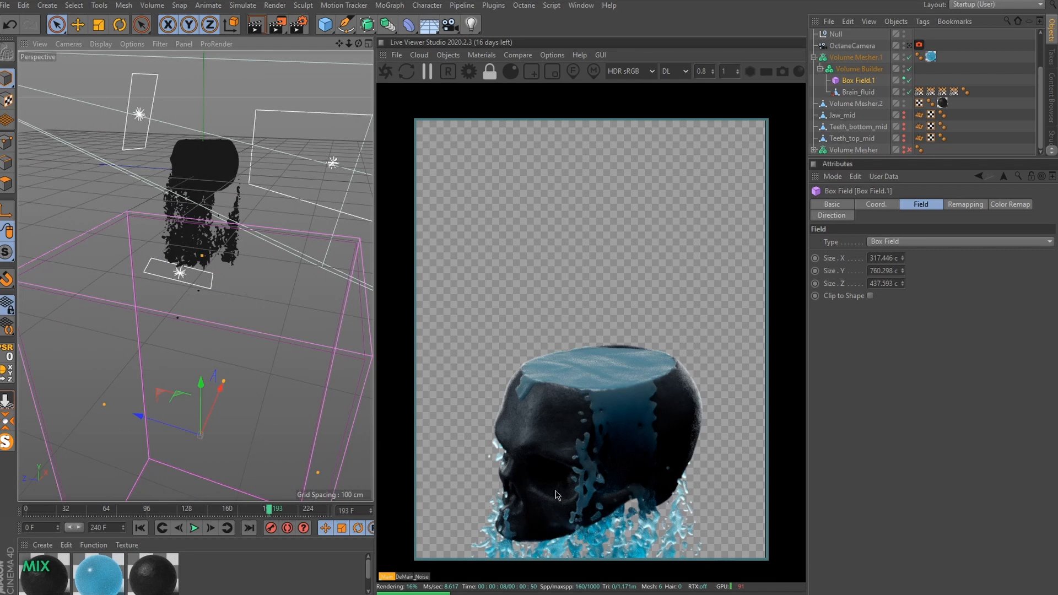
{"action": "mouse_move", "coordinate": [361, 412]}
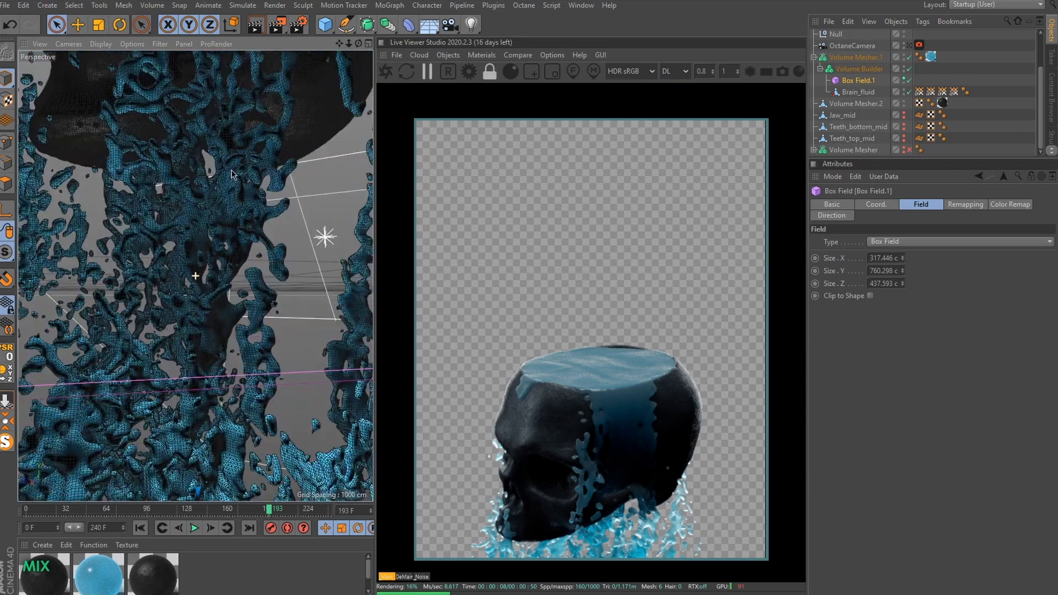
{"action": "left_click", "coordinate": [860, 69]}
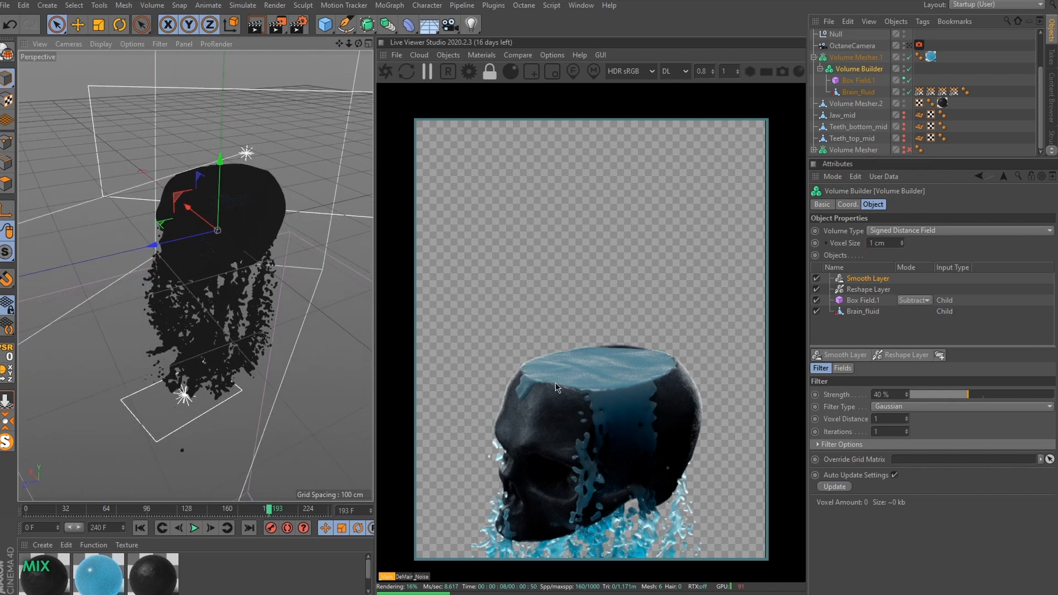
{"action": "mouse_move", "coordinate": [210, 190]}
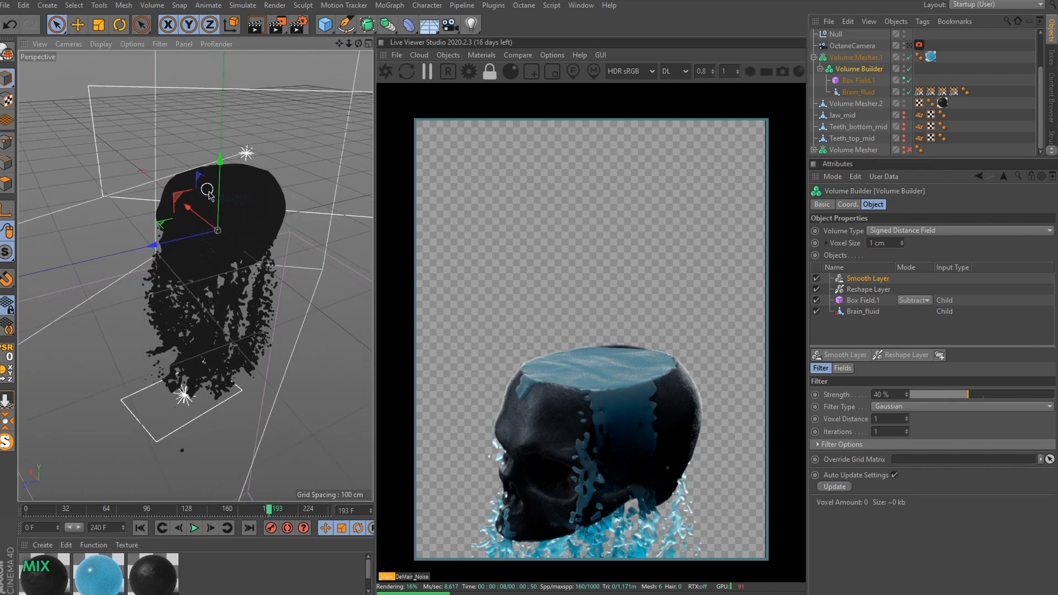
{"action": "left_click_drag", "start_coordinate": [208, 189], "coordinate": [211, 225]}
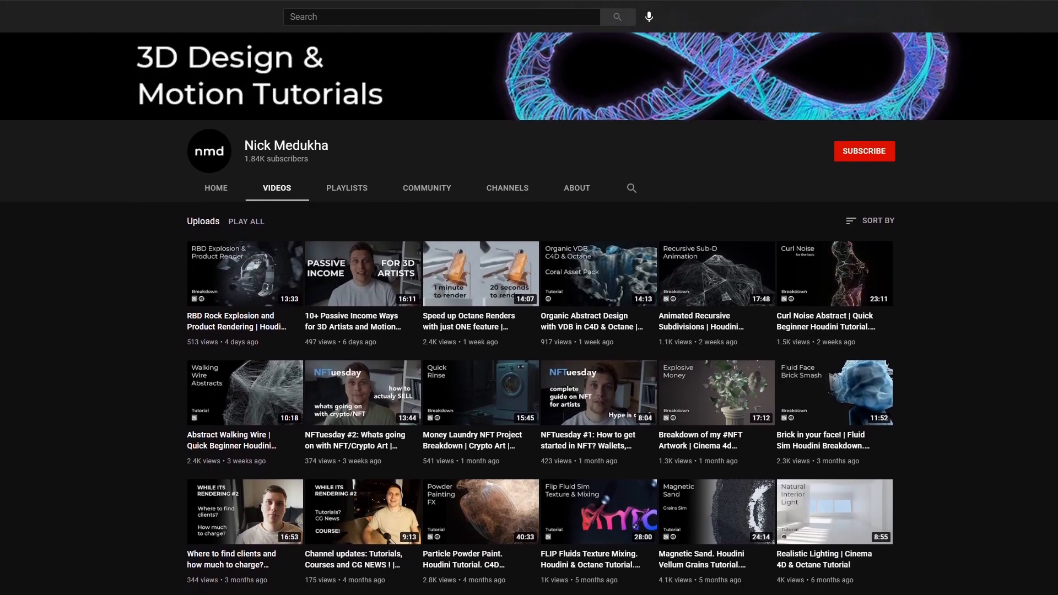
Scroll through the store's Houdini and Cinema 4D project file products
{"action": "scroll", "scroll_direction": "down", "scroll_amount": 3}
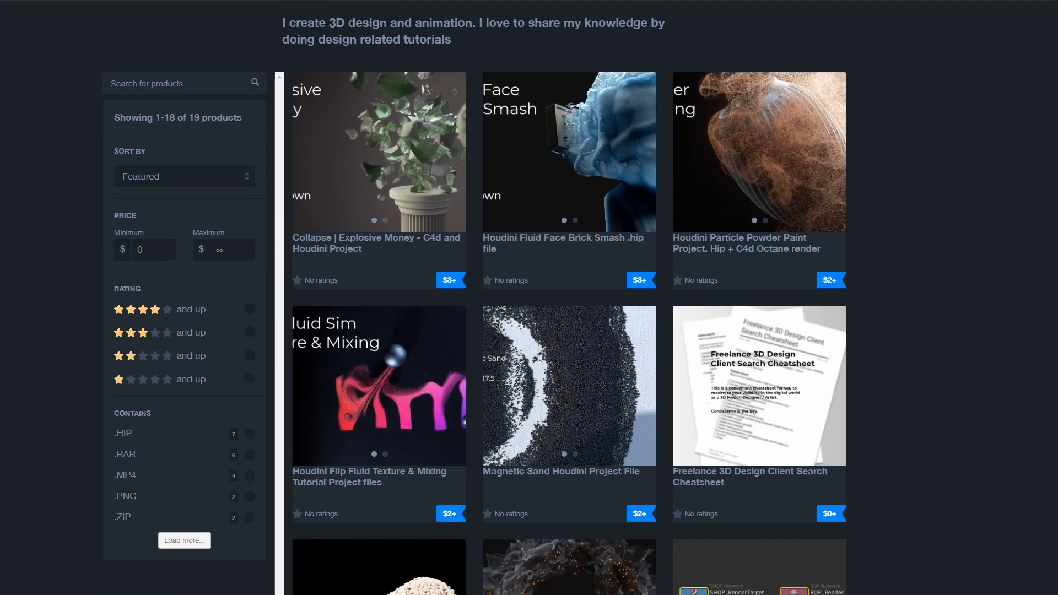
{"action": "scroll", "scroll_direction": "down", "scroll_amount": 3}
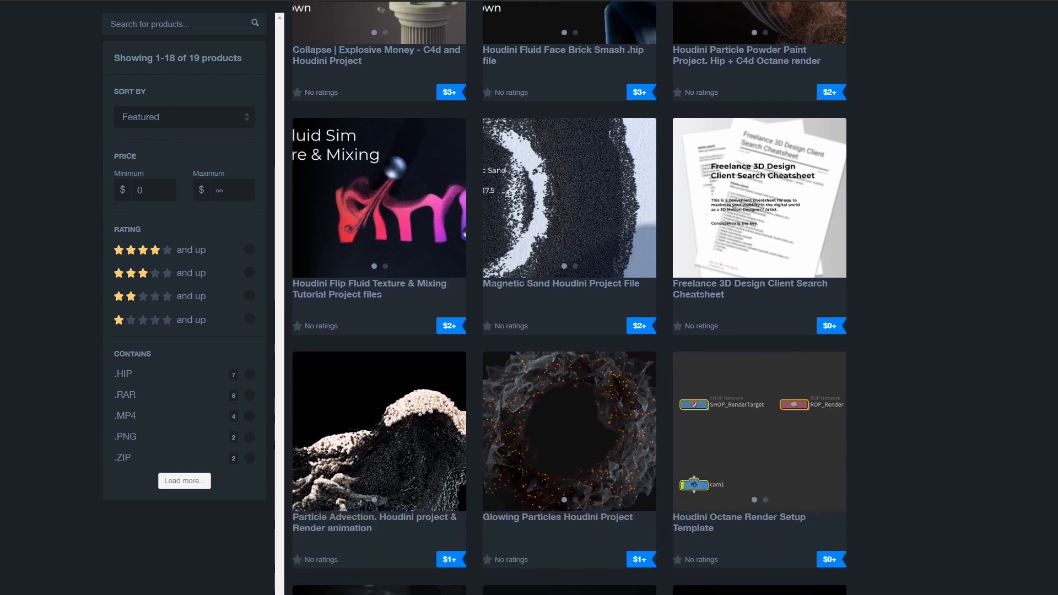
{"action": "scroll", "scroll_direction": "down", "scroll_amount": 3}
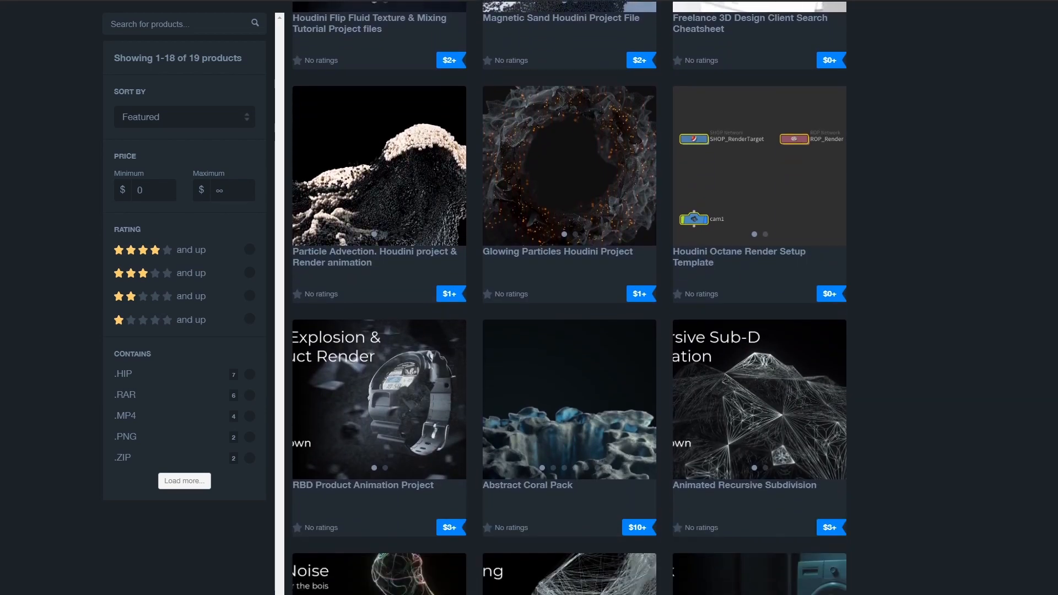